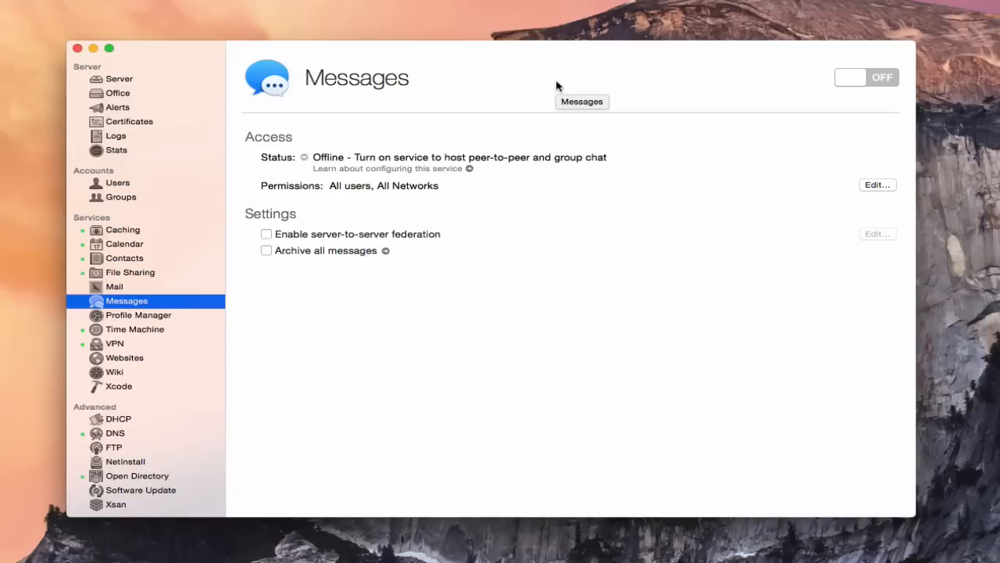
pyautogui.moveTo(664, 78)
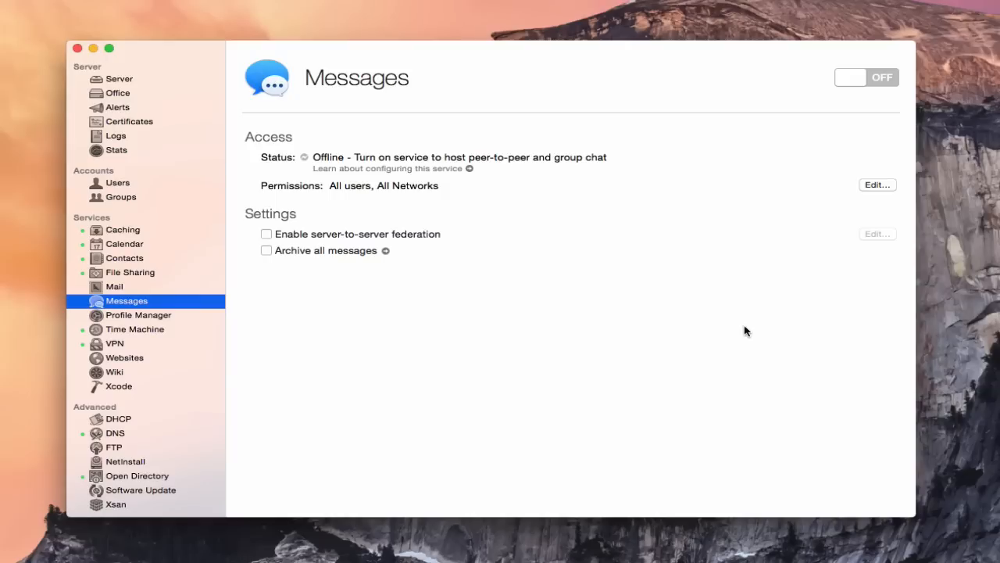
pyautogui.moveTo(590, 354)
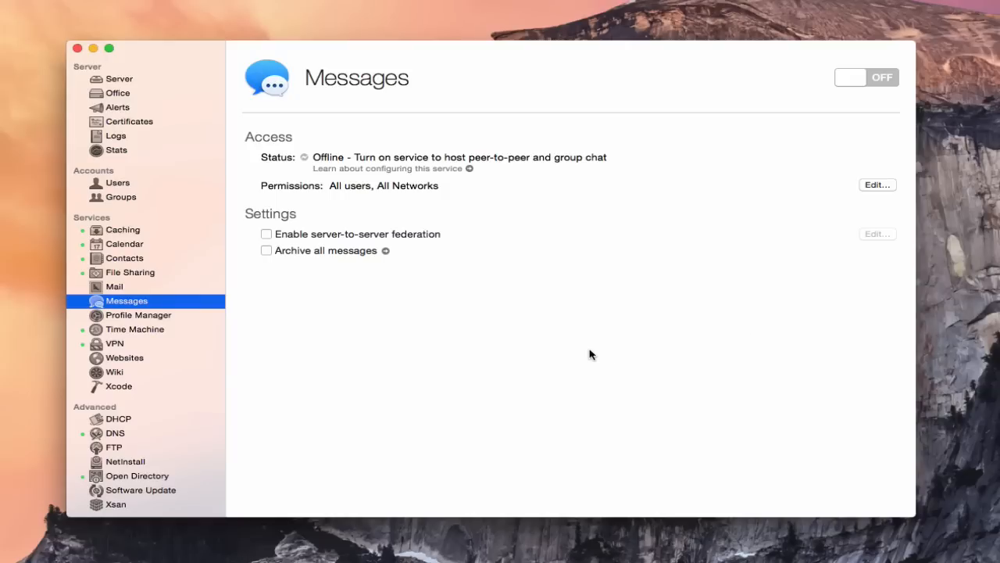
pyautogui.moveTo(297, 321)
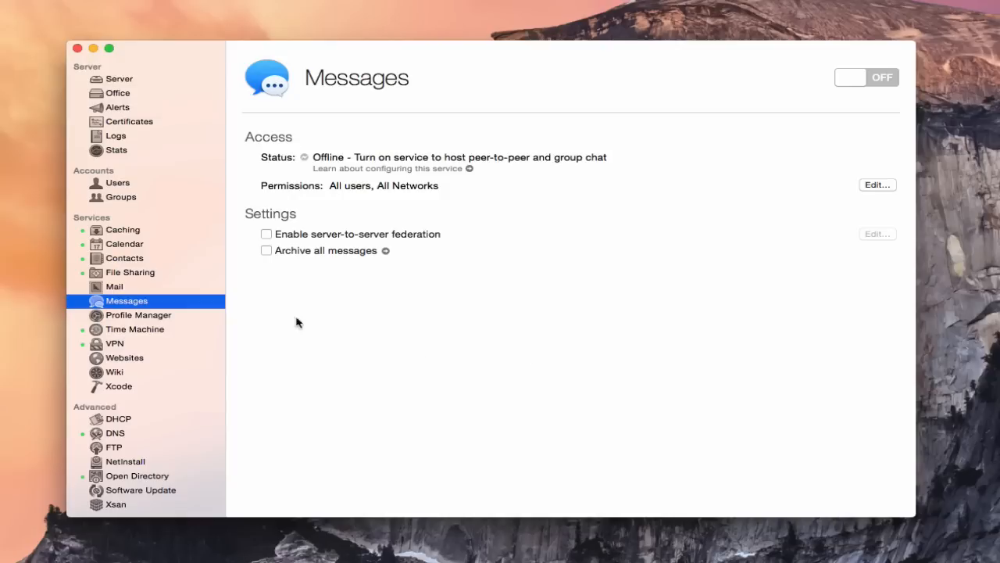
pyautogui.moveTo(263, 388)
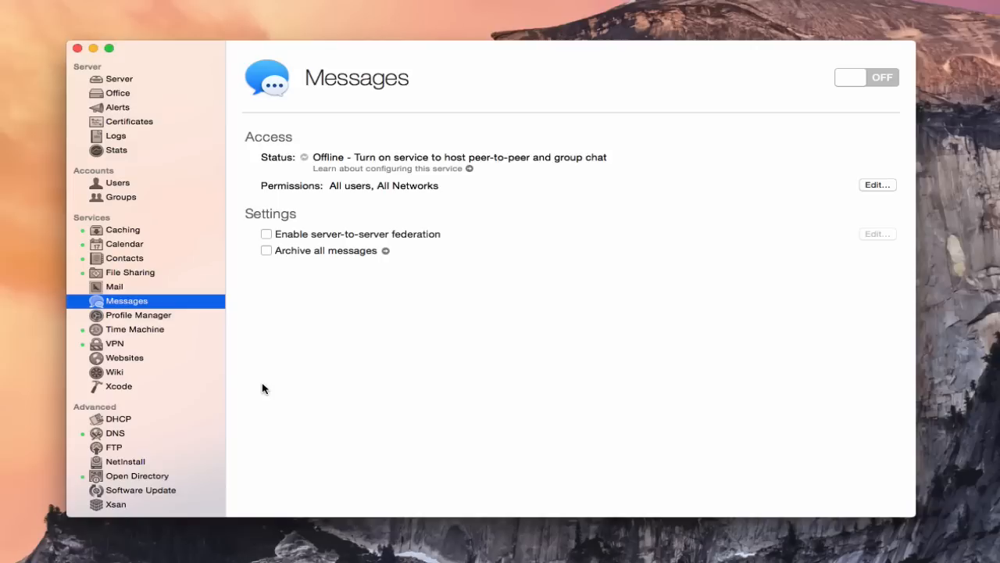
pyautogui.moveTo(339, 275)
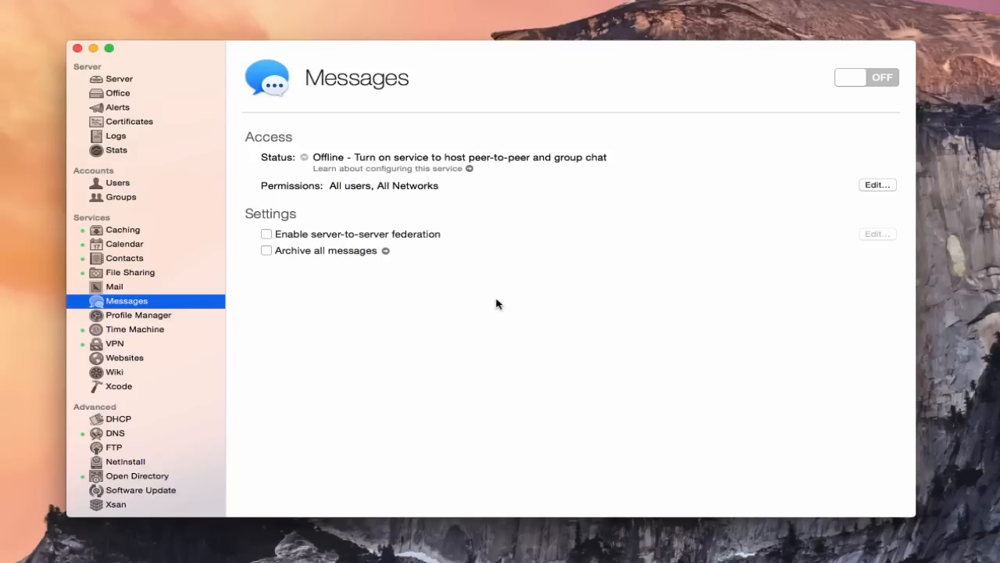
pyautogui.moveTo(328, 209)
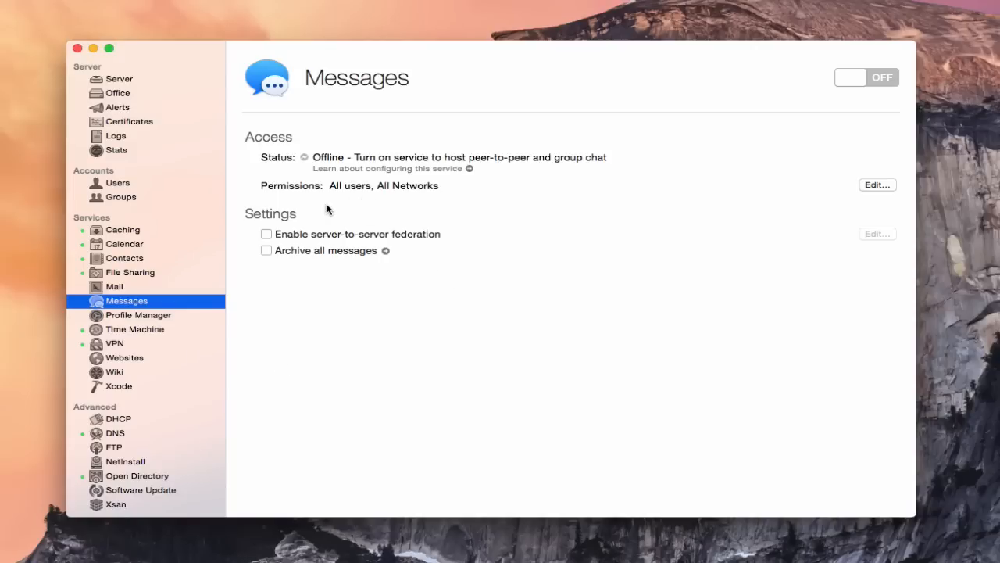
pyautogui.moveTo(275, 166)
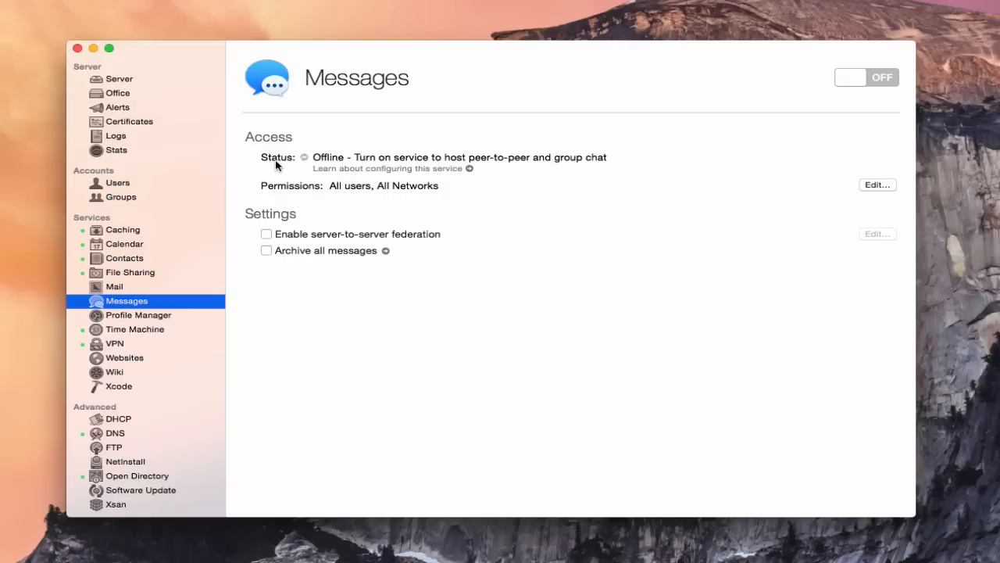
pyautogui.moveTo(659, 222)
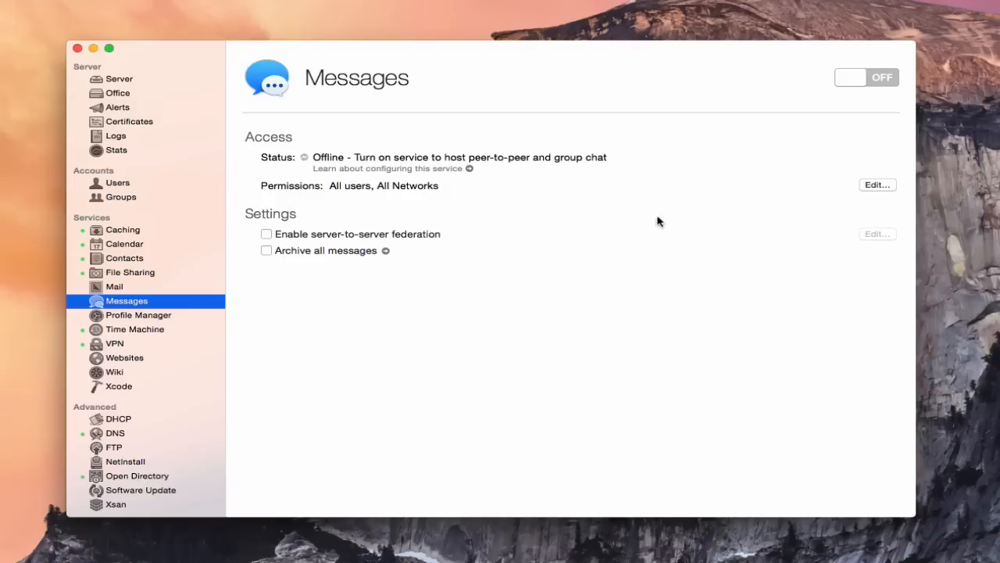
# - Review chat service access permissions, keeping connections from all users and all networks
pyautogui.click(877, 184)
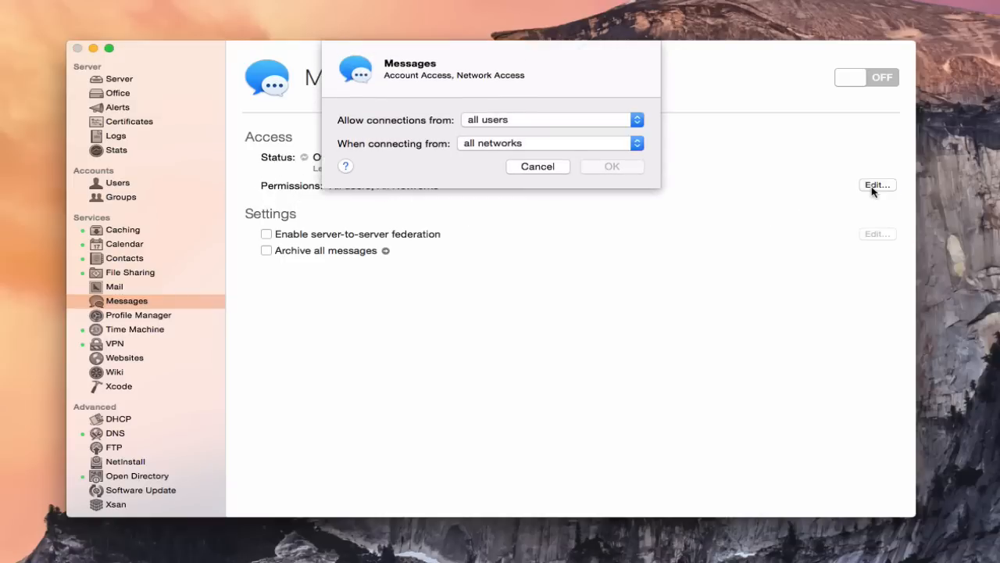
pyautogui.moveTo(375, 119)
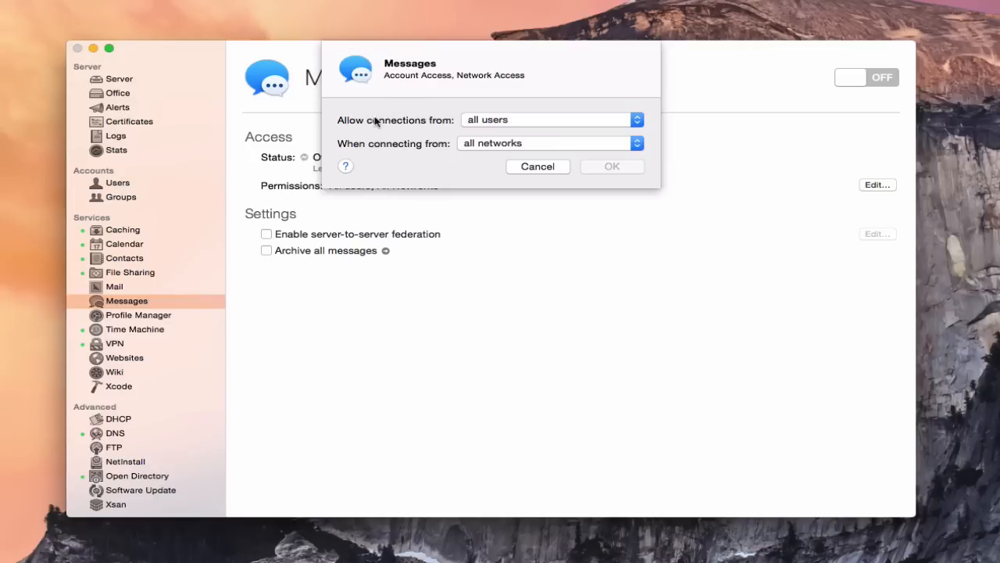
pyautogui.click(550, 119)
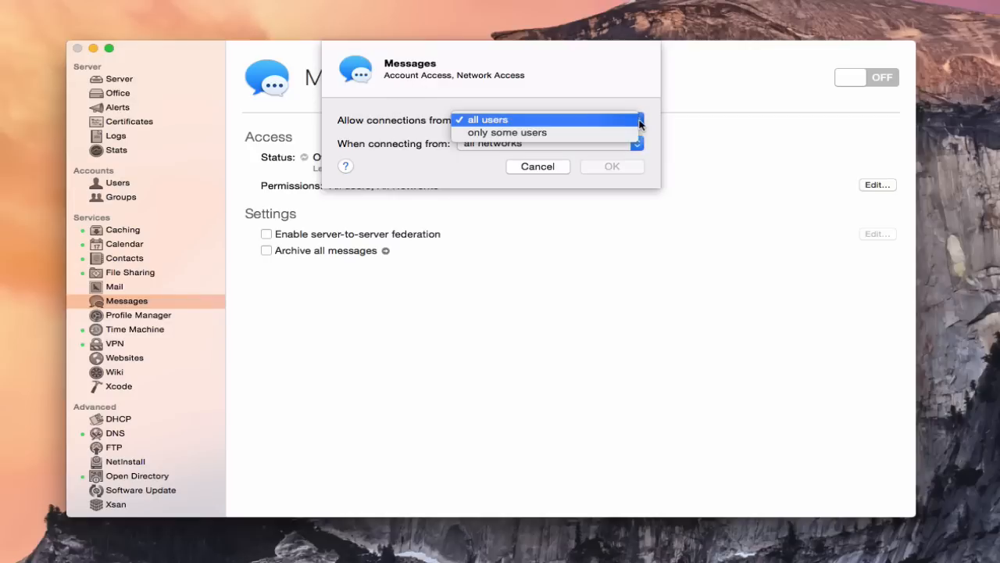
pyautogui.click(486, 119)
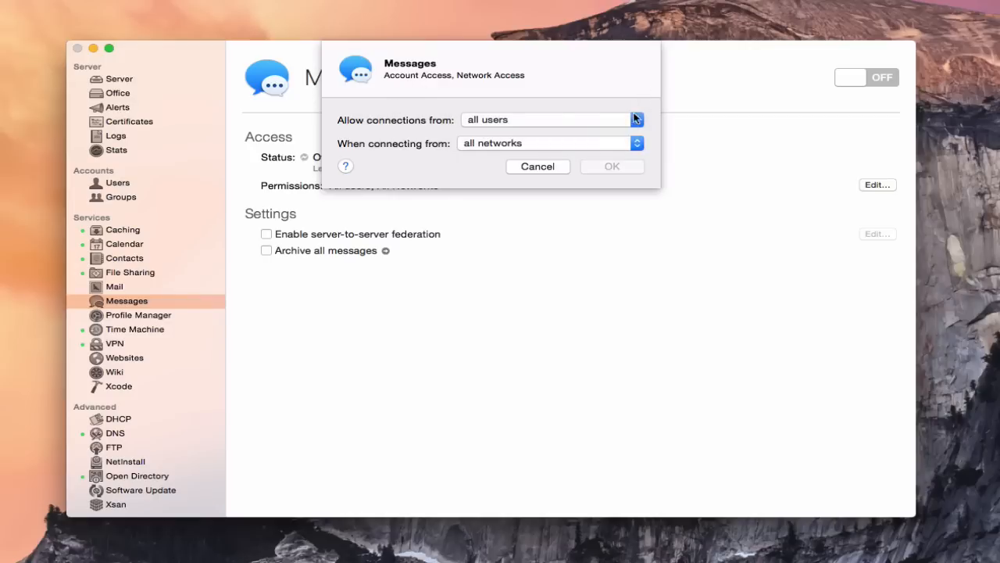
pyautogui.click(550, 144)
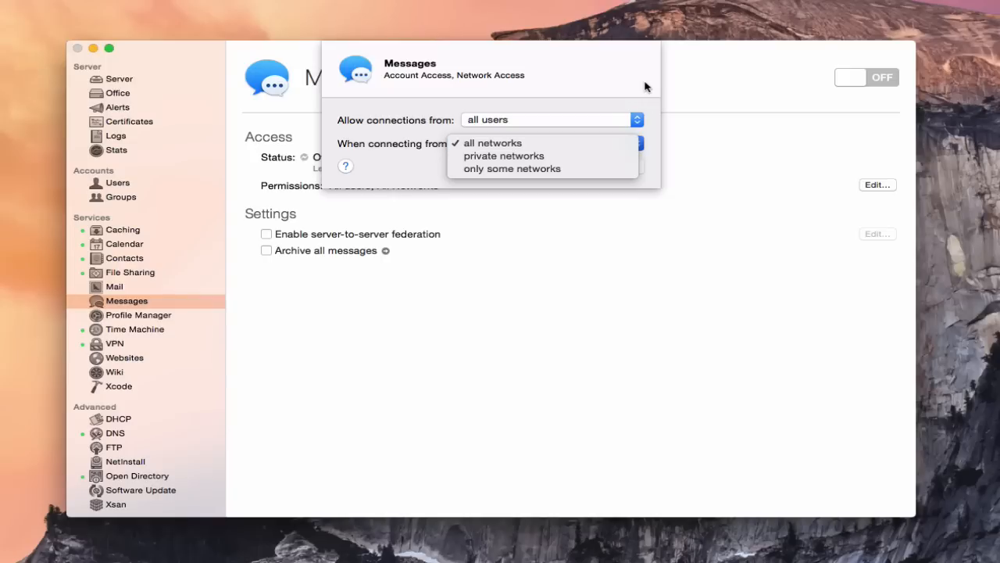
pyautogui.click(493, 144)
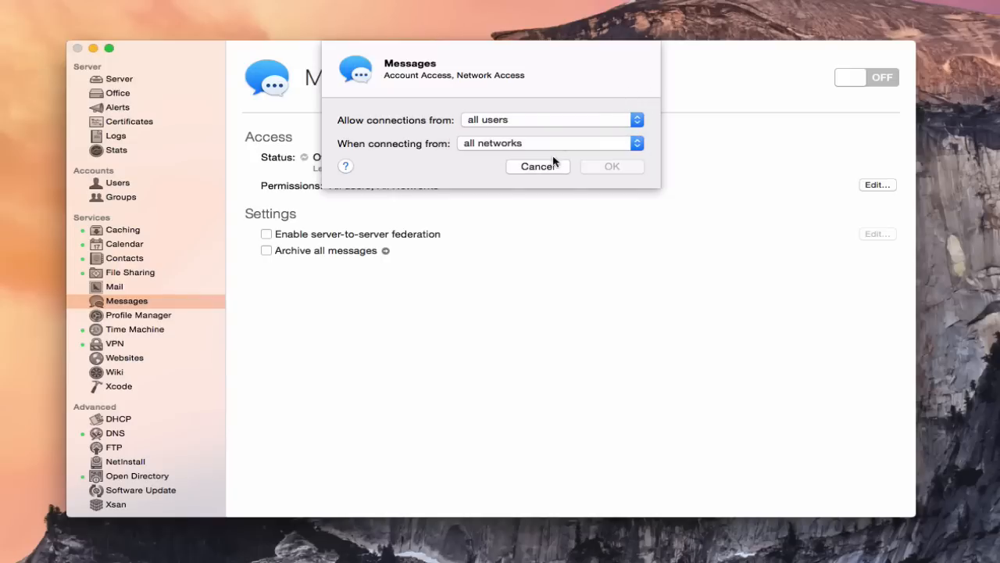
pyautogui.moveTo(494, 141)
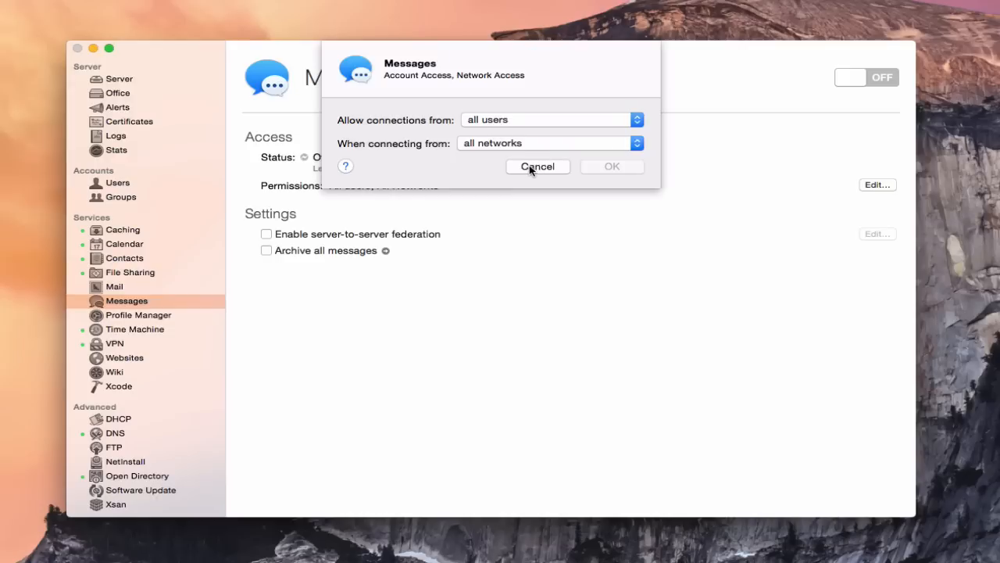
pyautogui.click(538, 165)
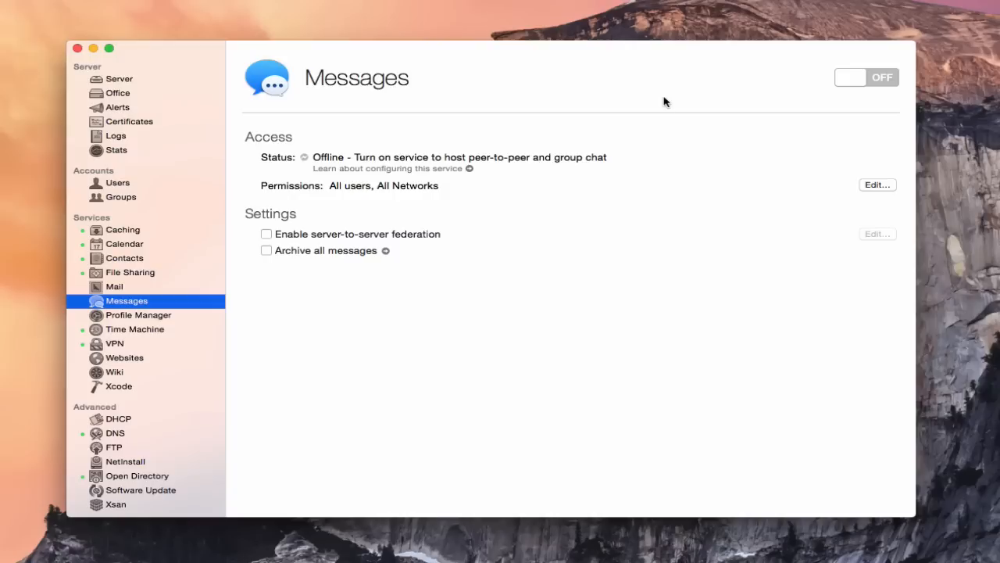
pyautogui.moveTo(294, 178)
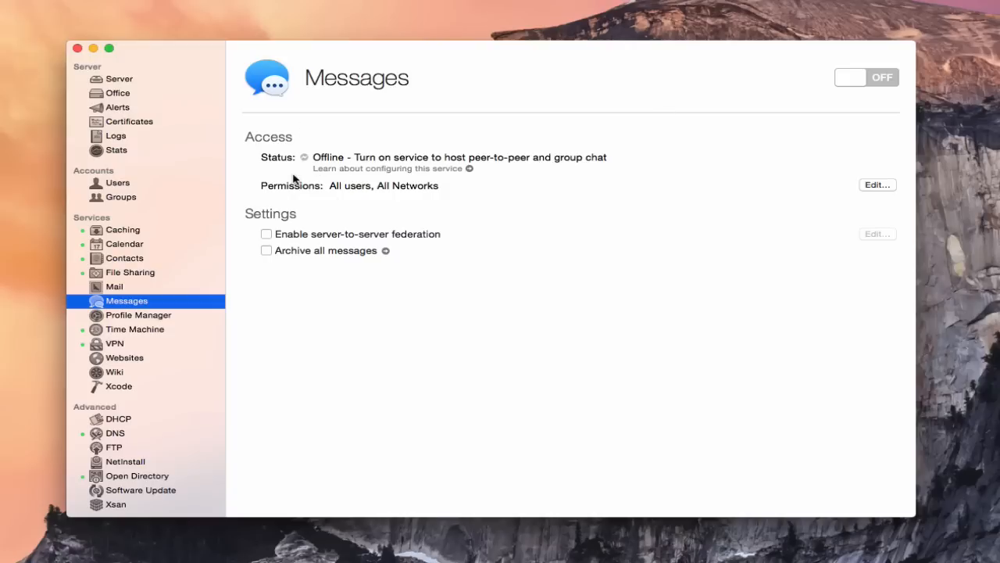
pyautogui.moveTo(282, 221)
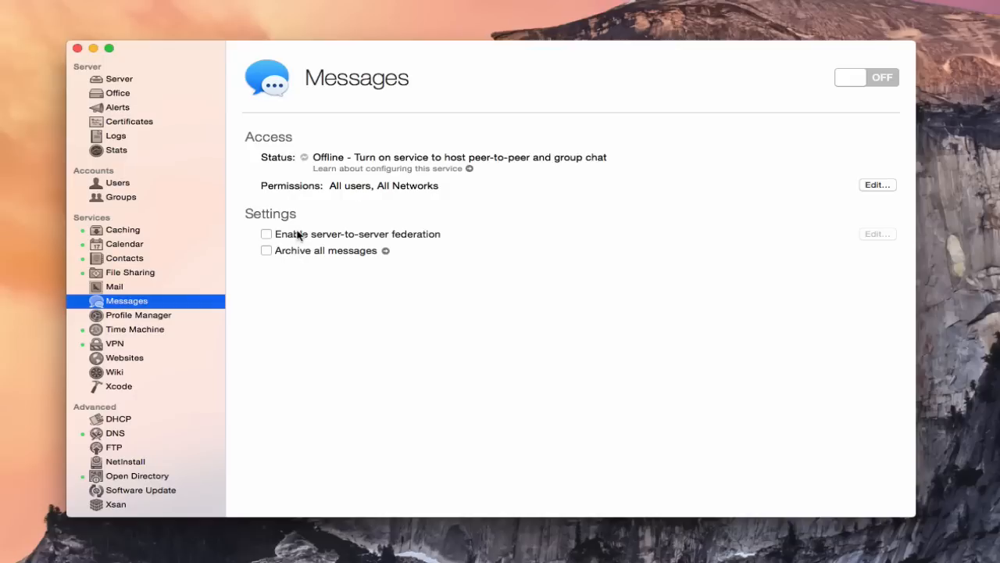
pyautogui.moveTo(300, 241)
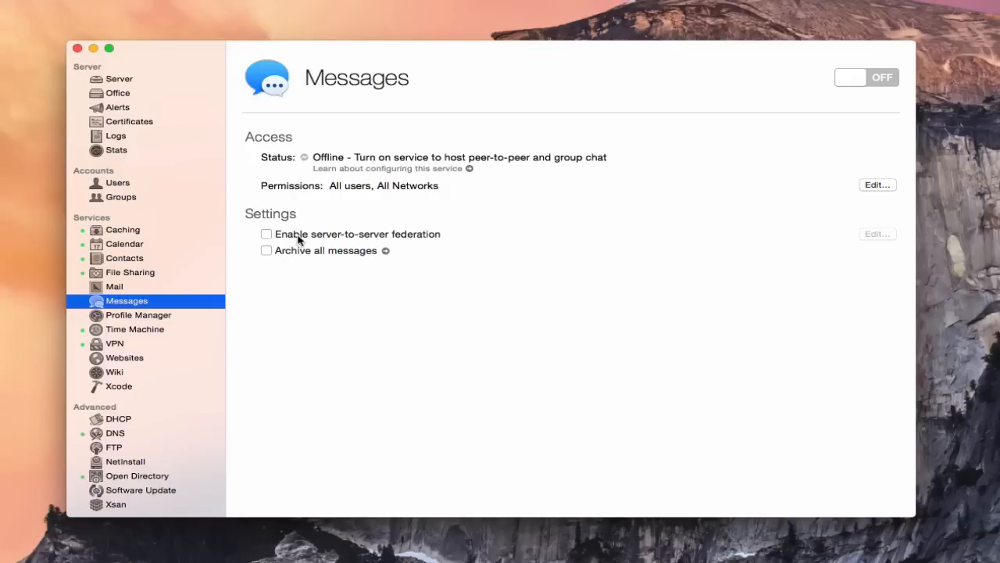
pyautogui.moveTo(394, 241)
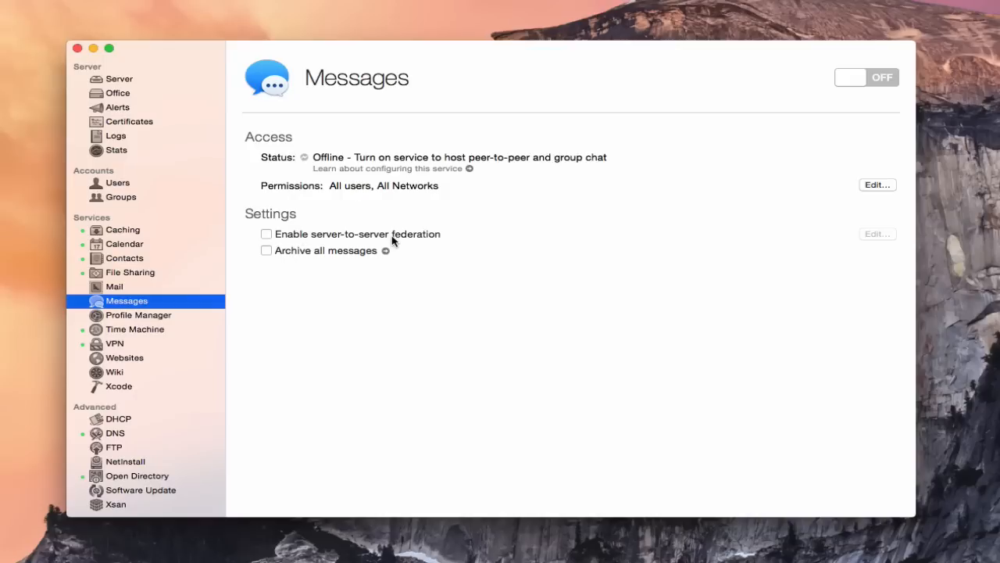
pyautogui.moveTo(445, 241)
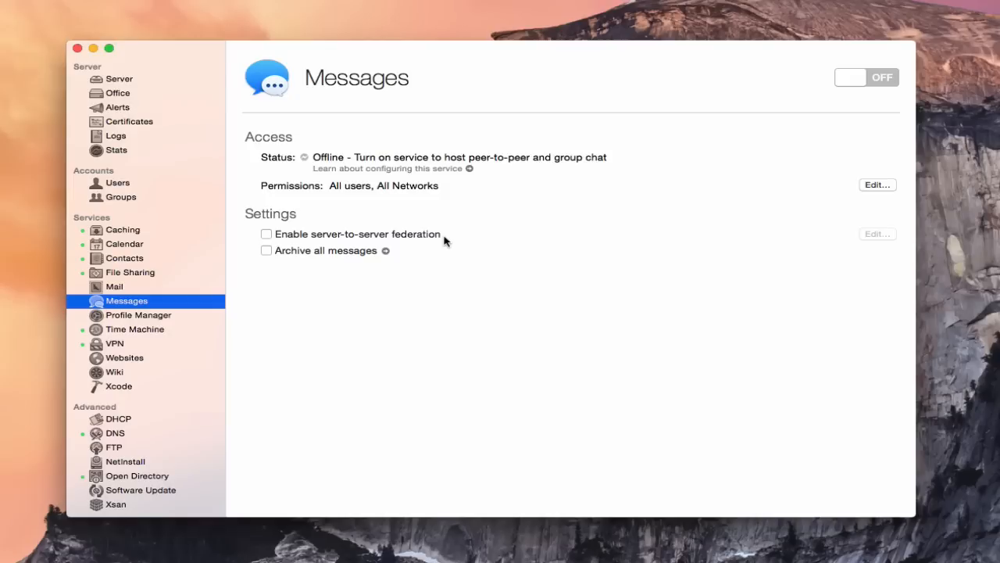
pyautogui.moveTo(397, 244)
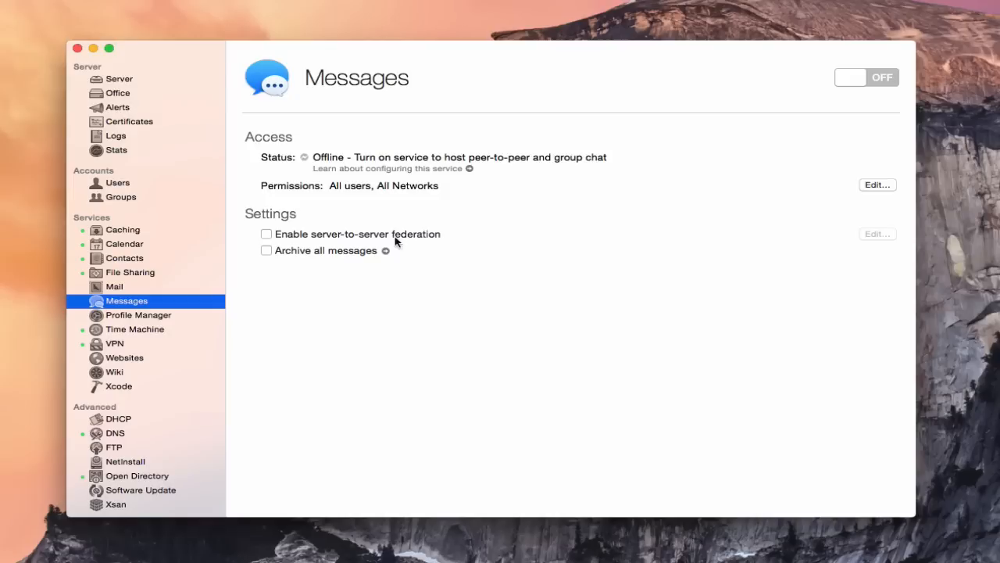
pyautogui.moveTo(383, 244)
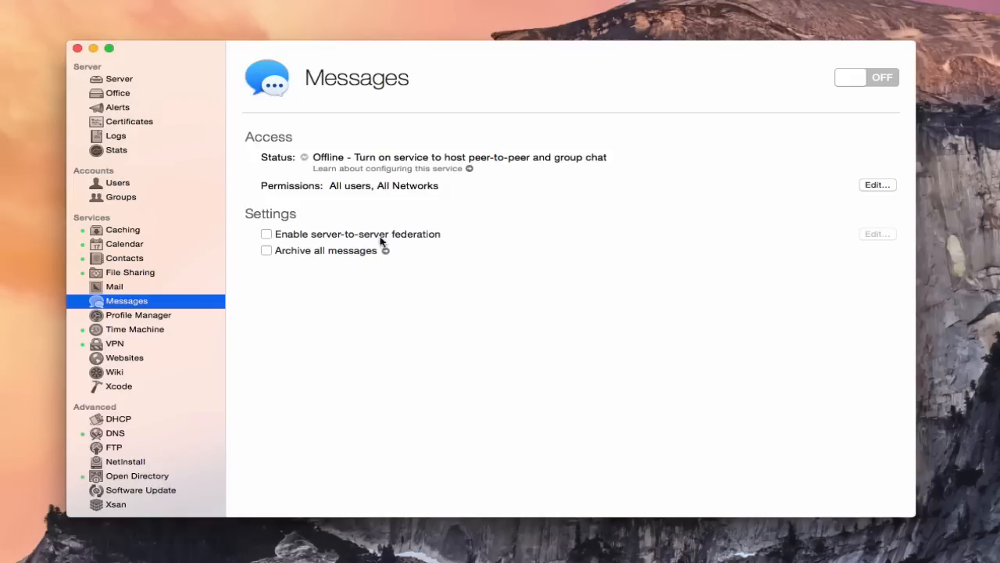
pyautogui.moveTo(383, 240)
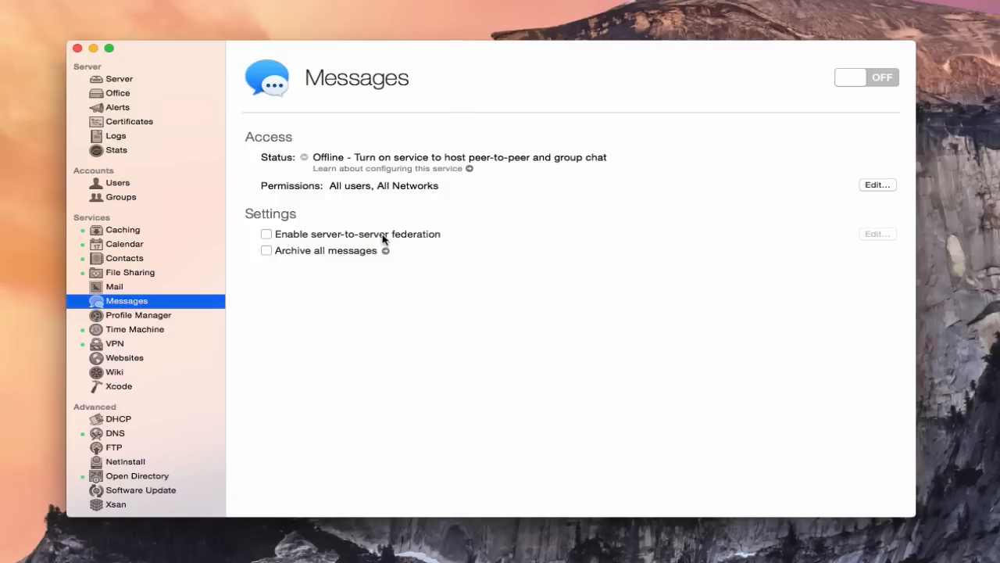
pyautogui.moveTo(153, 127)
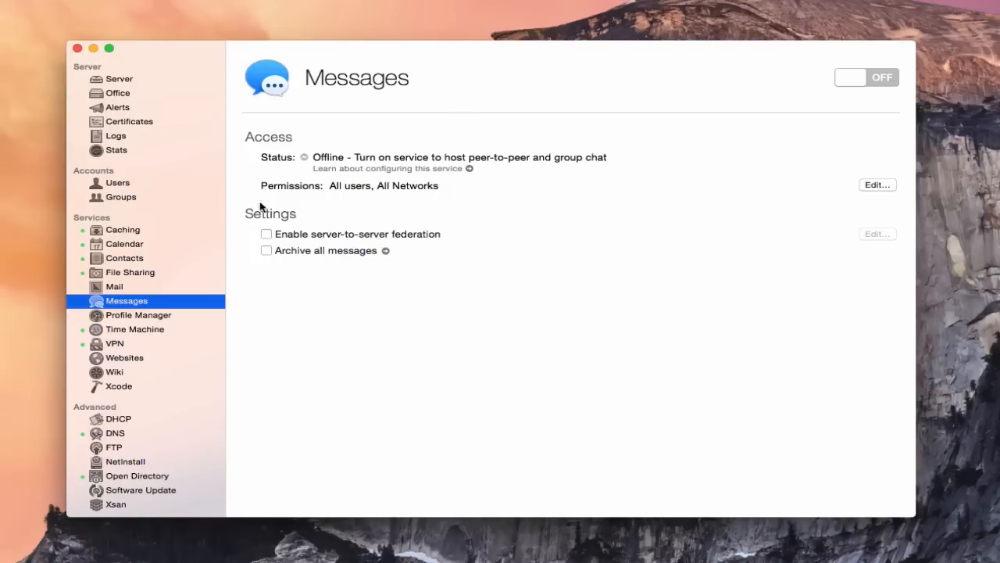
pyautogui.moveTo(347, 100)
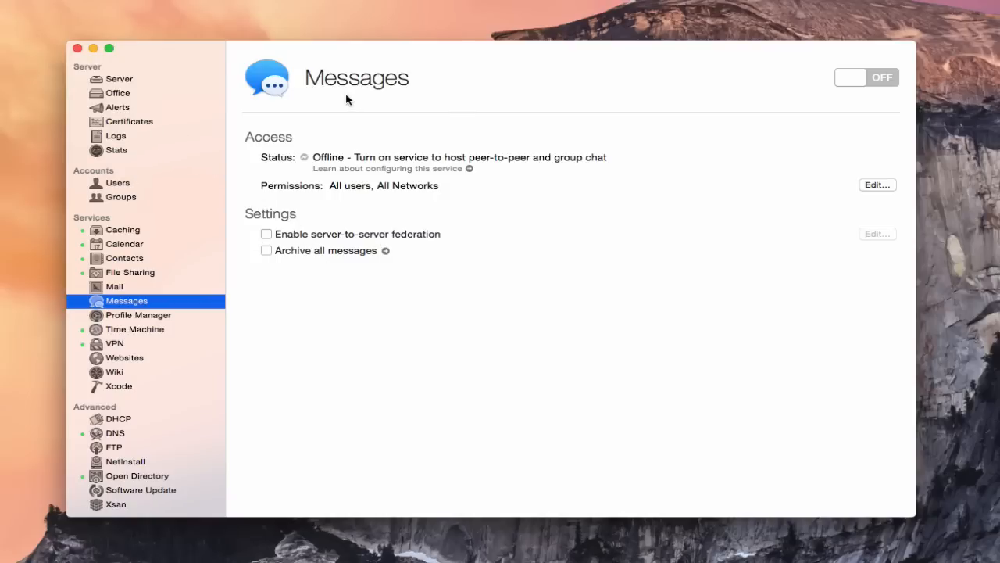
# - Switch to the server's Certificates list
pyautogui.click(129, 122)
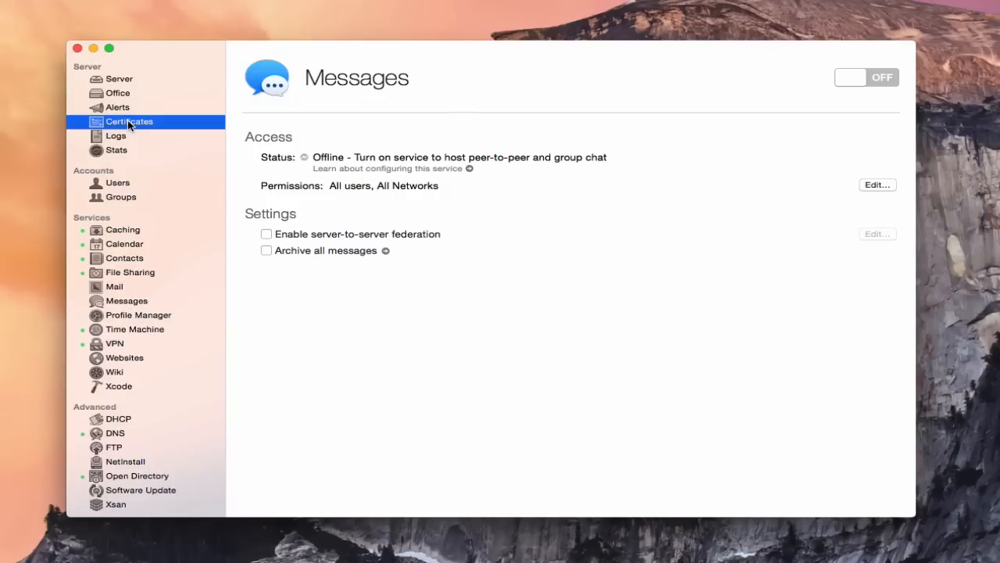
# - Keep server.toddolthoff.com securing services, then return to the Messages service
pyautogui.click(128, 122)
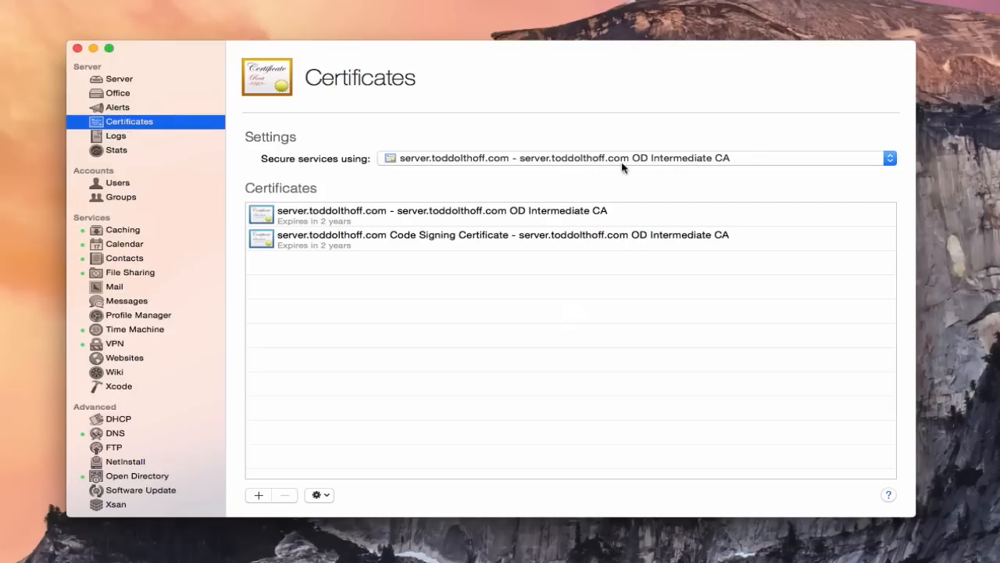
pyautogui.moveTo(466, 181)
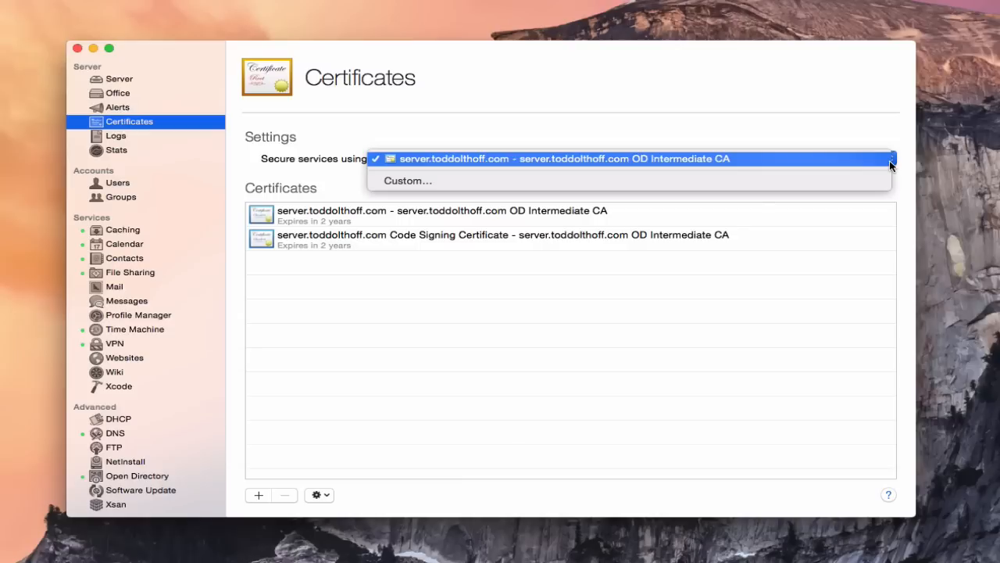
pyautogui.click(561, 158)
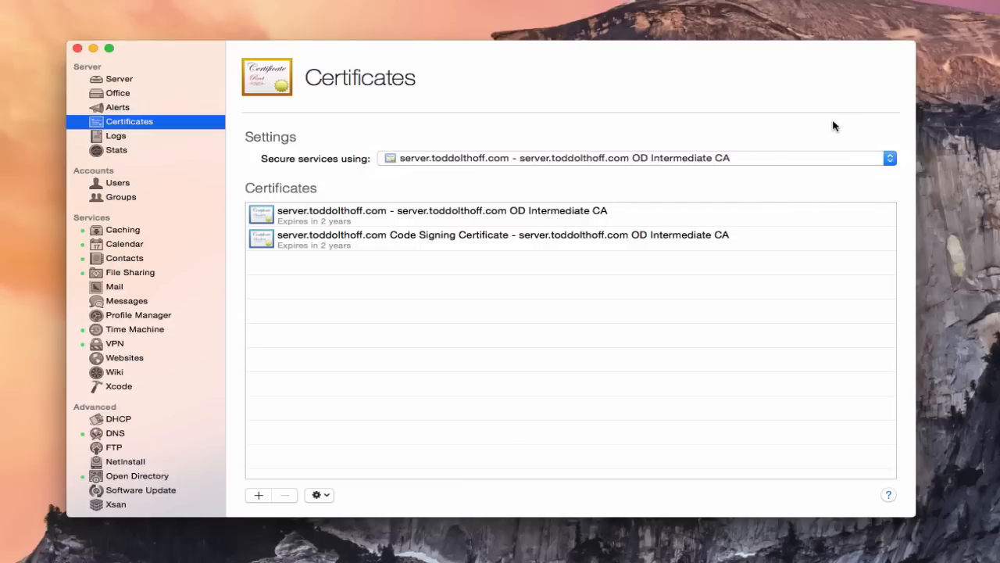
pyautogui.moveTo(625, 247)
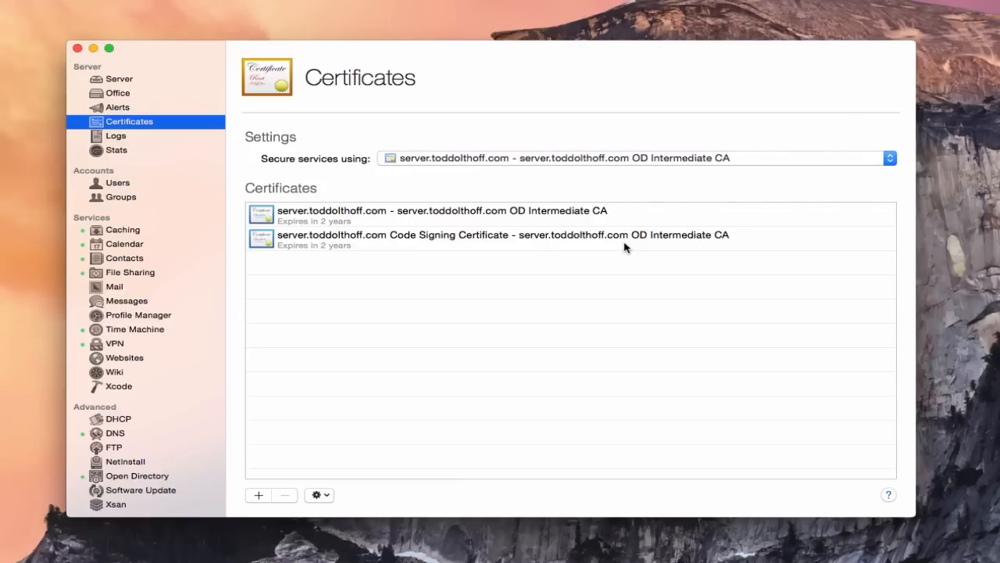
pyautogui.moveTo(437, 177)
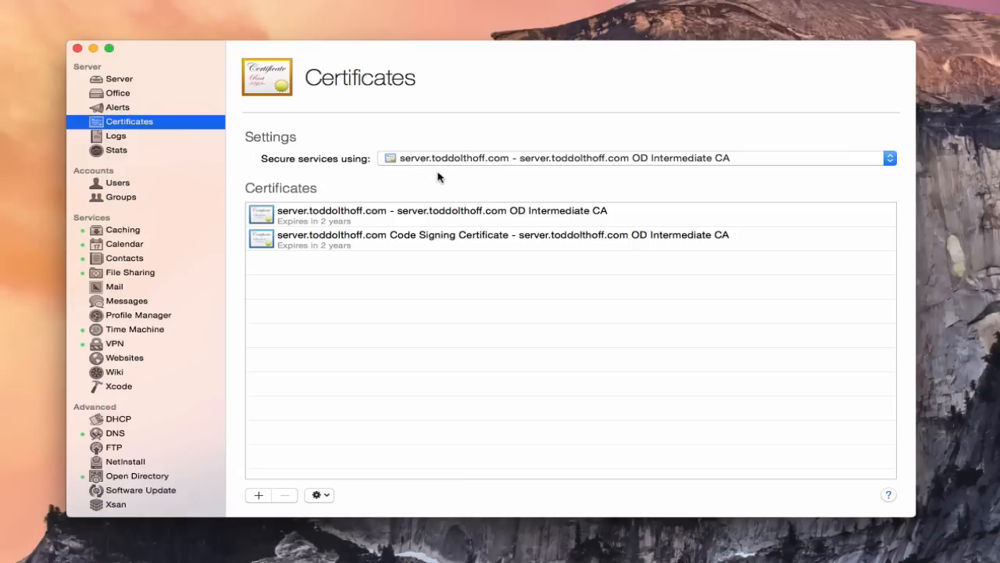
pyautogui.click(127, 300)
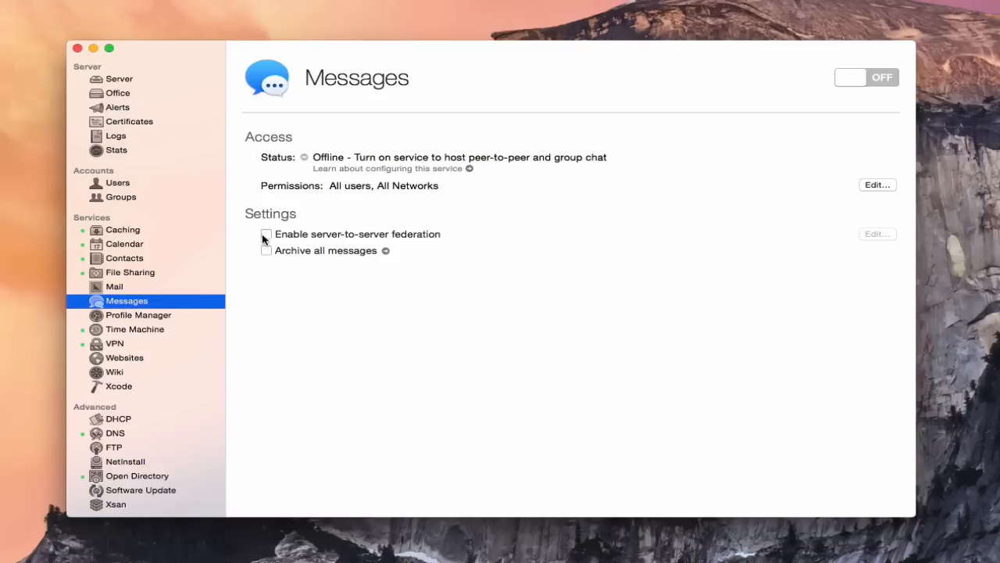
# - Enable server-to-server federation for Messages
pyautogui.click(266, 235)
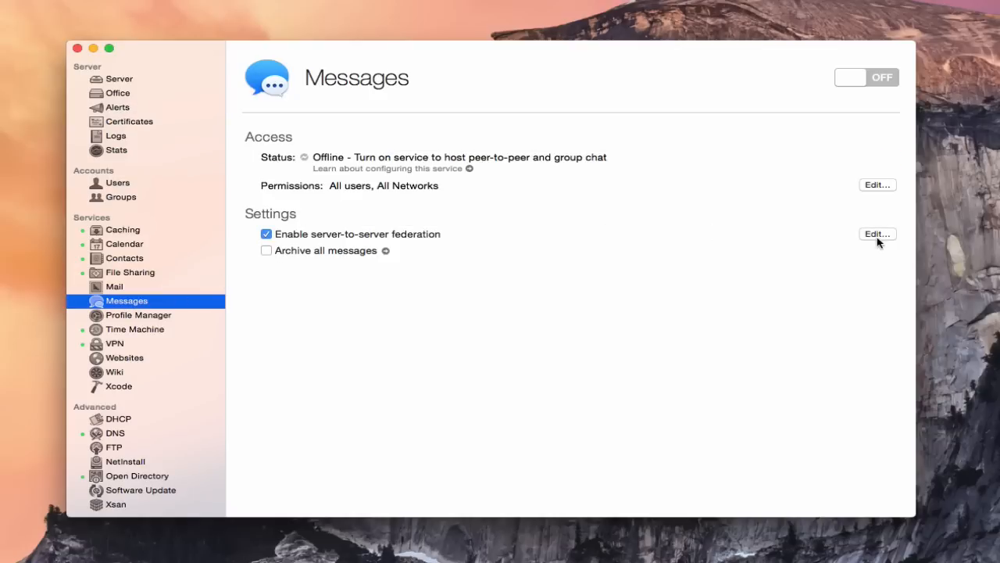
pyautogui.moveTo(438, 240)
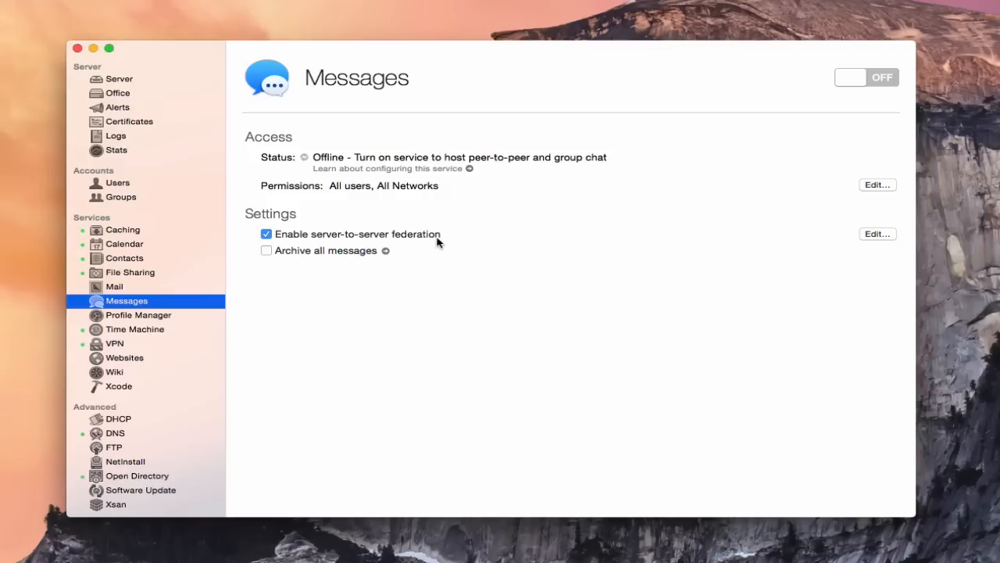
pyautogui.moveTo(878, 238)
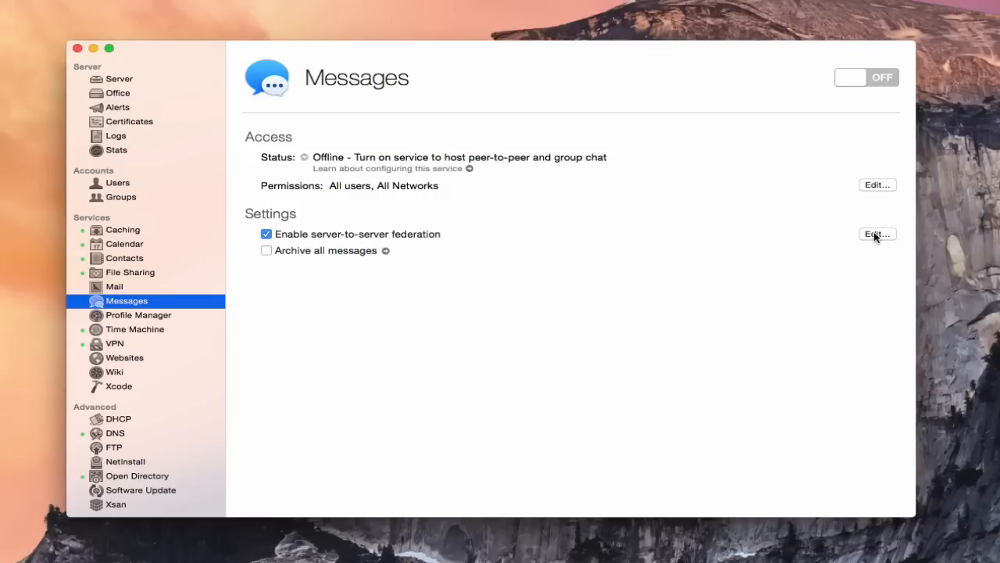
# - Bring up the federation options sheet for Messages
pyautogui.click(877, 235)
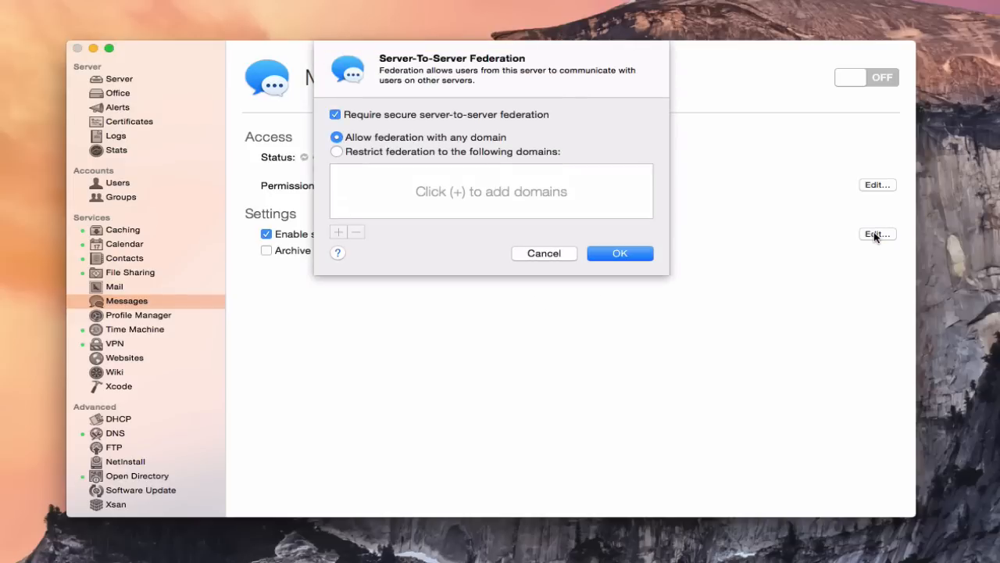
pyautogui.moveTo(562, 119)
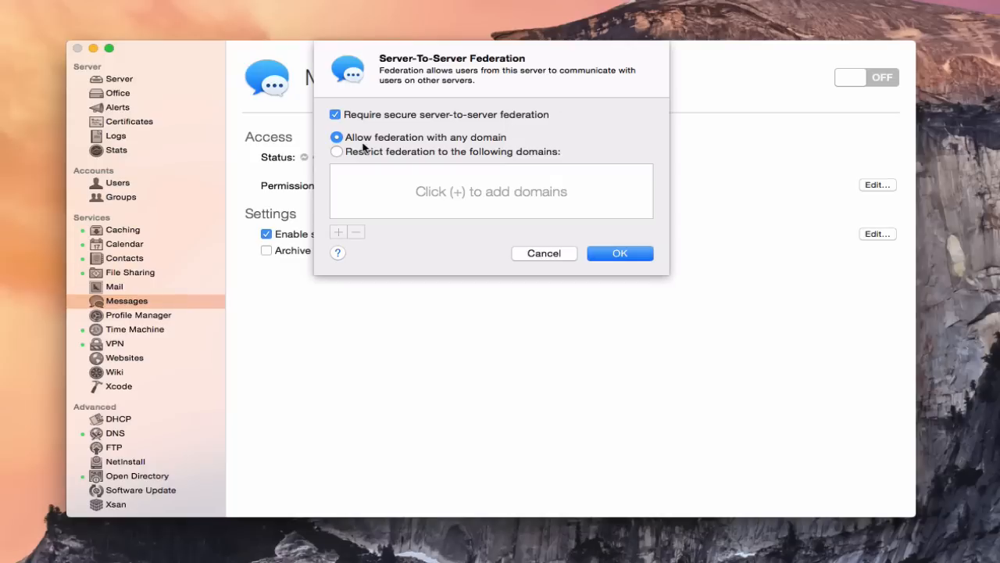
pyautogui.moveTo(480, 147)
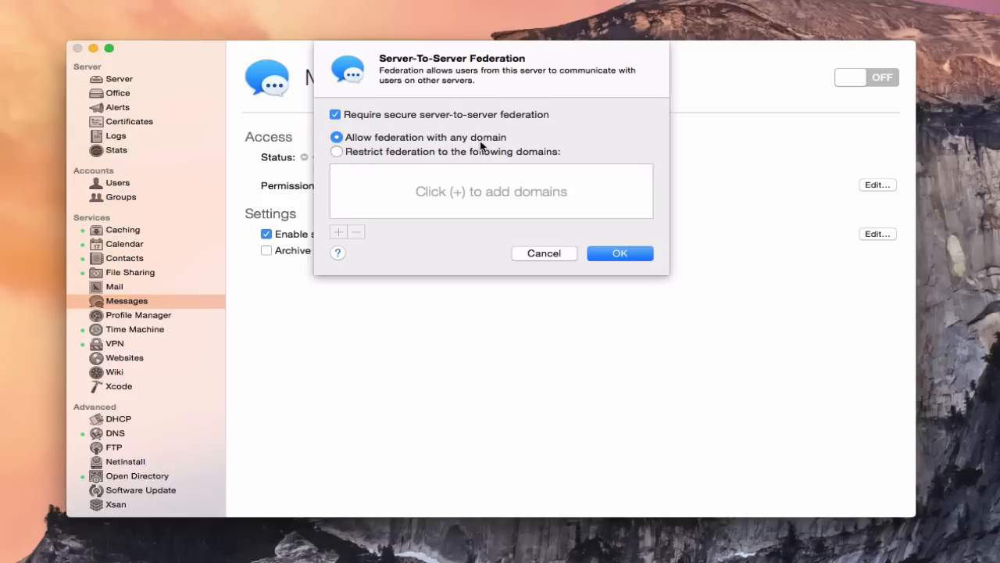
pyautogui.moveTo(373, 160)
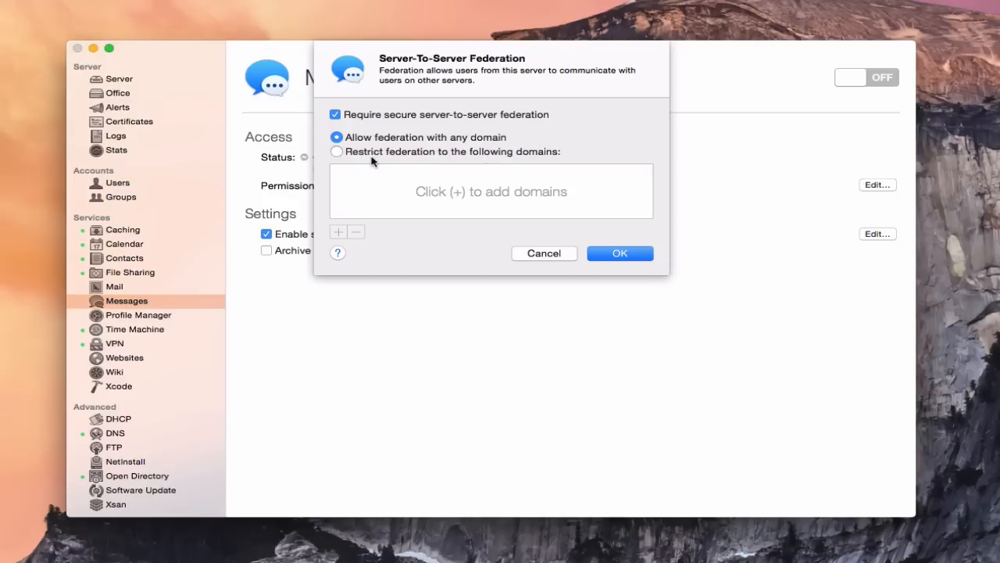
pyautogui.moveTo(533, 161)
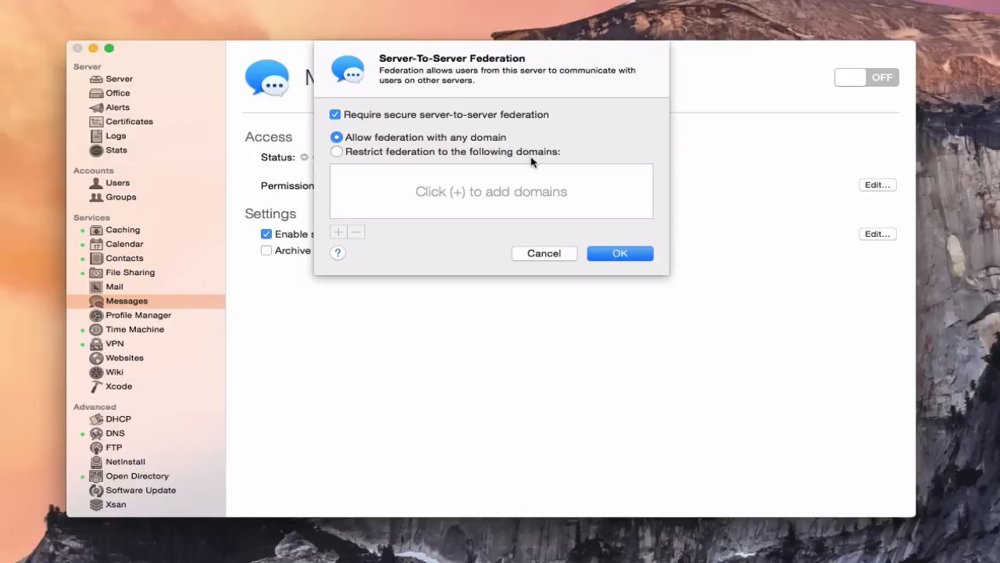
pyautogui.moveTo(343, 153)
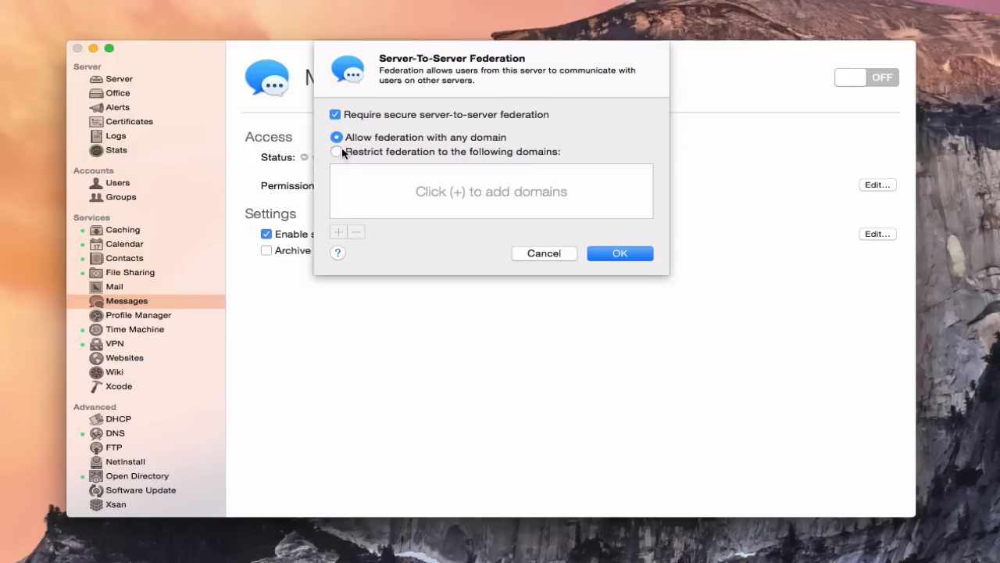
# - Try restricting federation to server.example.com, then revert to allowing any domain
pyautogui.click(336, 152)
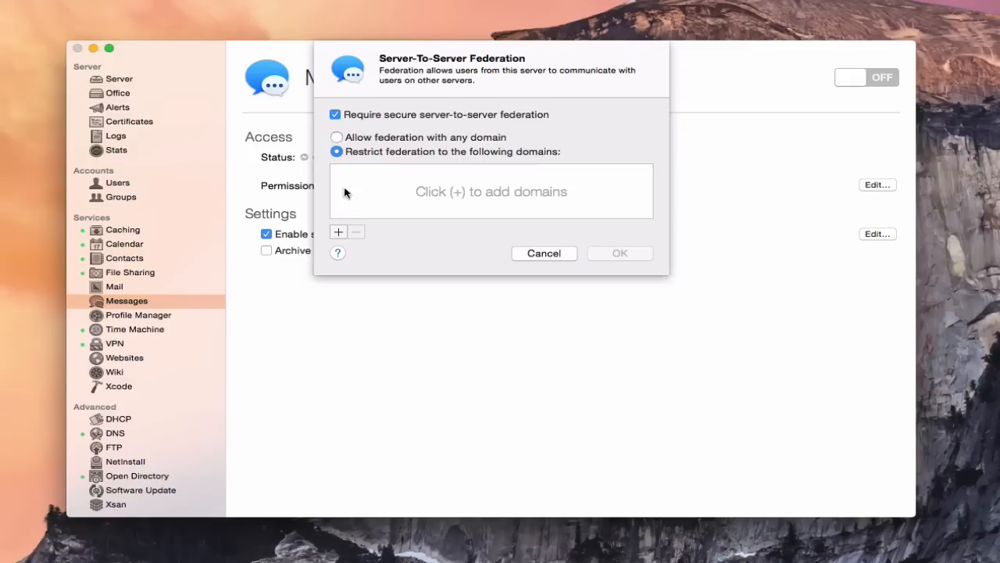
pyautogui.click(338, 231)
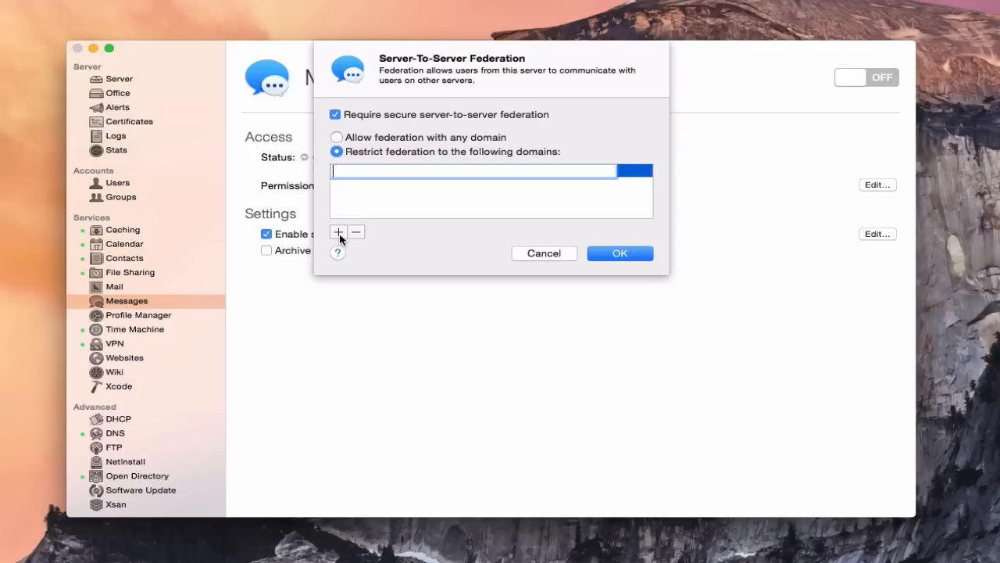
pyautogui.write('server.example.')
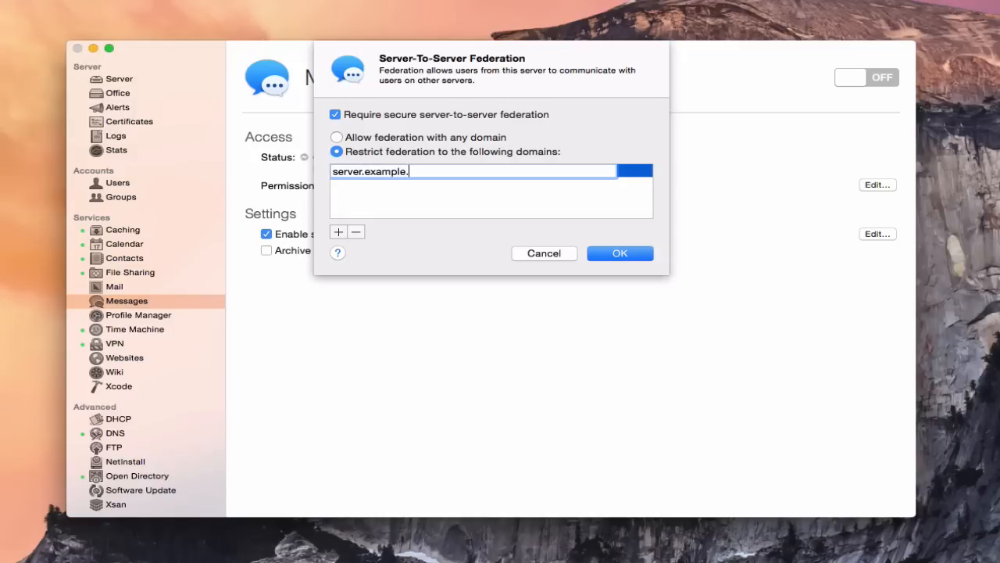
pyautogui.write('com')
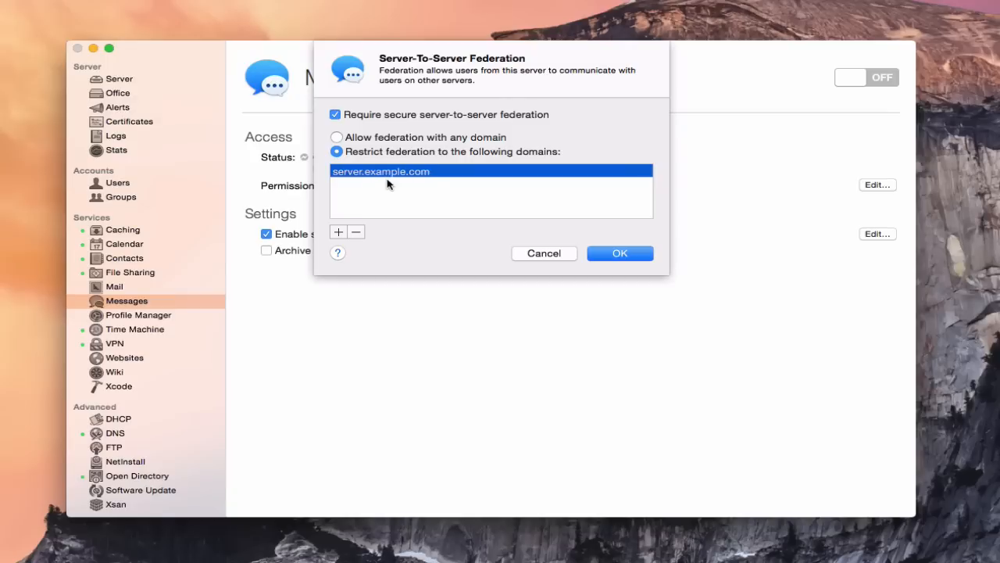
pyautogui.moveTo(391, 180)
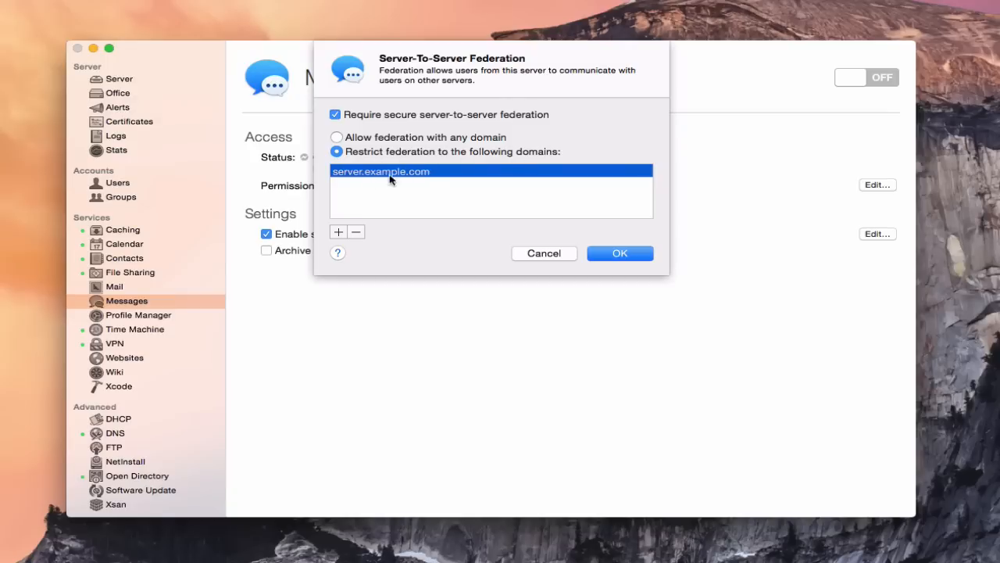
pyautogui.moveTo(392, 173)
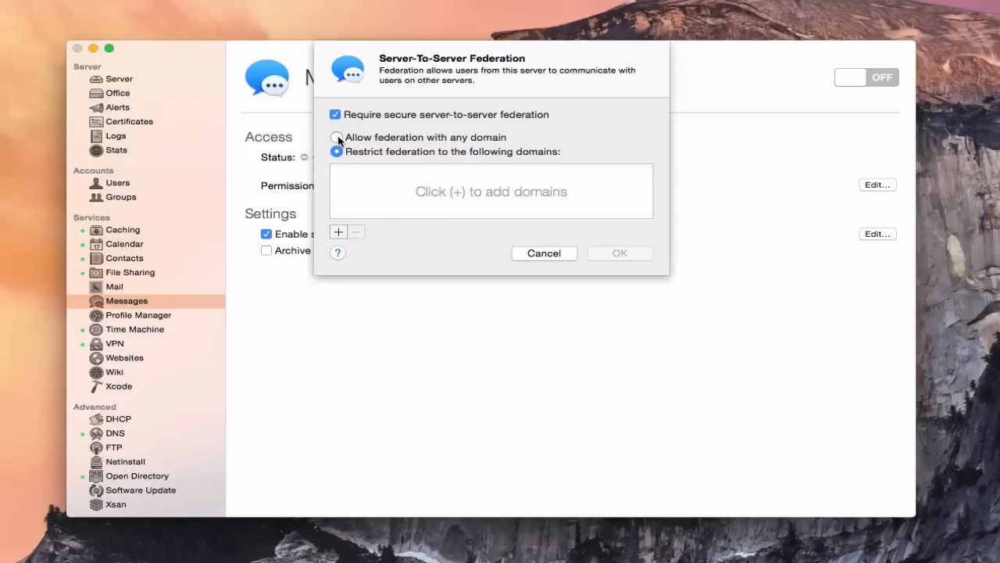
pyautogui.click(336, 137)
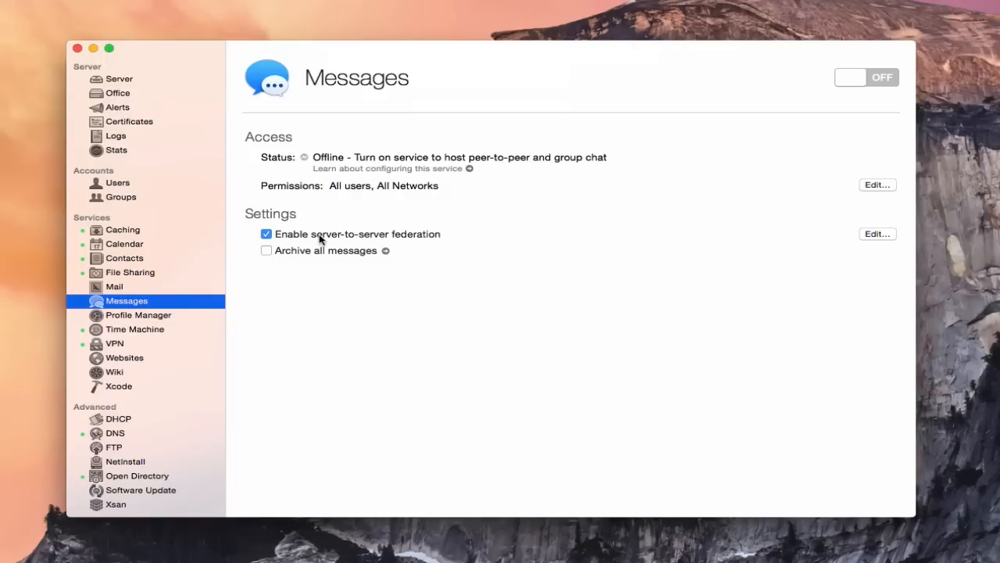
pyautogui.moveTo(328, 239)
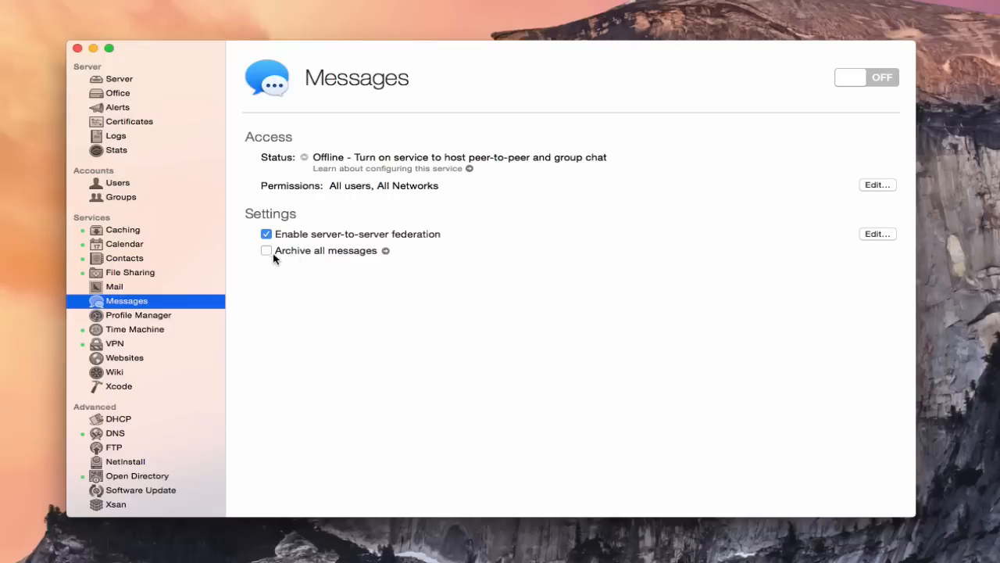
# - Enable archiving of all messages for Messages
pyautogui.click(266, 250)
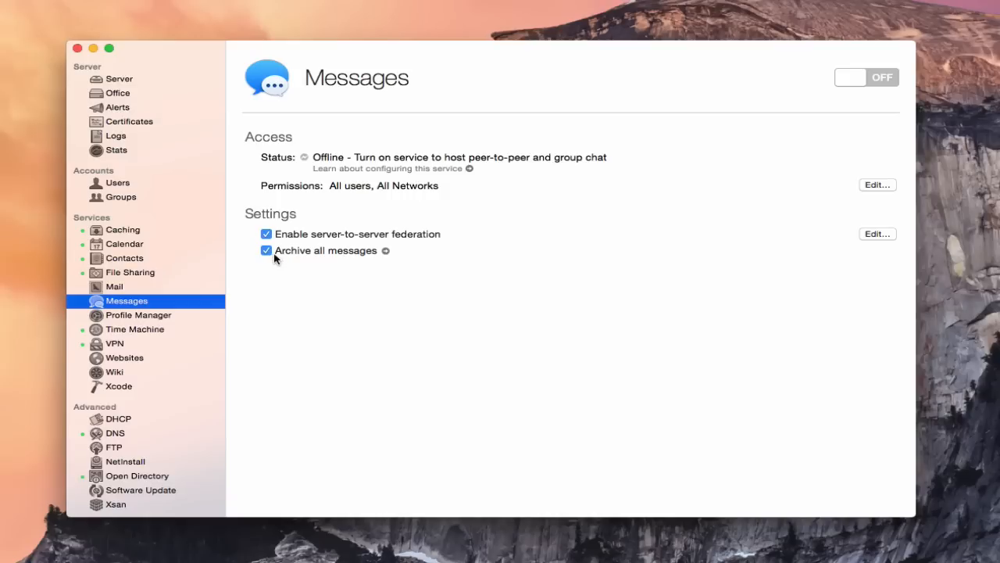
pyautogui.moveTo(388, 251)
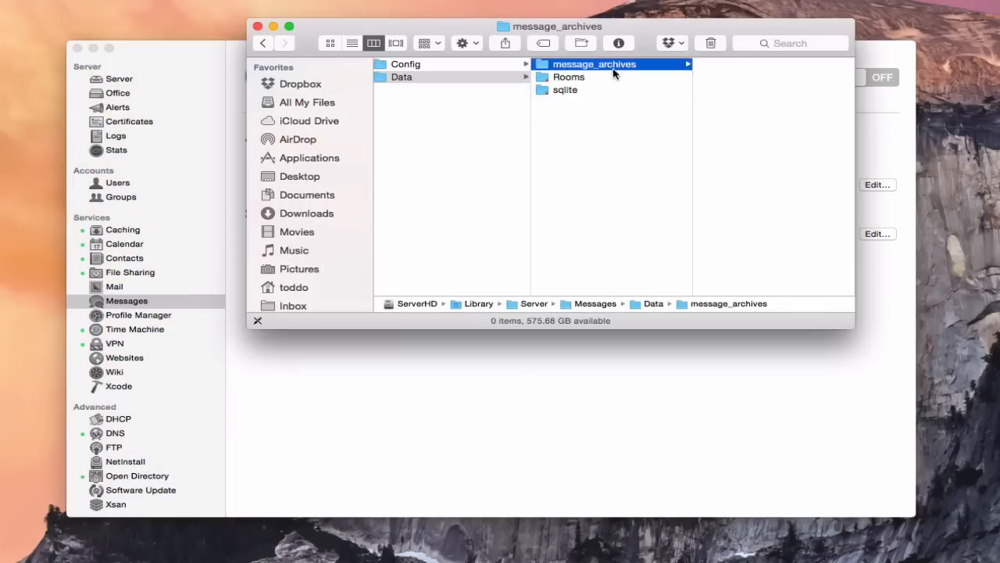
pyautogui.moveTo(581, 225)
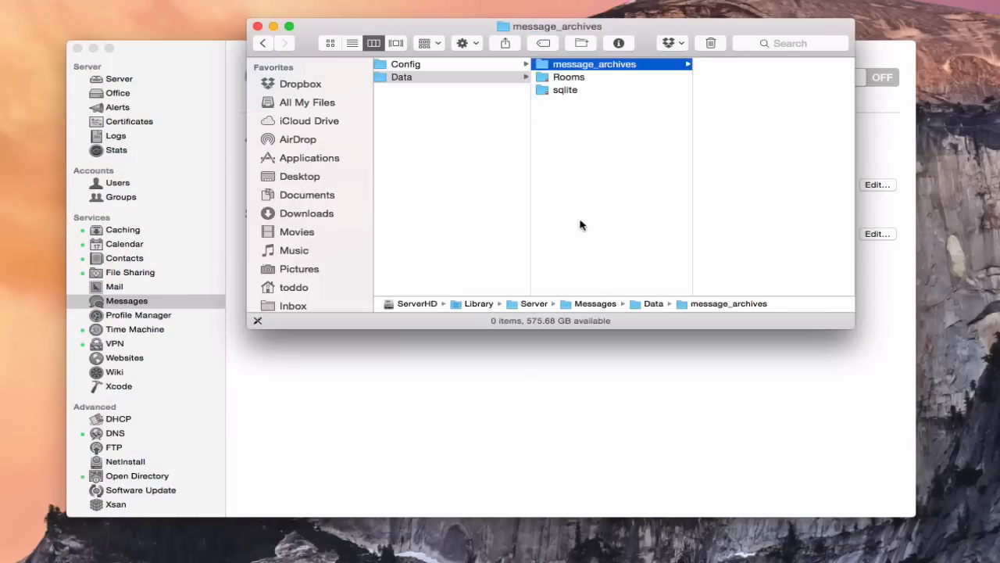
pyautogui.moveTo(594, 247)
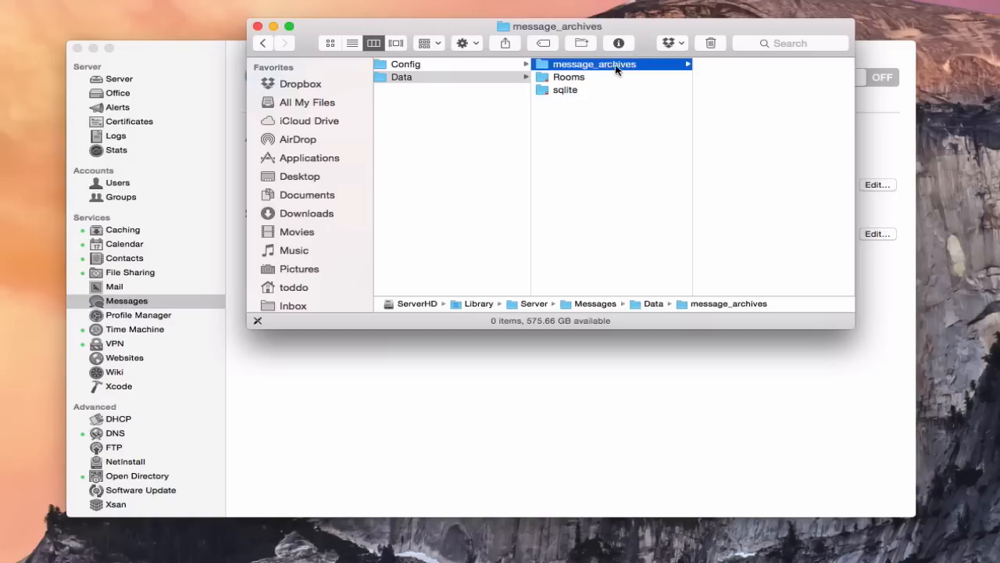
pyautogui.moveTo(750, 115)
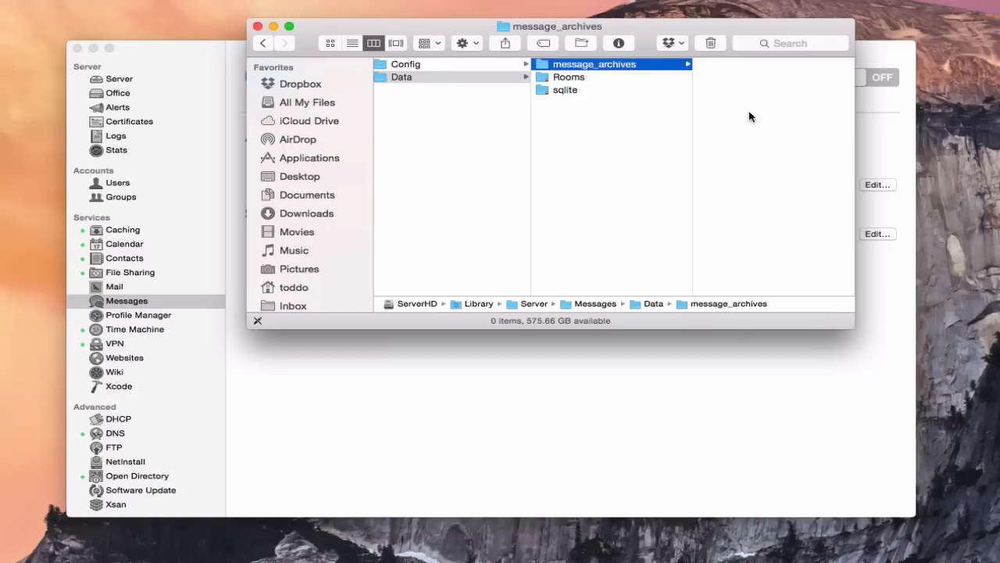
pyautogui.moveTo(741, 155)
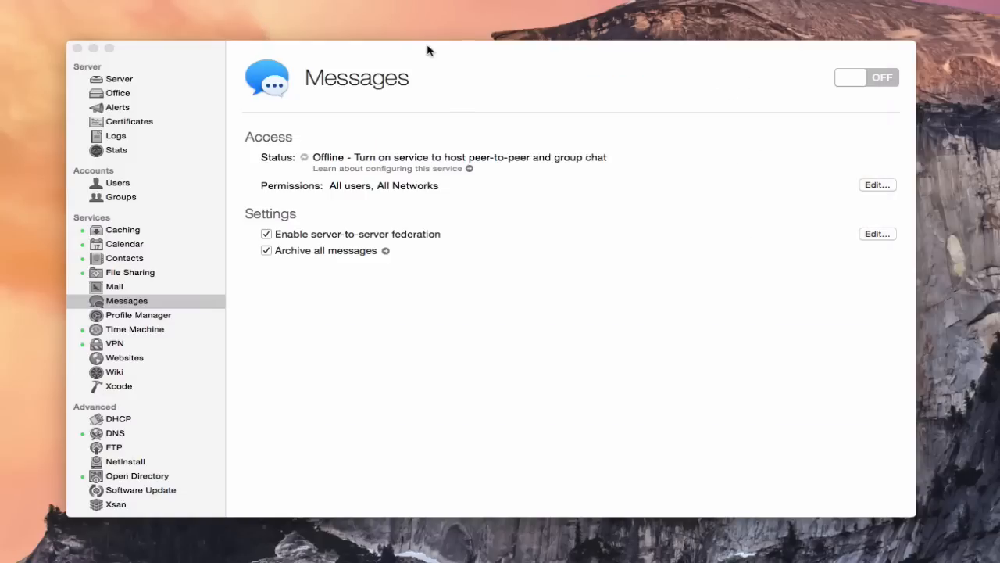
pyautogui.click(126, 300)
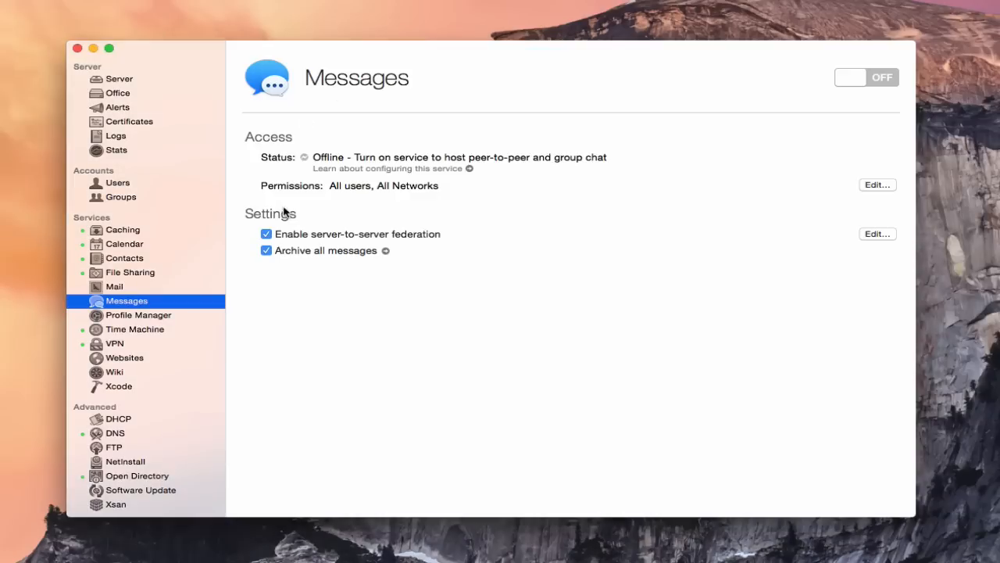
pyautogui.click(265, 250)
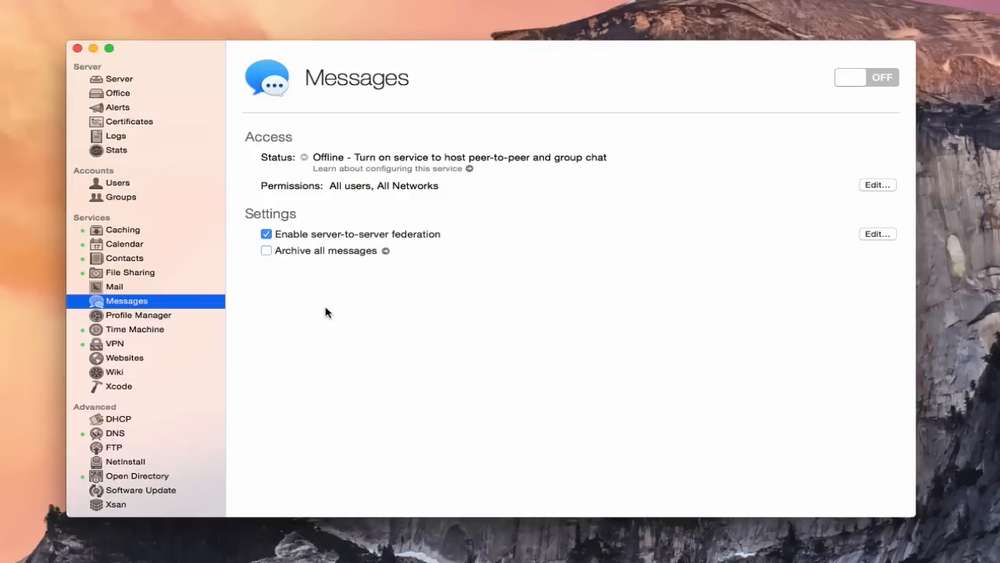
pyautogui.moveTo(390, 332)
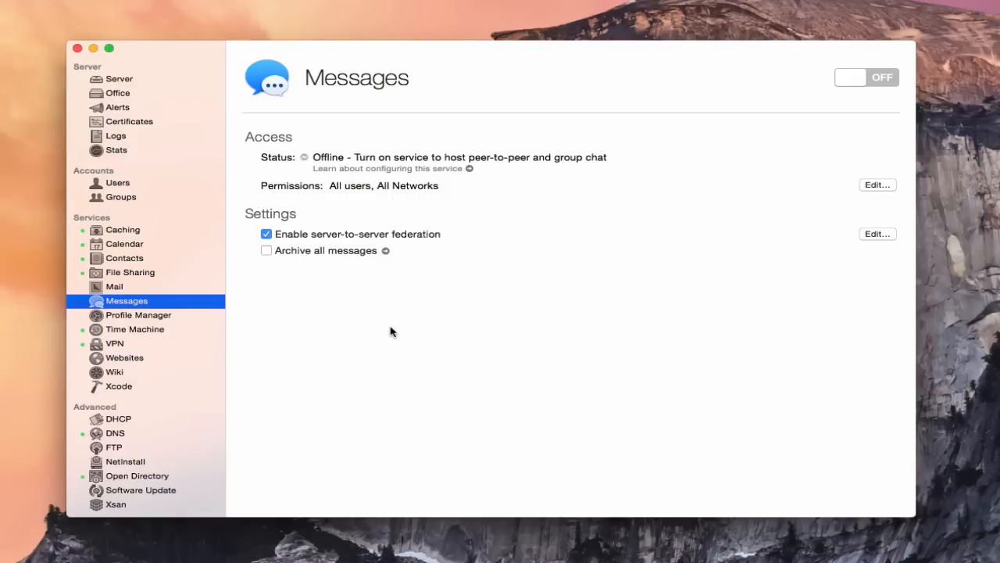
pyautogui.moveTo(885, 82)
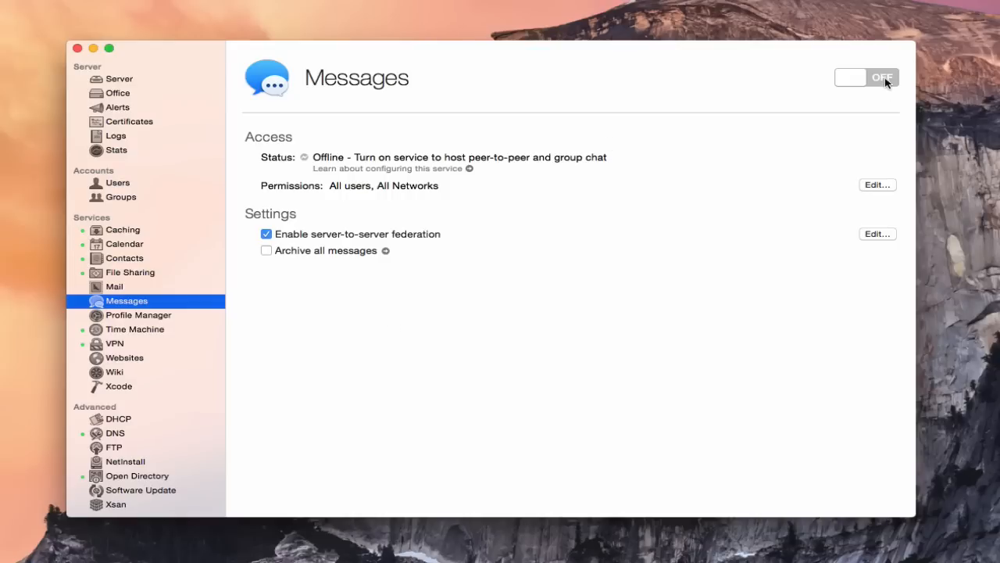
# - Switch Messages ON and allow access to it from the Internet
pyautogui.click(866, 78)
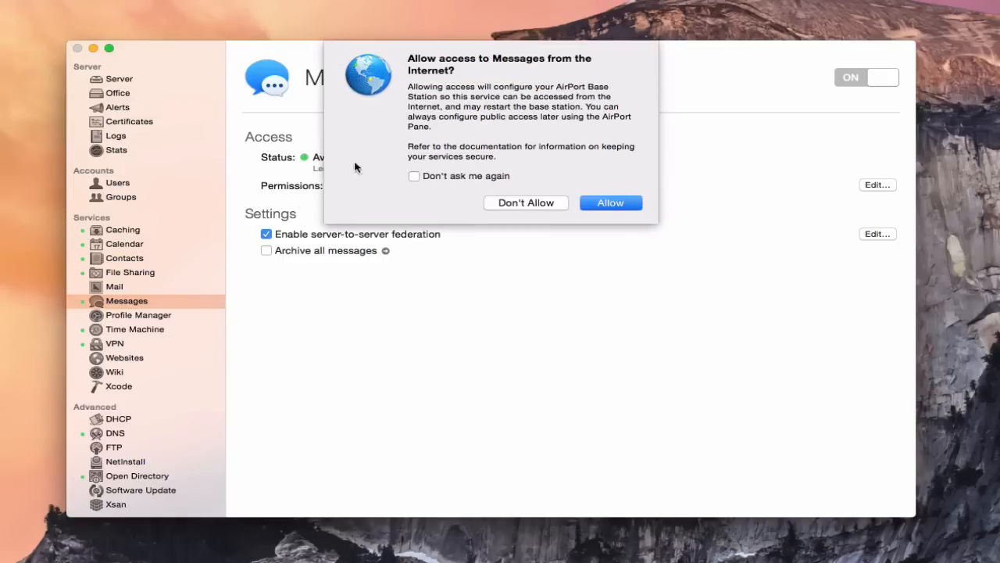
pyautogui.moveTo(571, 222)
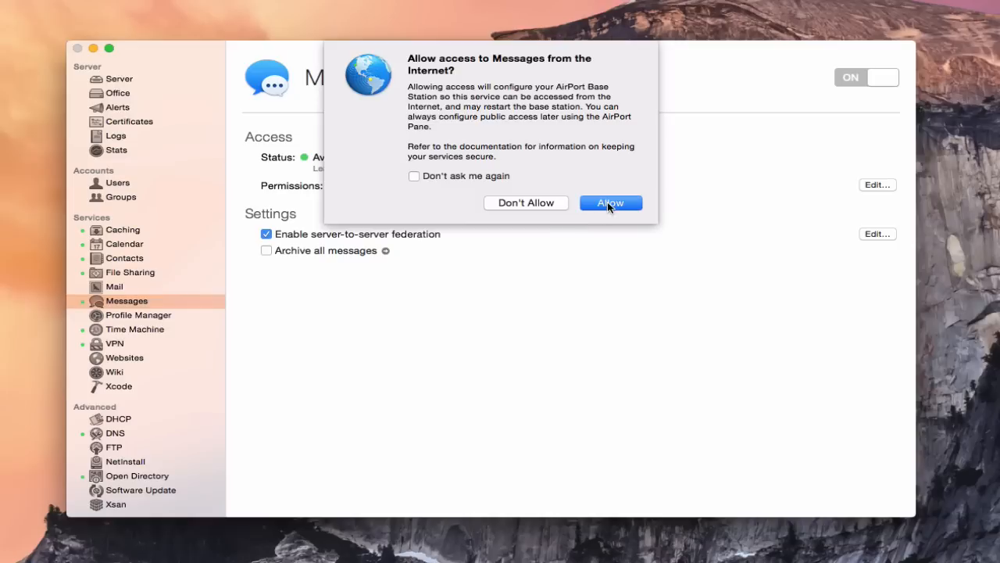
pyautogui.click(610, 203)
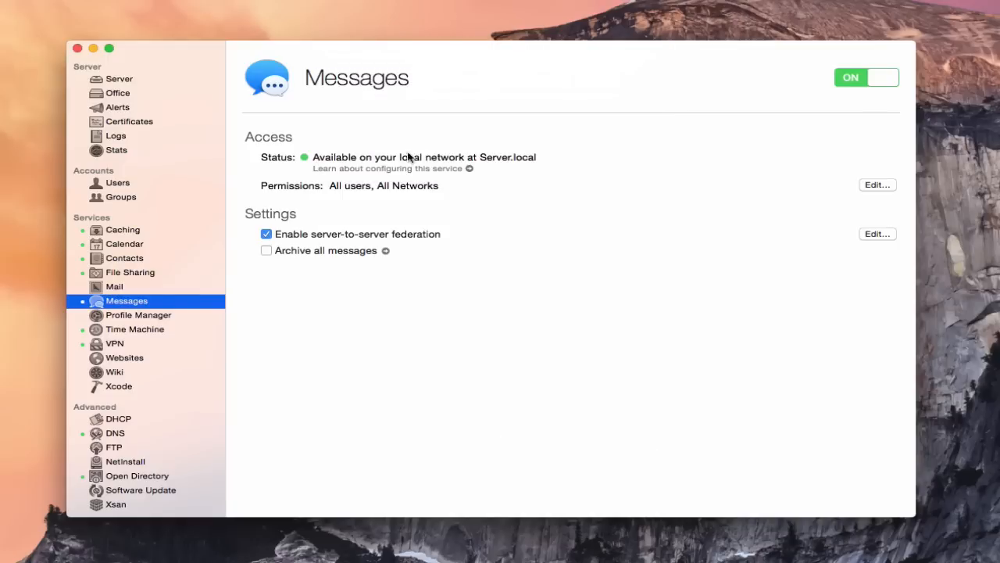
pyautogui.moveTo(507, 243)
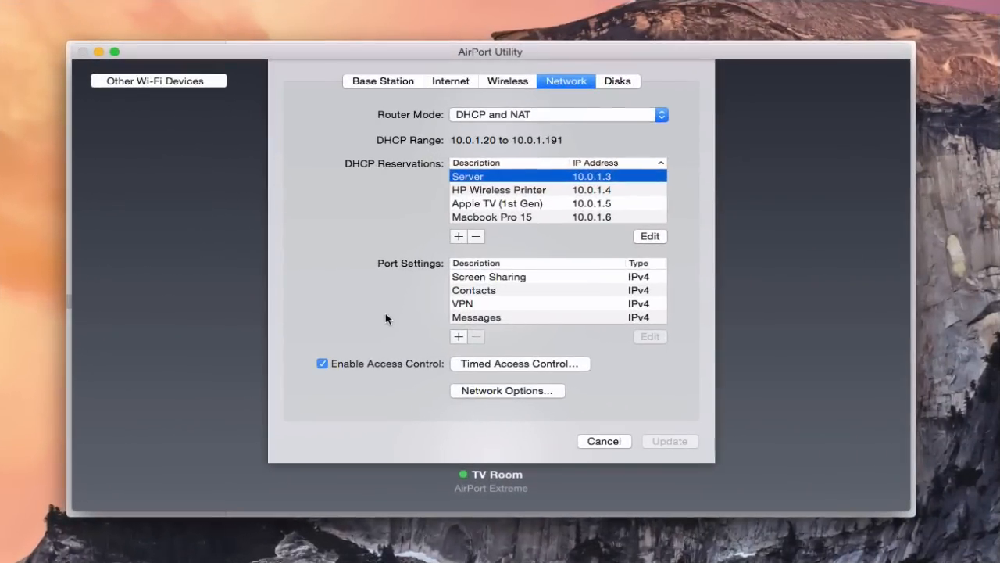
pyautogui.moveTo(575, 84)
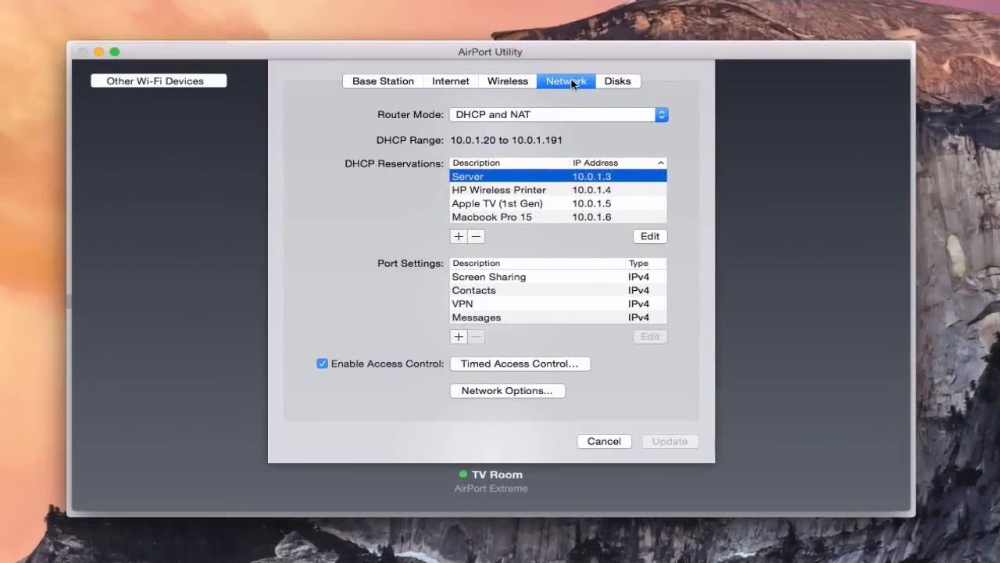
pyautogui.moveTo(481, 320)
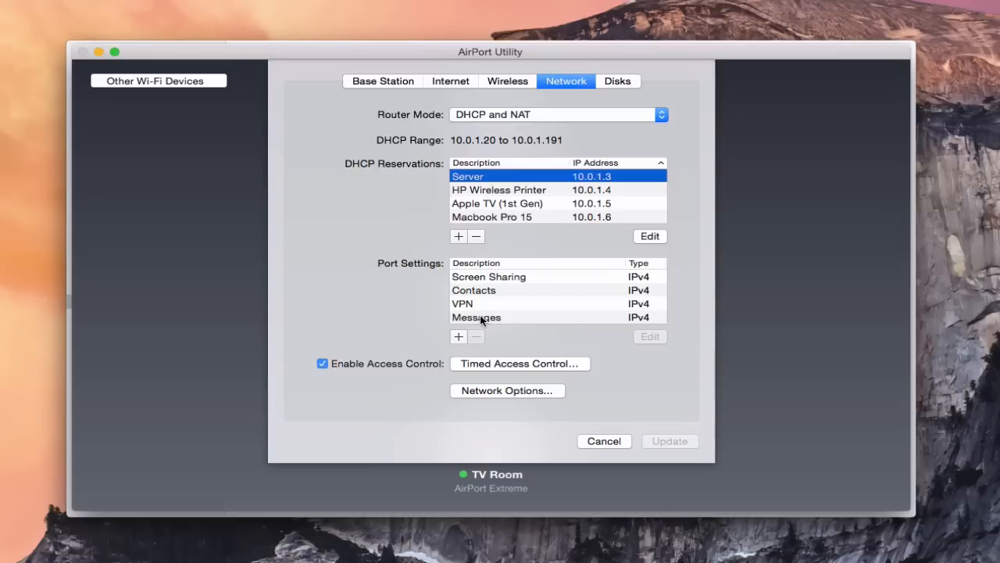
pyautogui.click(475, 315)
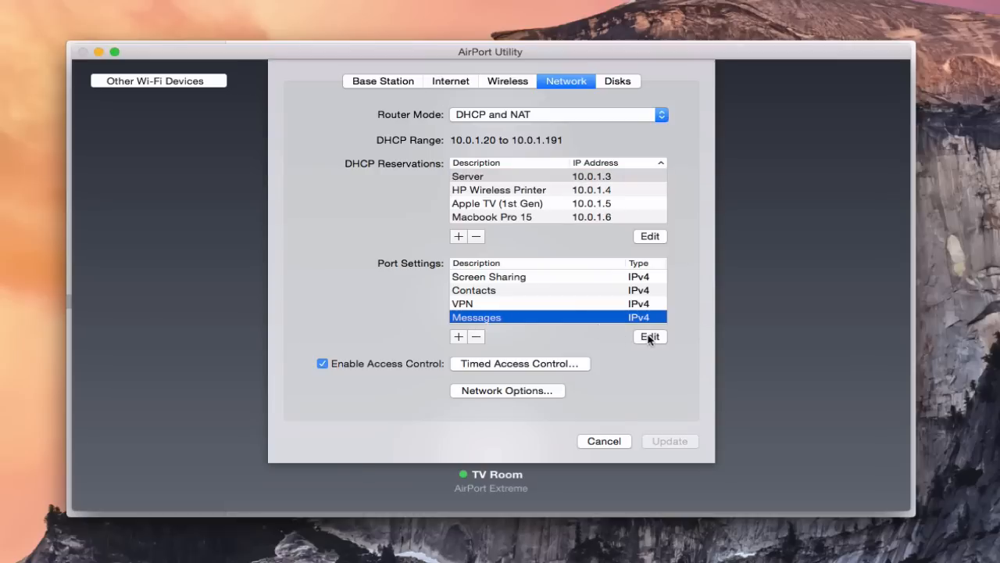
pyautogui.click(650, 336)
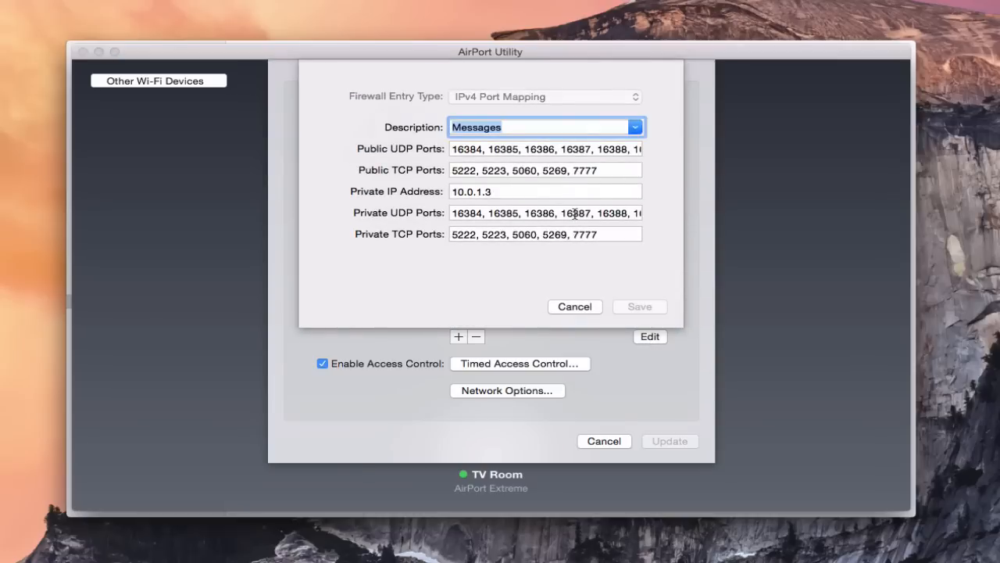
pyautogui.moveTo(601, 160)
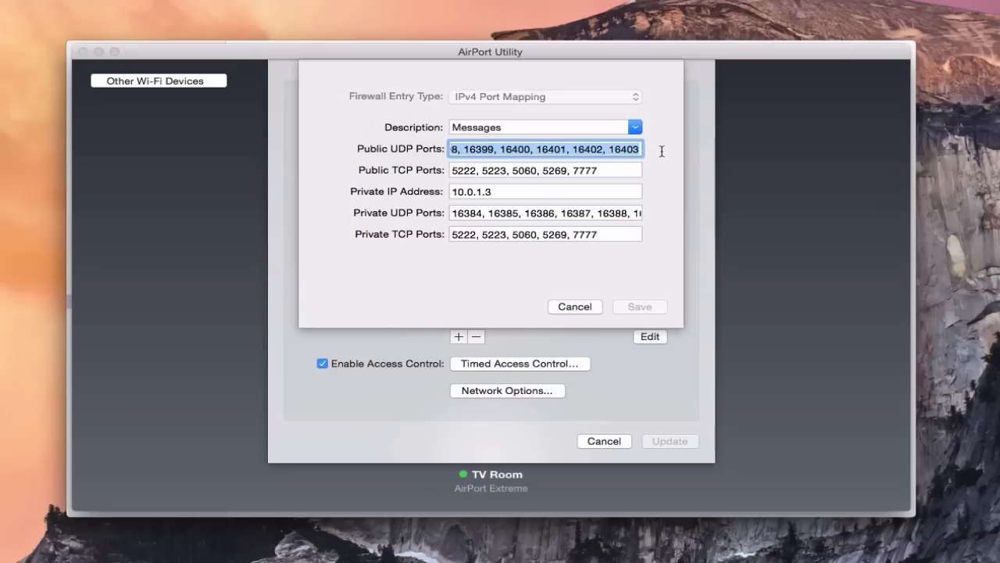
pyautogui.moveTo(663, 155)
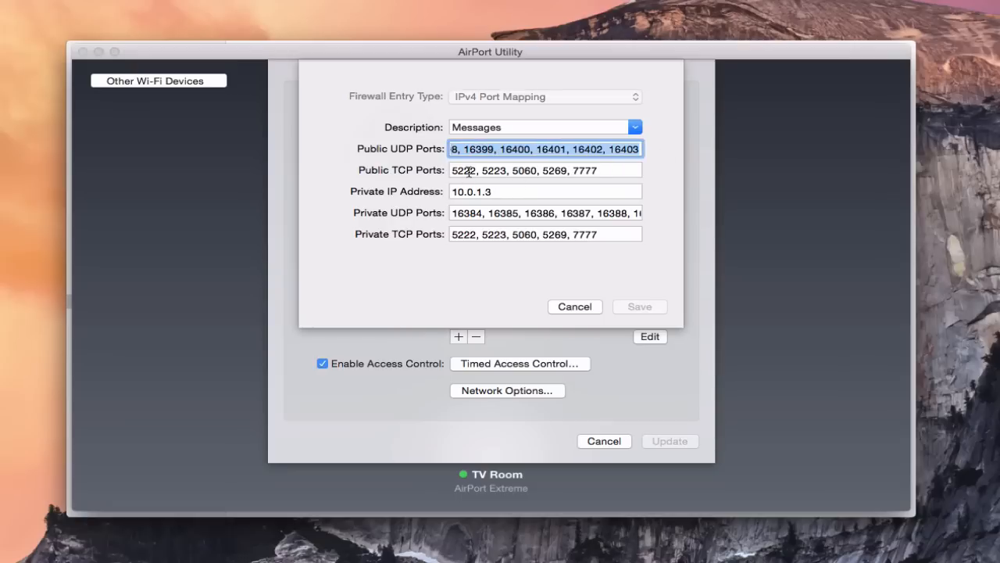
pyautogui.moveTo(500, 212)
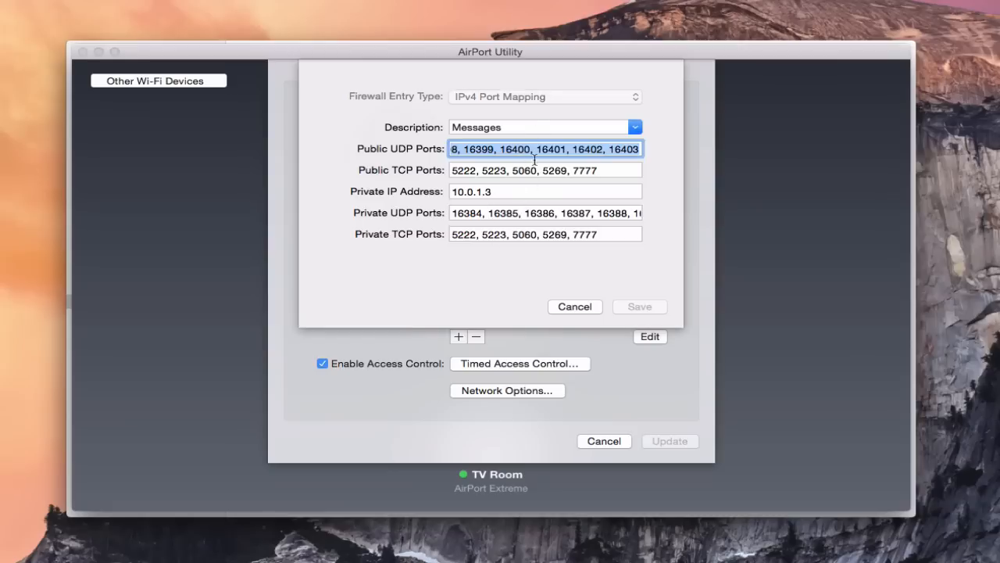
pyautogui.moveTo(525, 212)
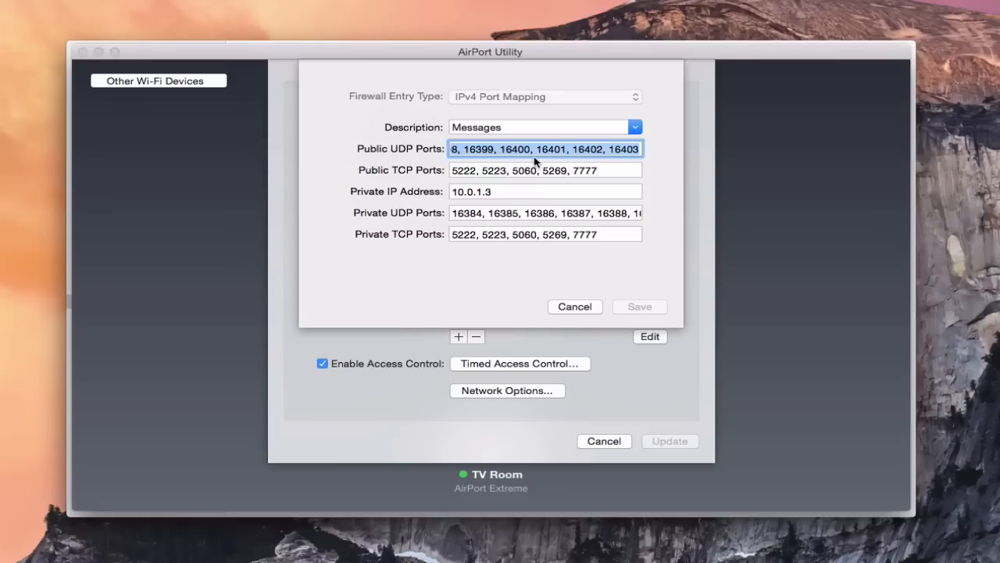
pyautogui.click(575, 306)
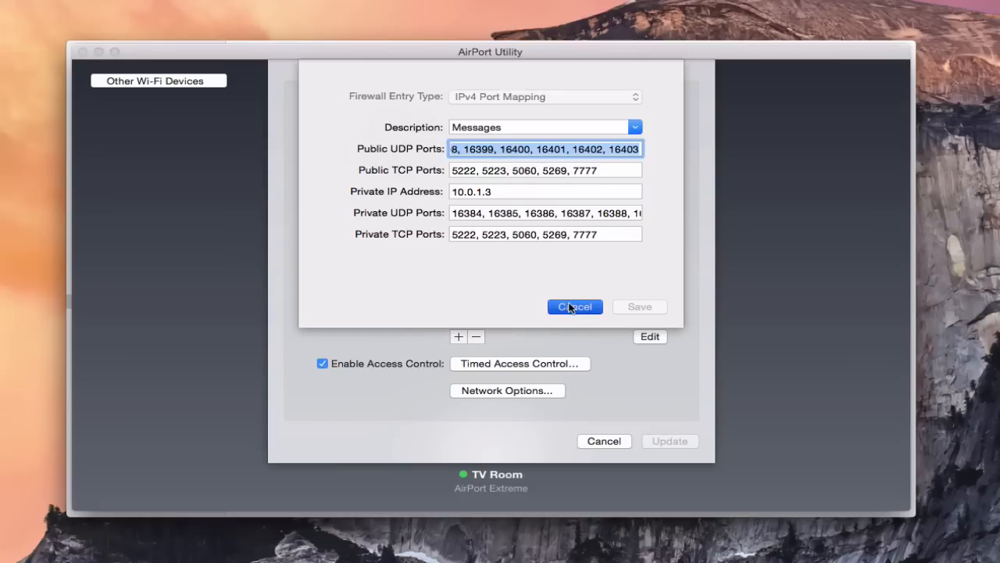
pyautogui.click(575, 307)
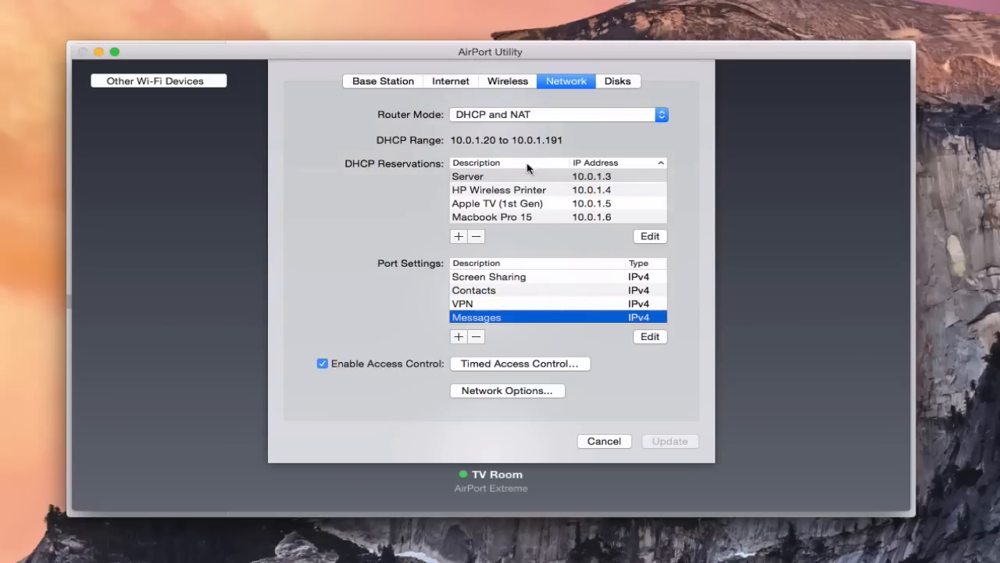
pyautogui.moveTo(490, 164)
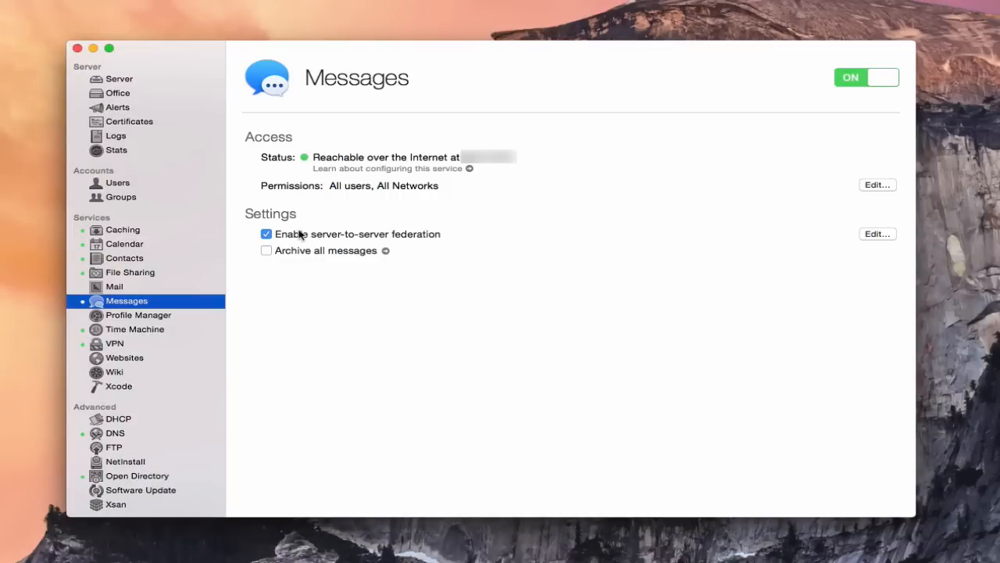
pyautogui.moveTo(157, 316)
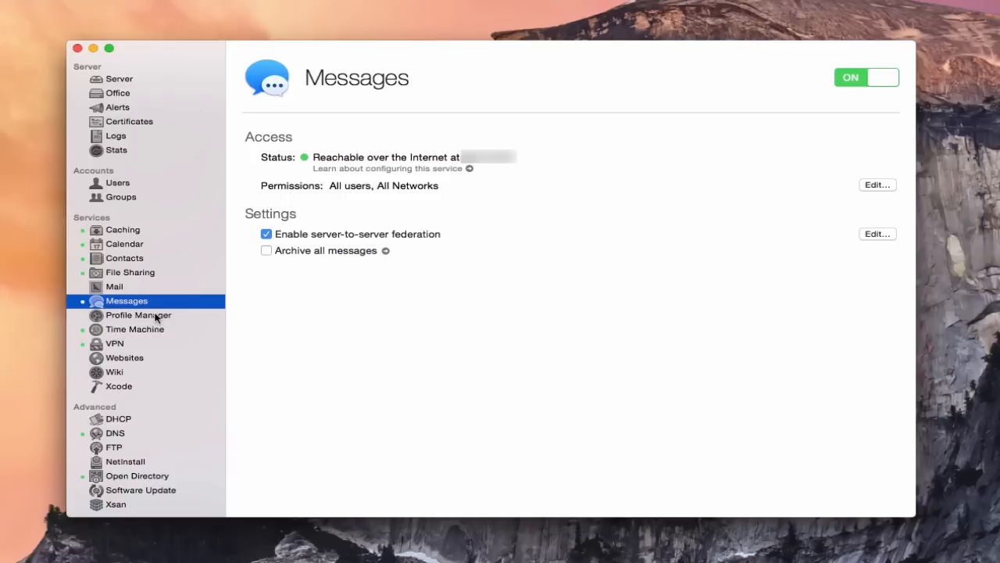
pyautogui.moveTo(101, 184)
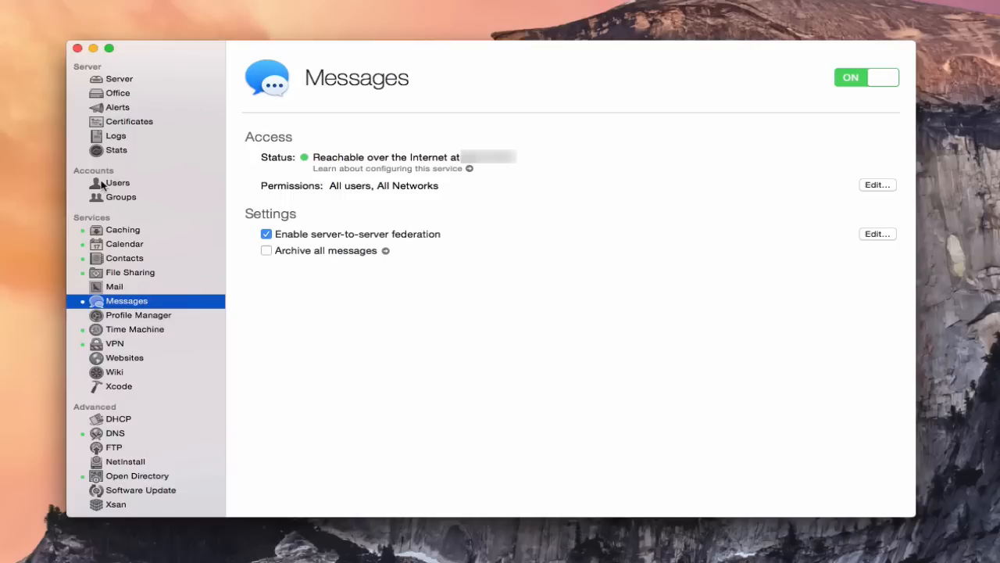
# - Make the Kids group's members Messages buddies of each other and save the group
pyautogui.click(122, 197)
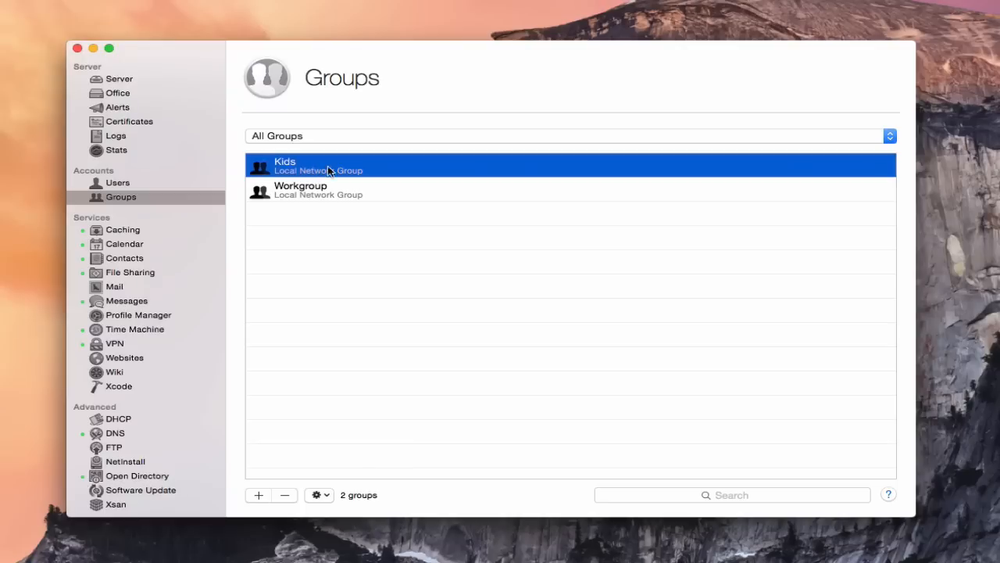
pyautogui.moveTo(334, 172)
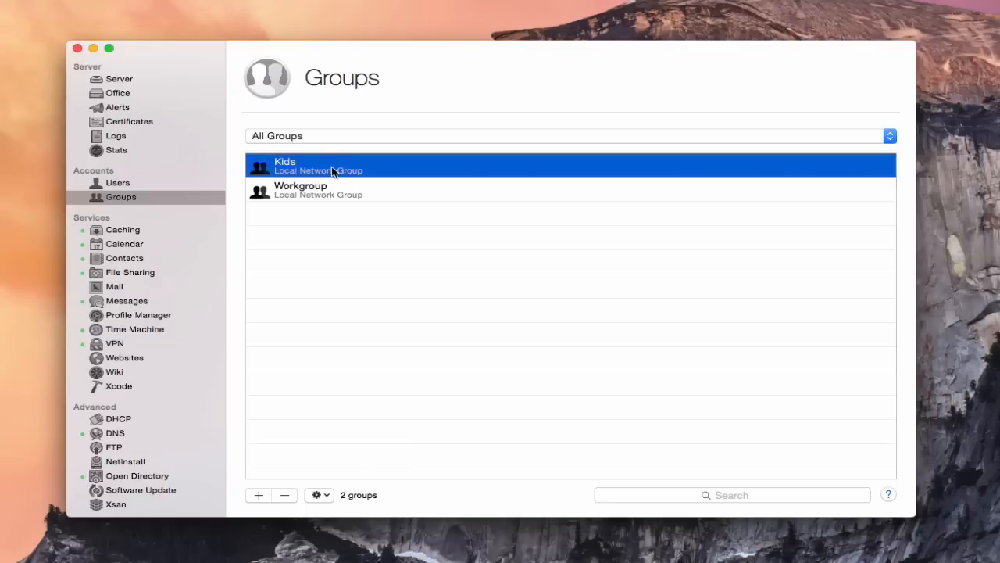
pyautogui.doubleClick(313, 166)
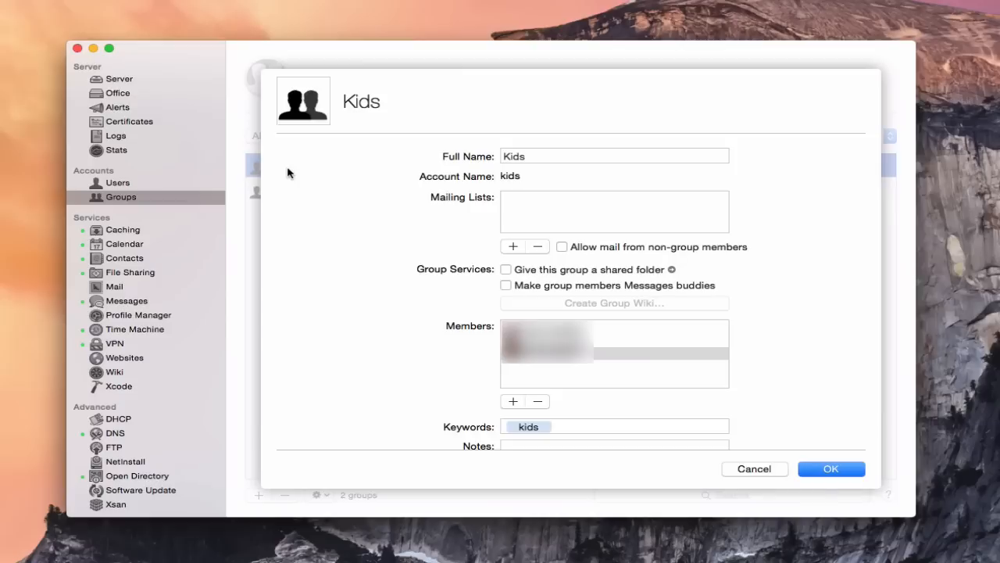
pyautogui.click(614, 157)
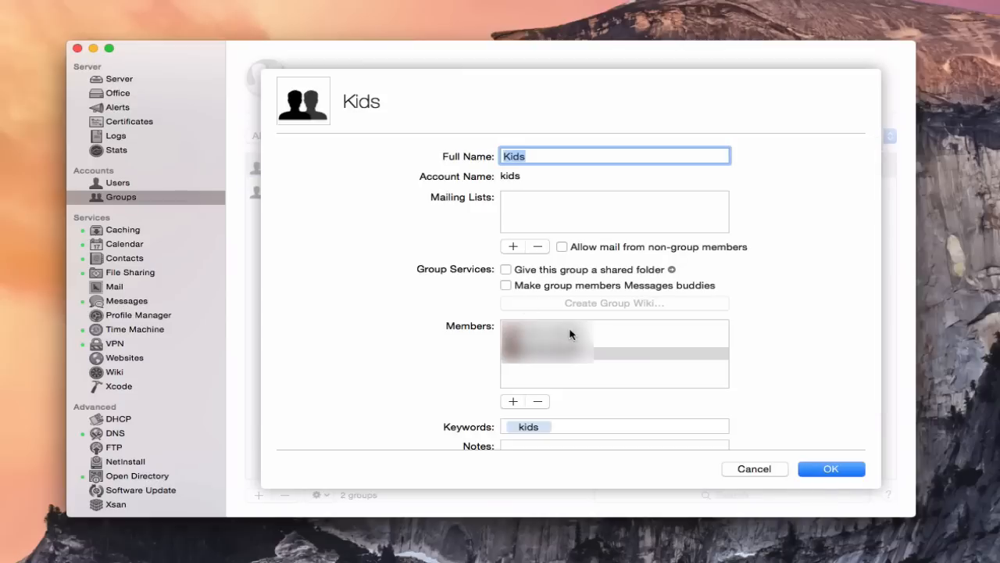
pyautogui.moveTo(624, 403)
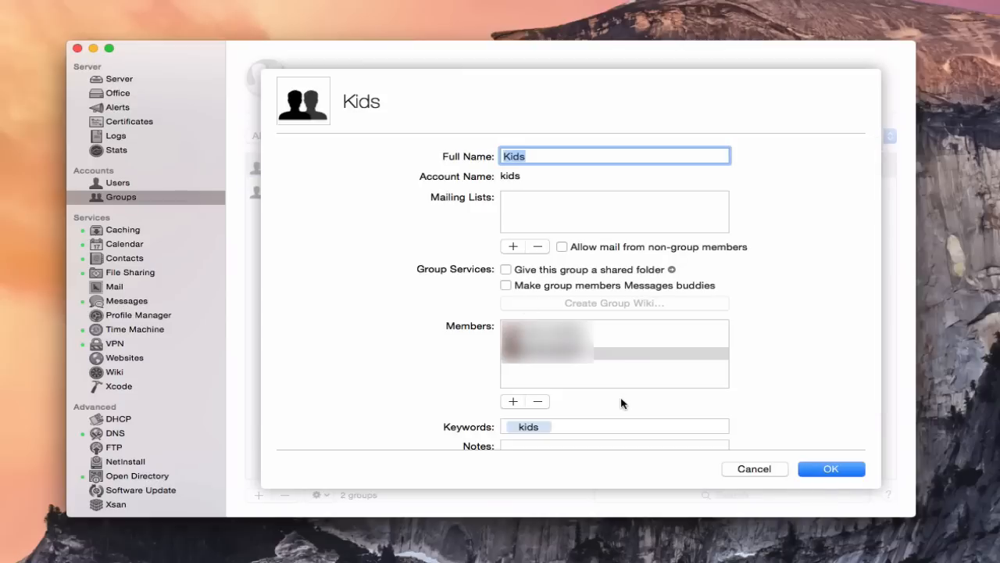
pyautogui.moveTo(572, 292)
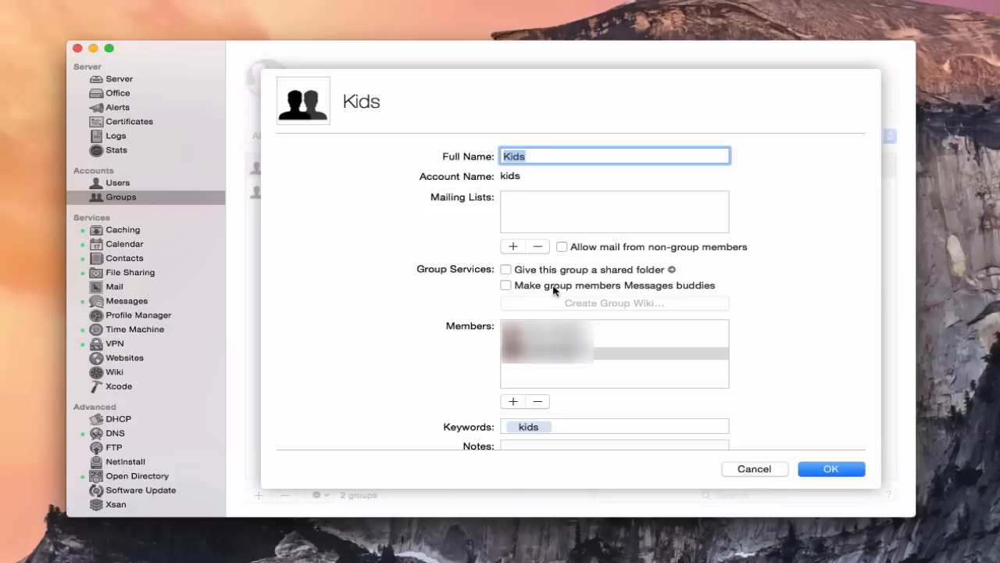
pyautogui.click(506, 285)
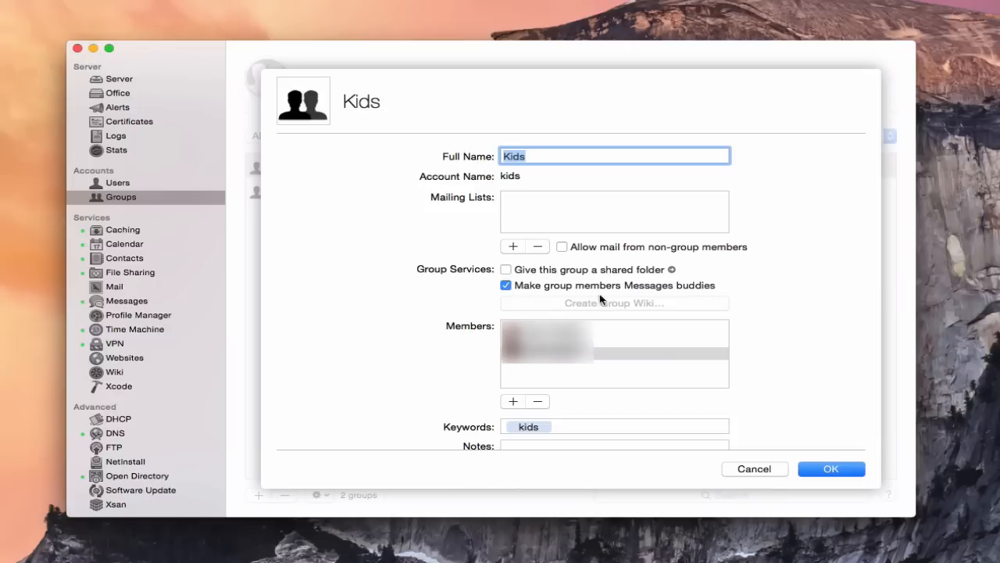
pyautogui.moveTo(591, 379)
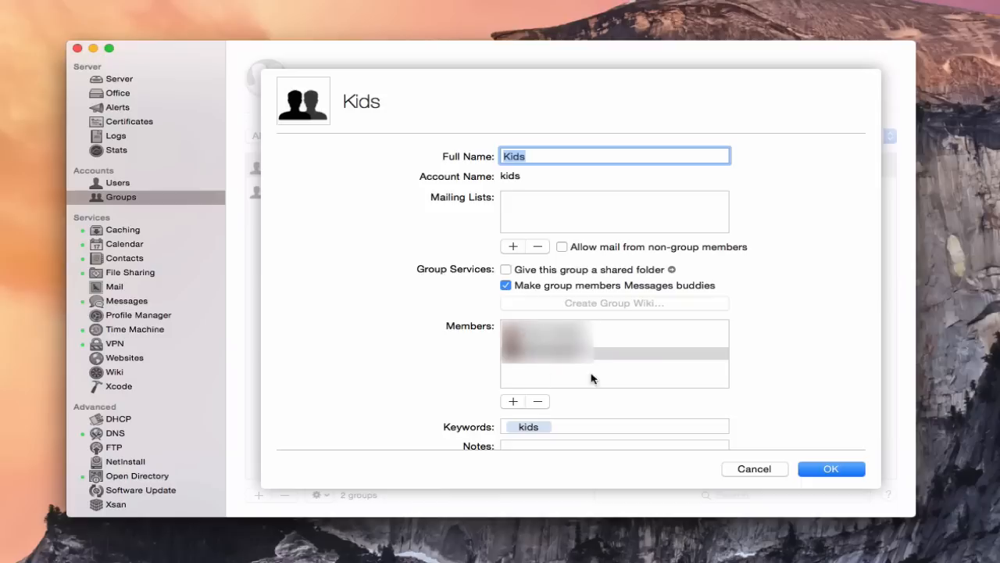
pyautogui.moveTo(576, 356)
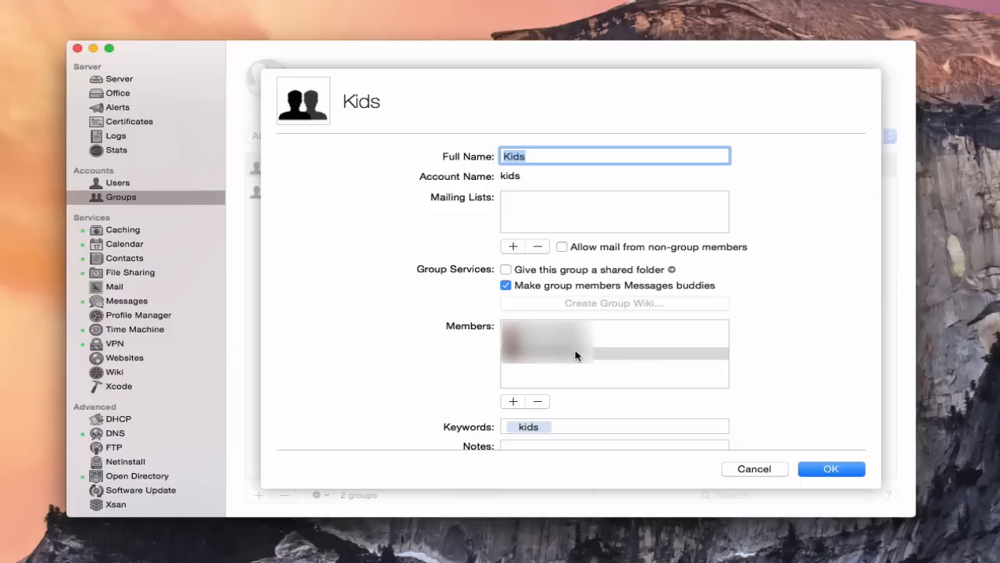
pyautogui.moveTo(779, 305)
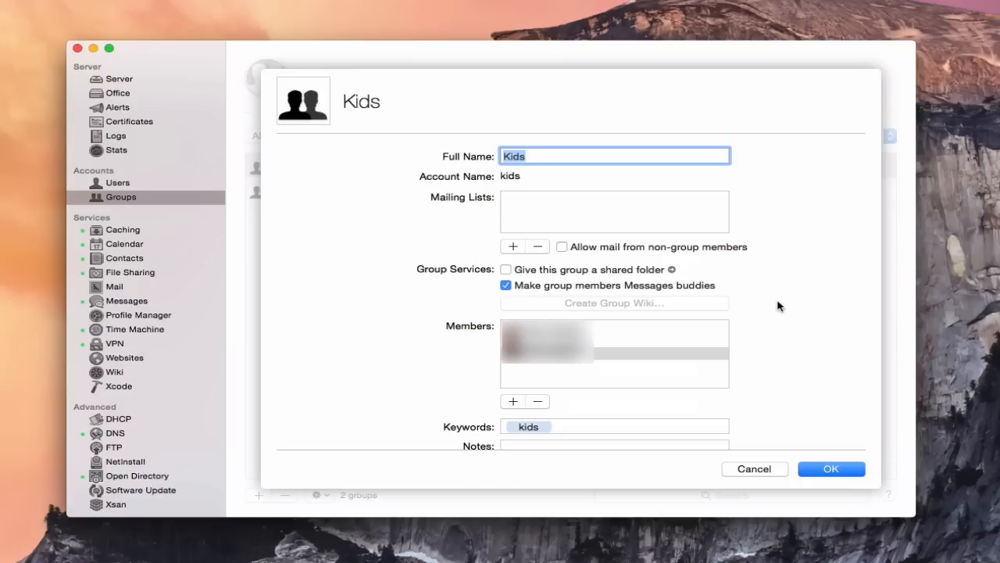
pyautogui.click(831, 468)
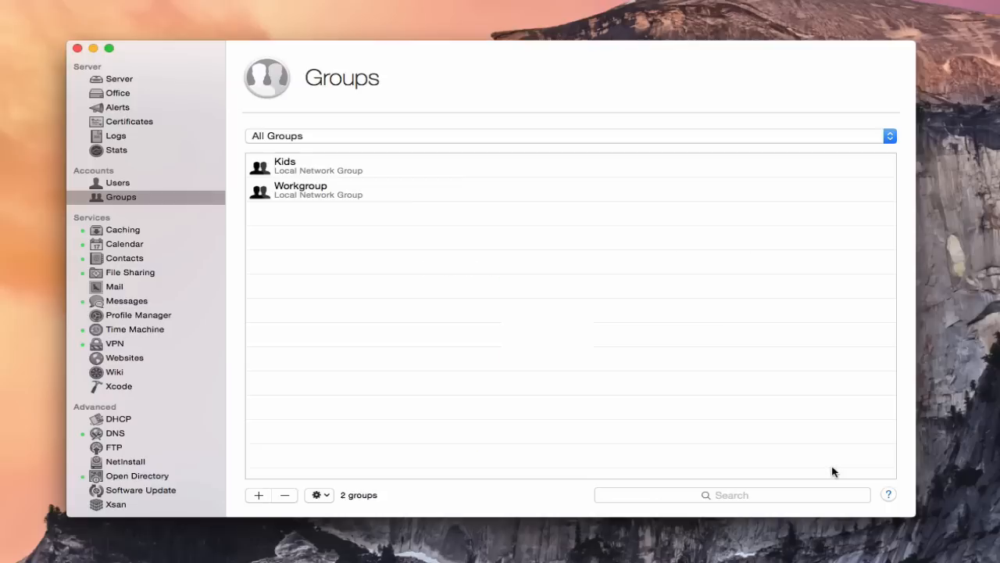
pyautogui.moveTo(472, 361)
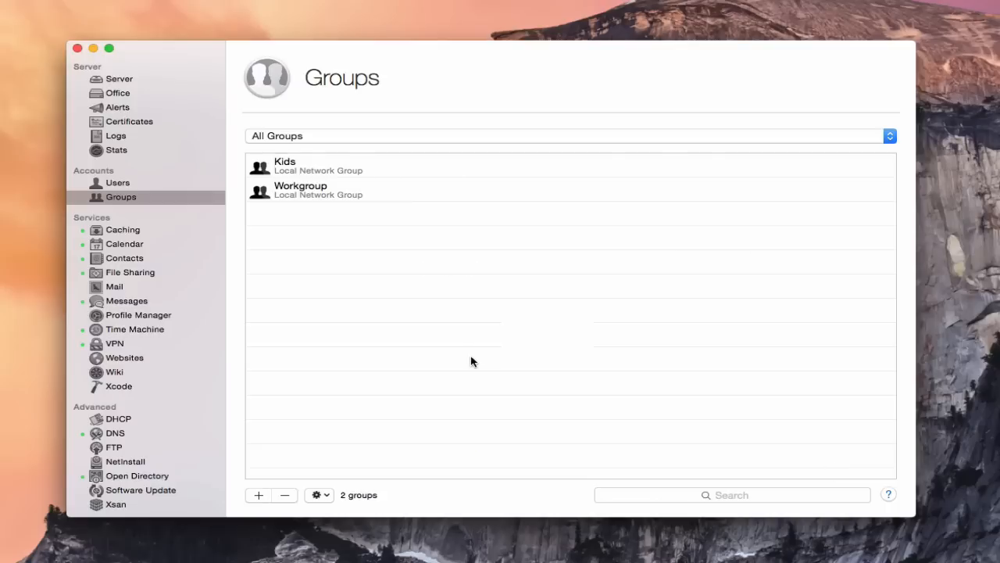
# - Return to the Messages service settings
pyautogui.click(126, 300)
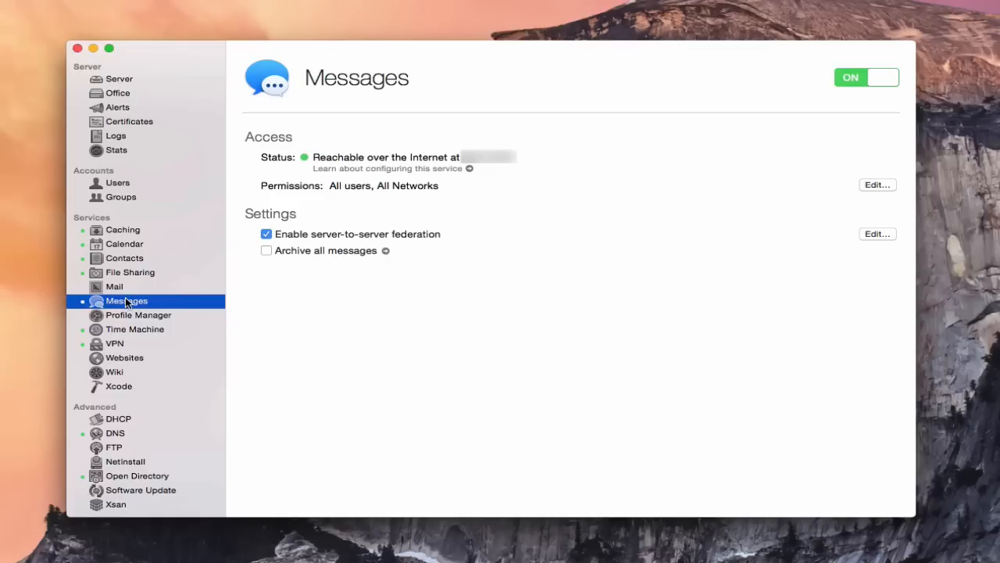
pyautogui.moveTo(483, 341)
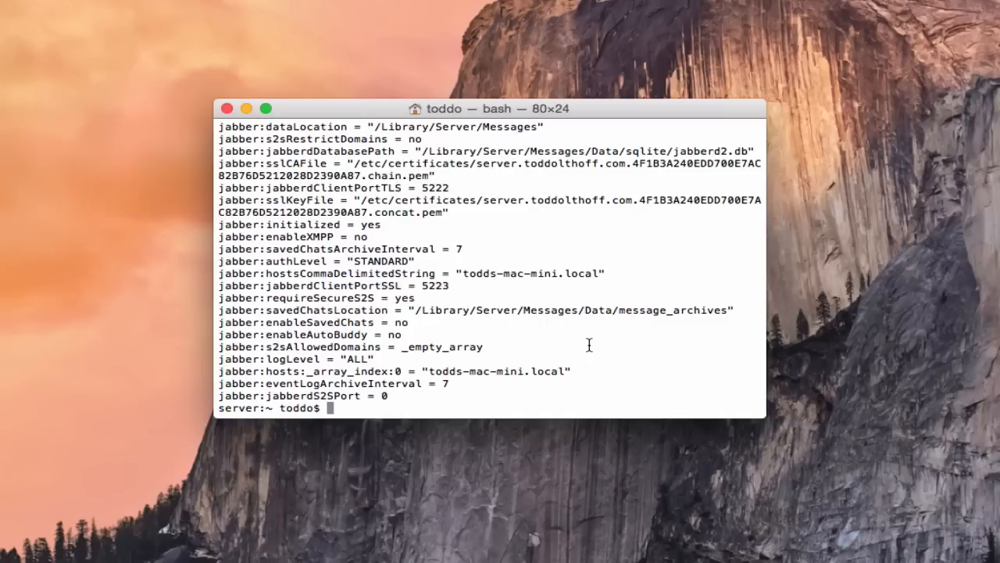
pyautogui.moveTo(494, 383)
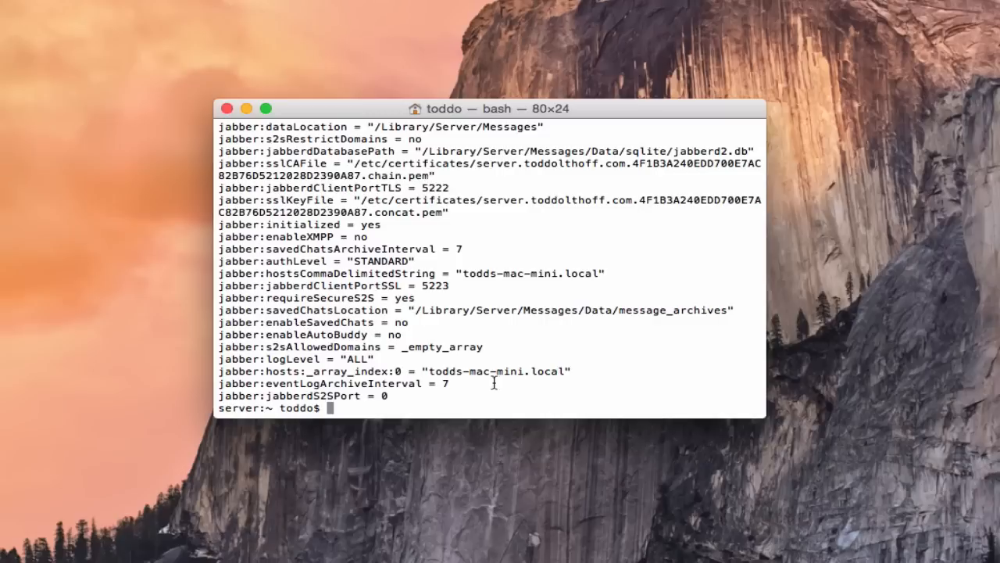
pyautogui.moveTo(410, 376)
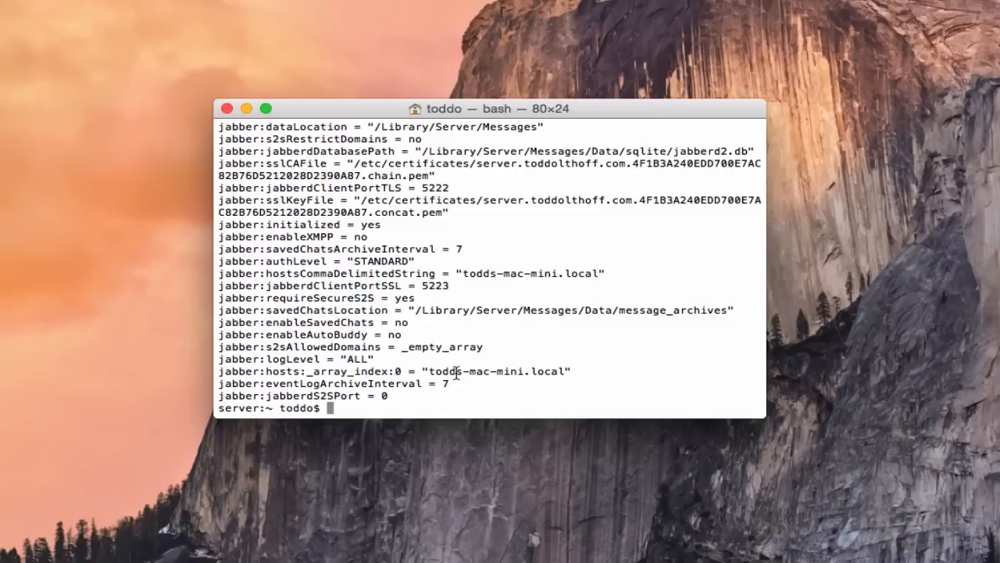
pyautogui.moveTo(415, 358)
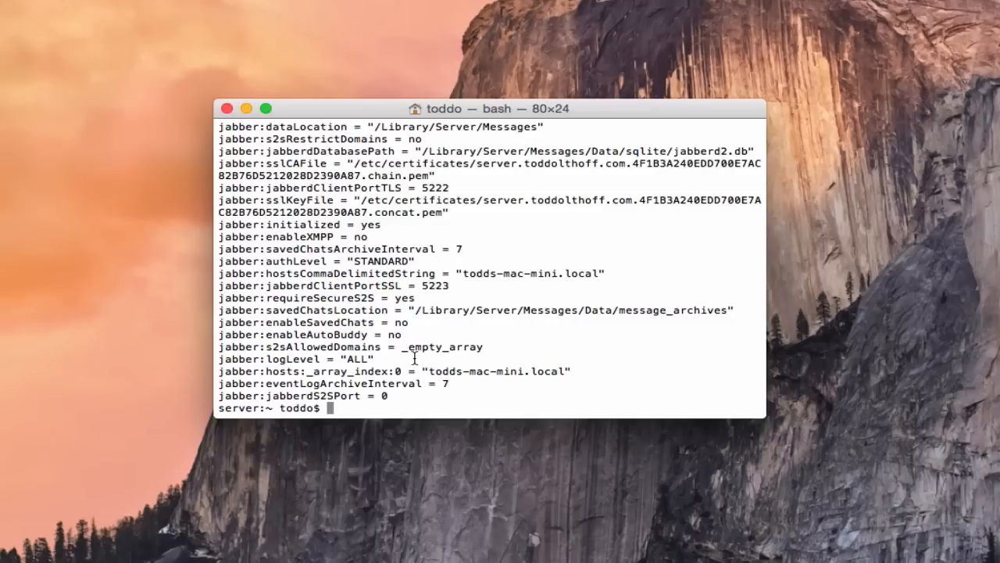
pyautogui.moveTo(469, 383)
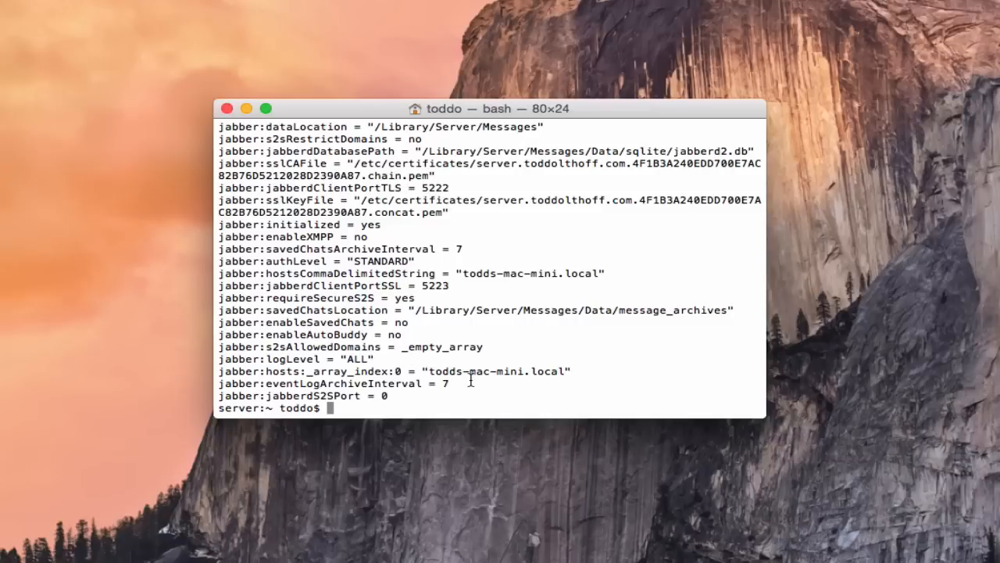
pyautogui.moveTo(550, 381)
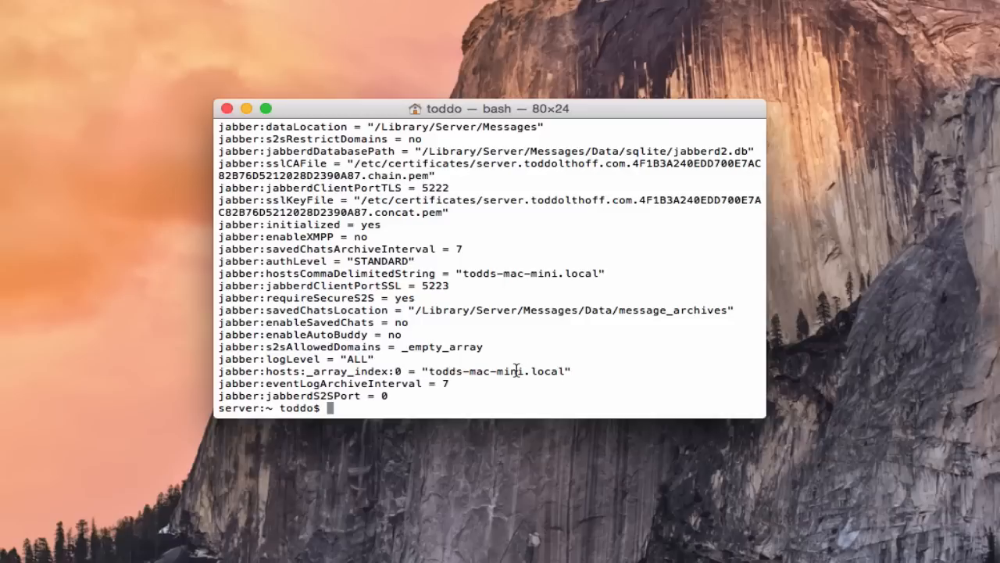
# - Run serveradmin to set jabber:hosts index 0 to "server.toddolthoff.com"
pyautogui.write('sudo serveradmin settings jabber:hosts:_array_index:0 =')
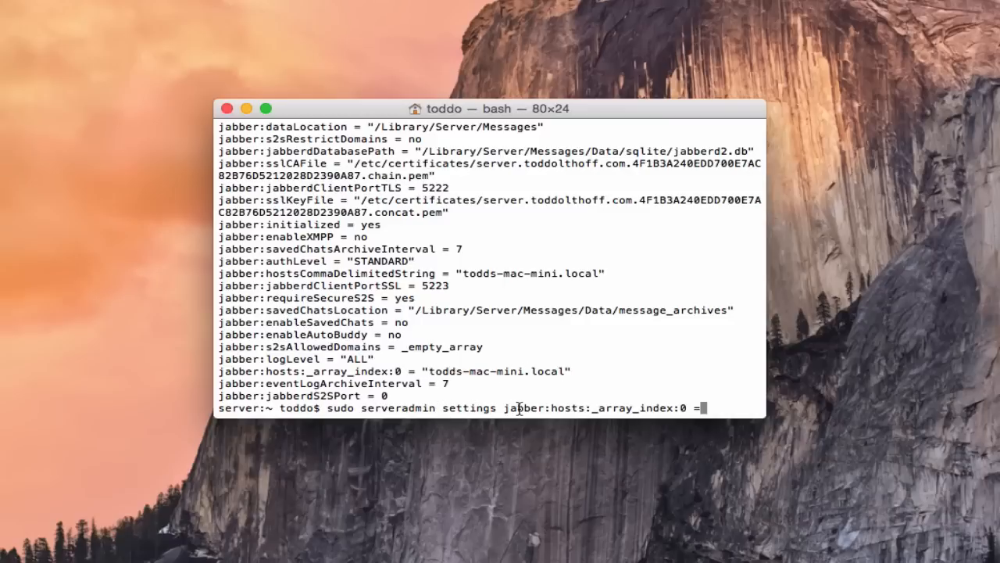
pyautogui.moveTo(372, 393)
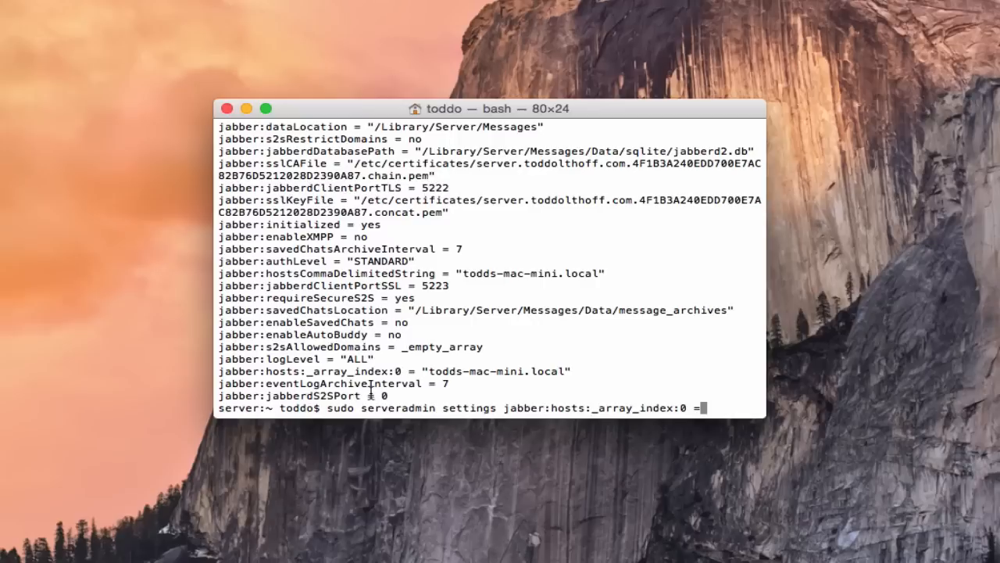
pyautogui.moveTo(290, 375)
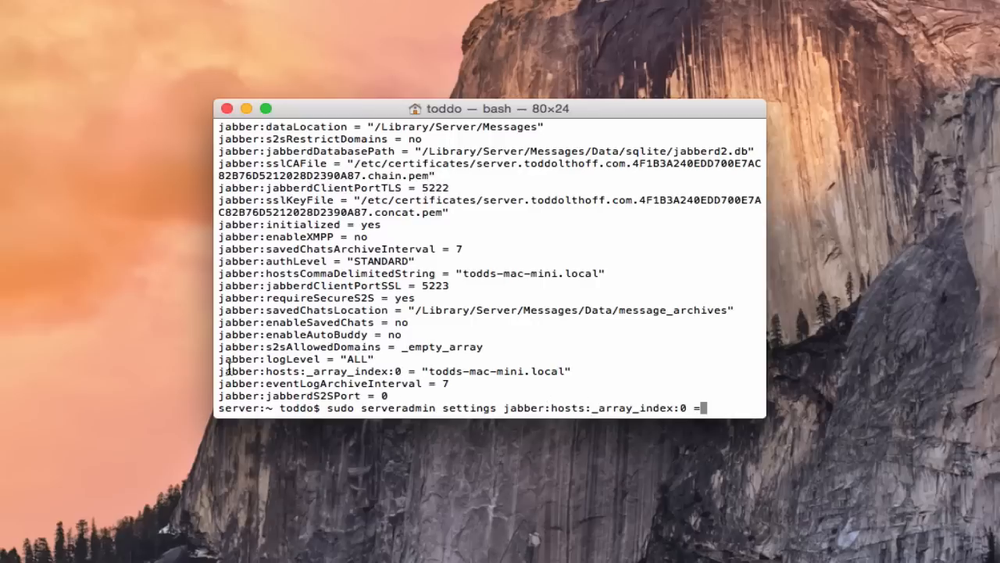
pyautogui.moveTo(603, 387)
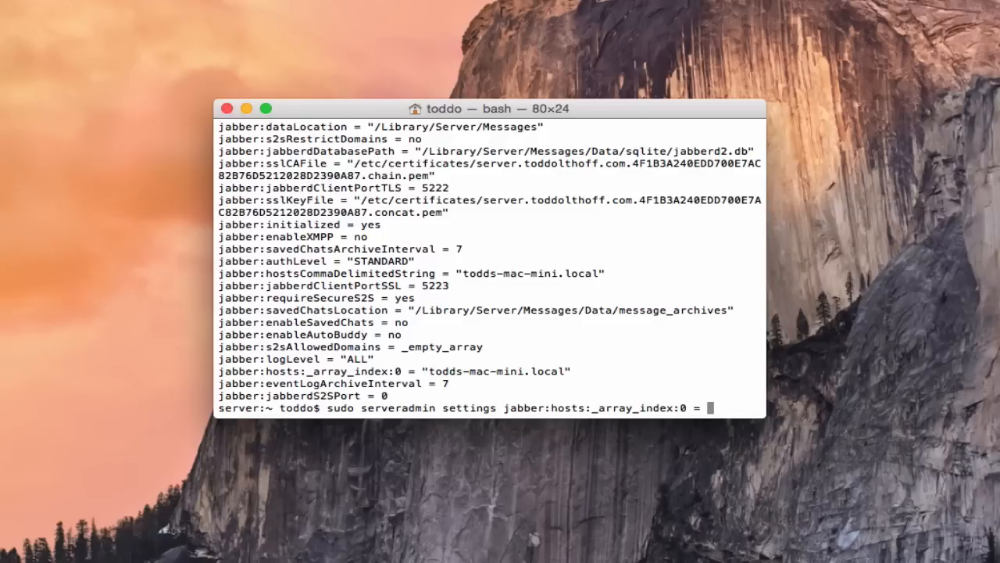
pyautogui.write('"server.toddolthoff.com')
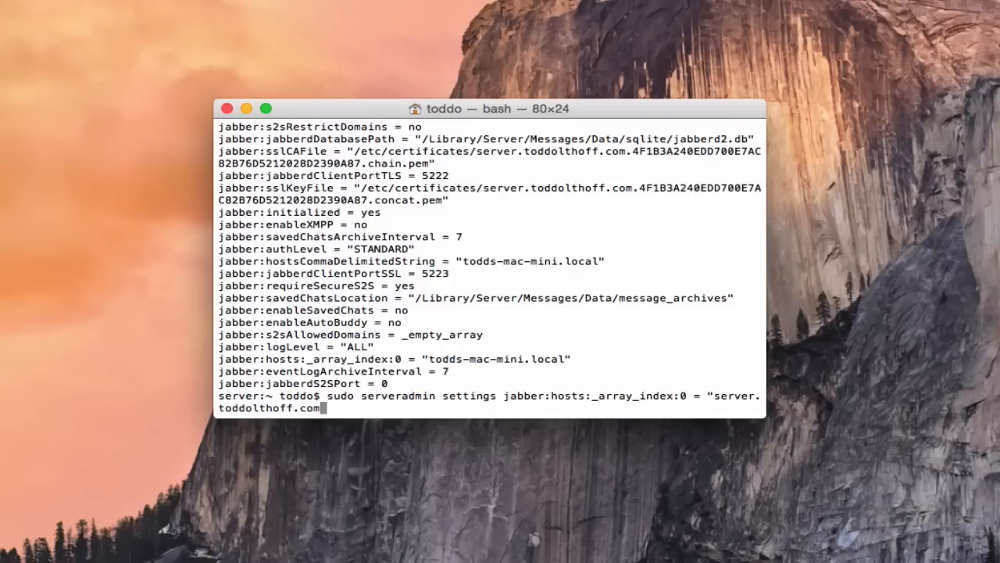
pyautogui.write('"')
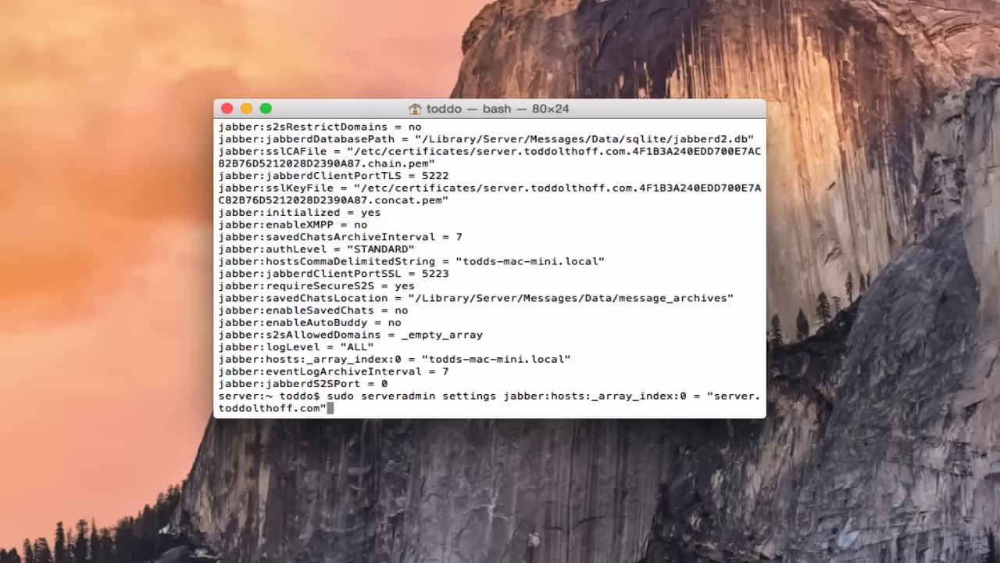
pyautogui.press('Return')
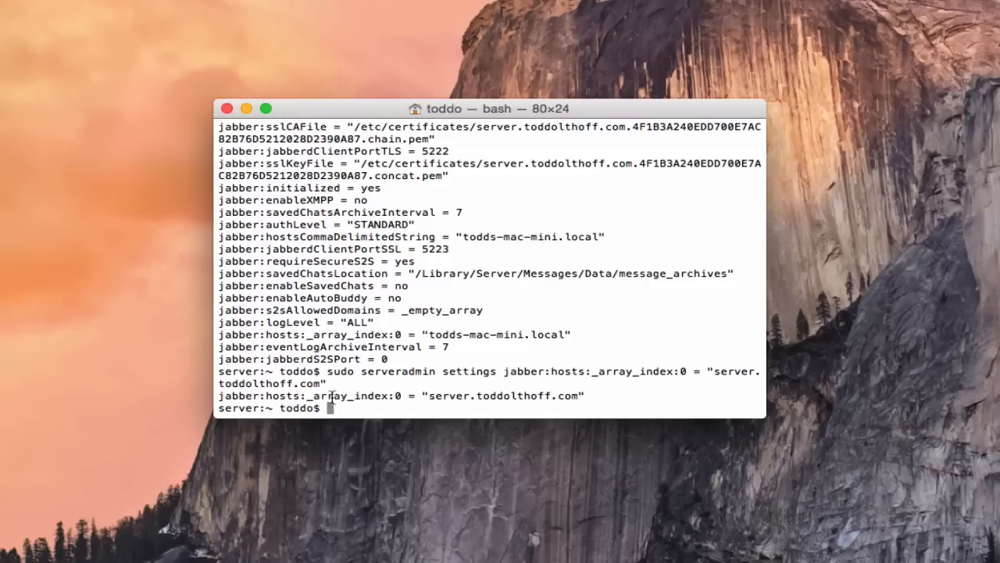
pyautogui.moveTo(525, 397)
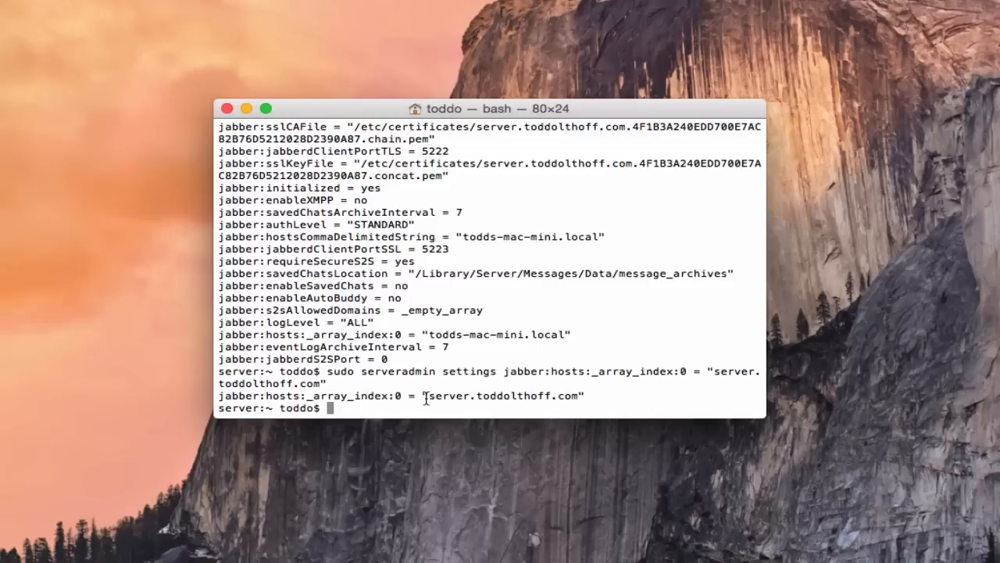
pyautogui.moveTo(522, 397)
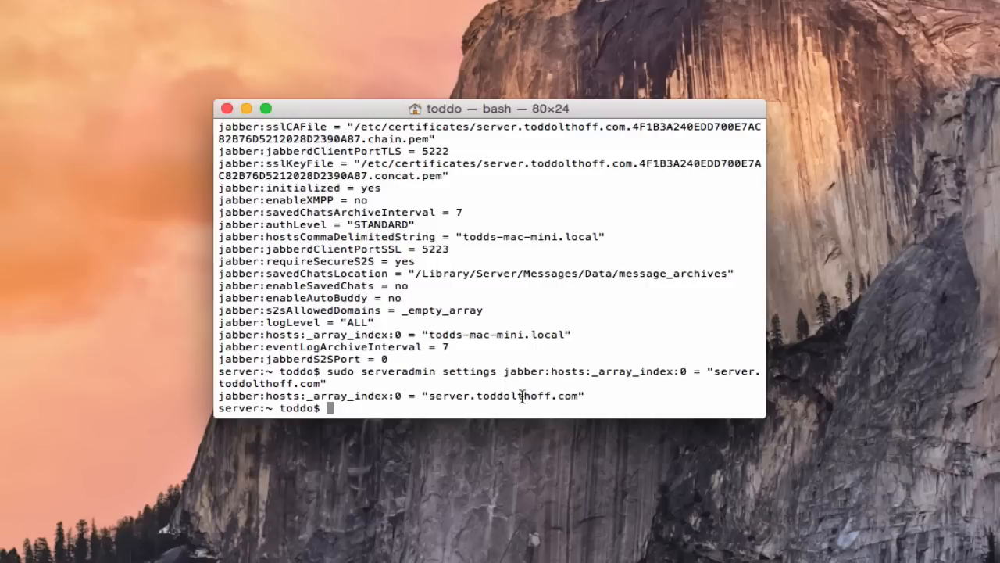
pyautogui.moveTo(331, 297)
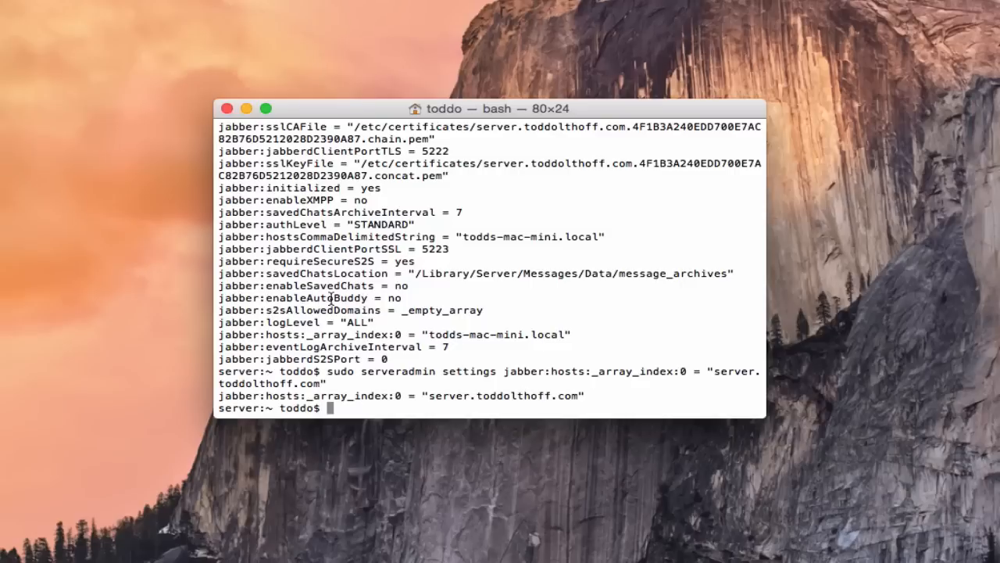
pyautogui.moveTo(400, 300)
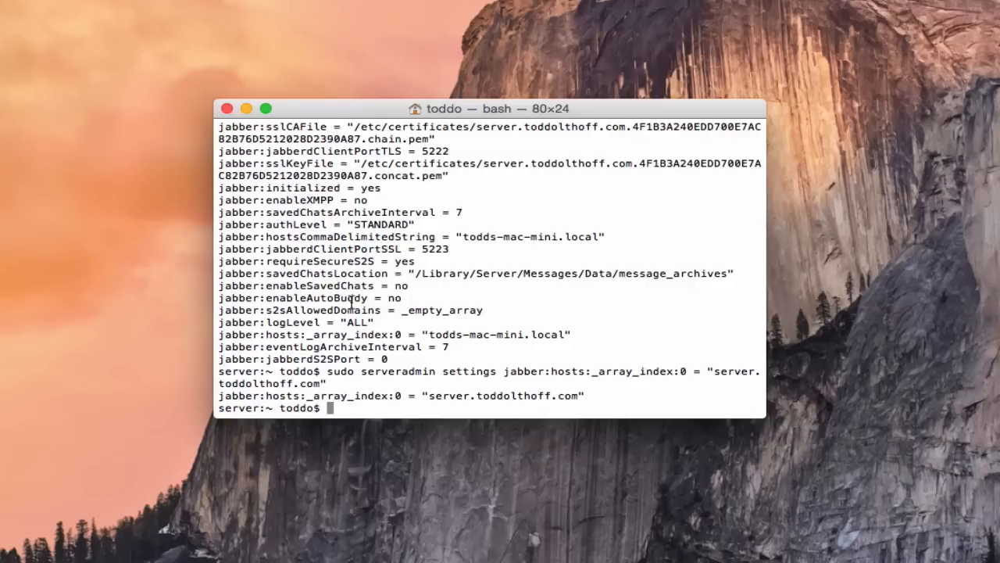
# - Run serveradmin to set jabber:enableAutoBuddy = yes, then start the next command
pyautogui.write('sudo serveradmin')
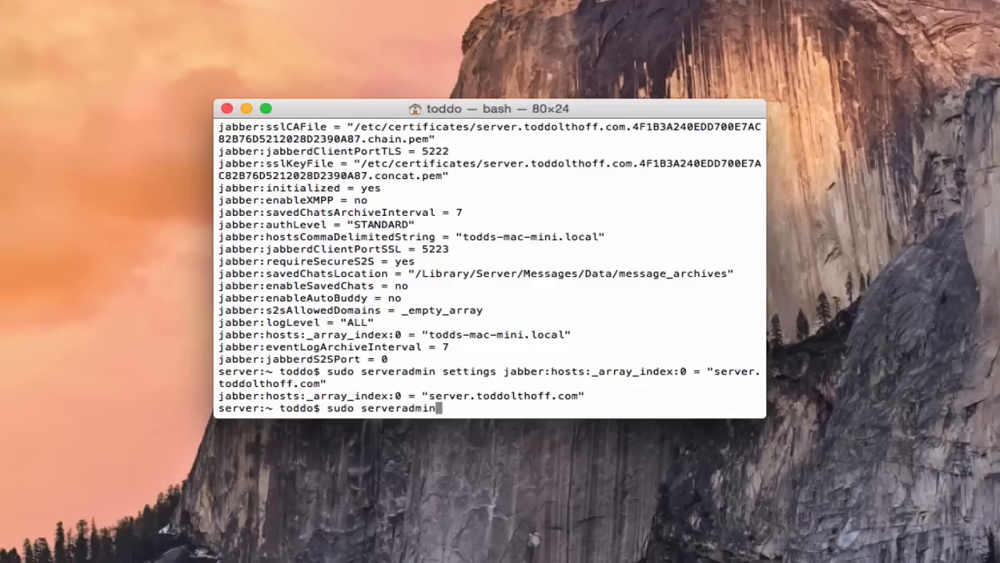
pyautogui.write('settings')
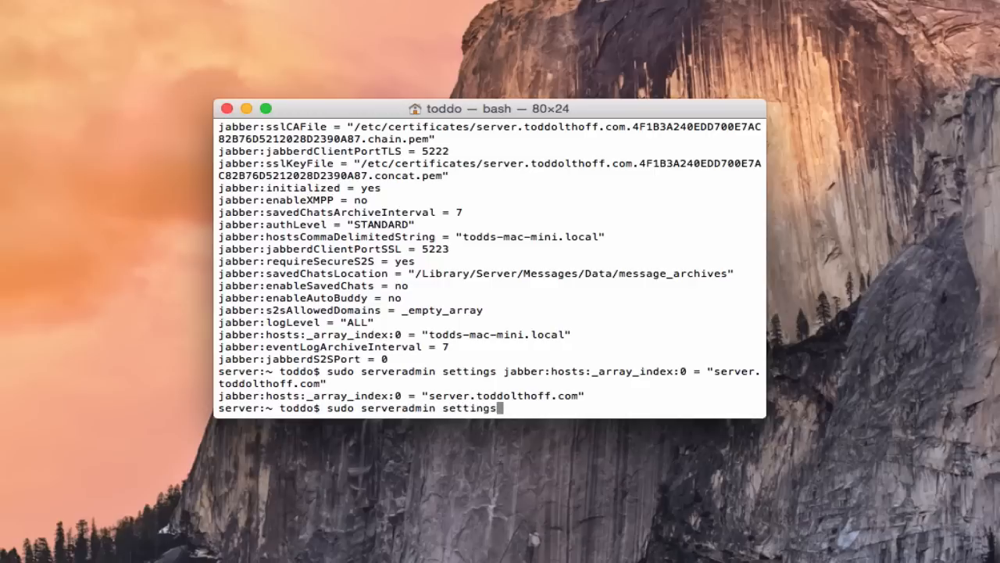
pyautogui.write('jabber:e')
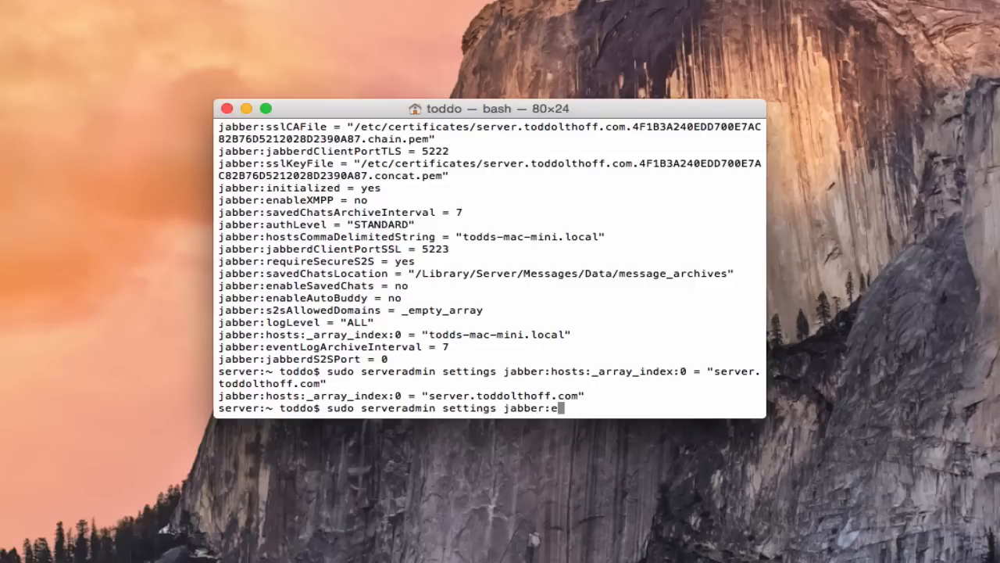
pyautogui.write('nableA')
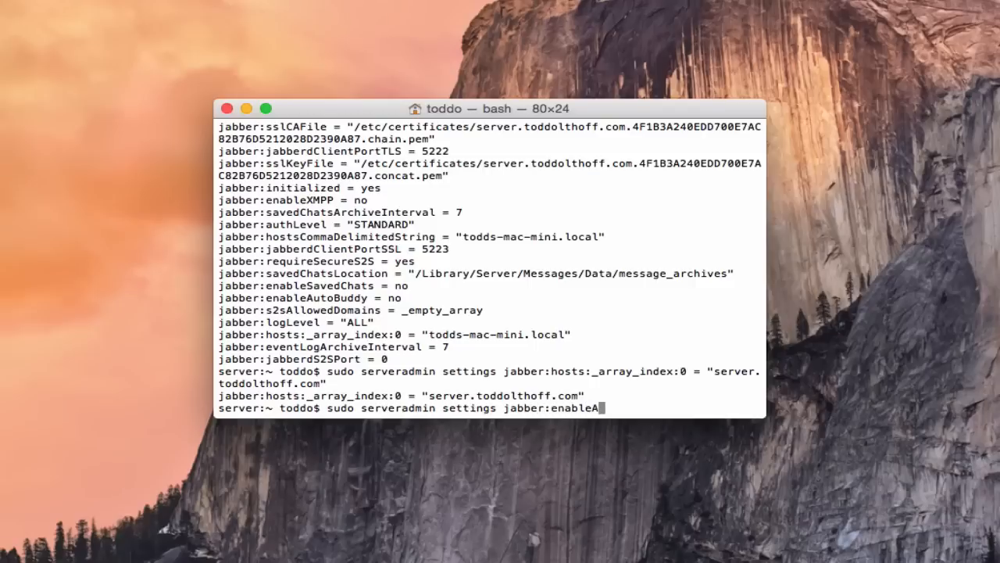
pyautogui.write('utoB')
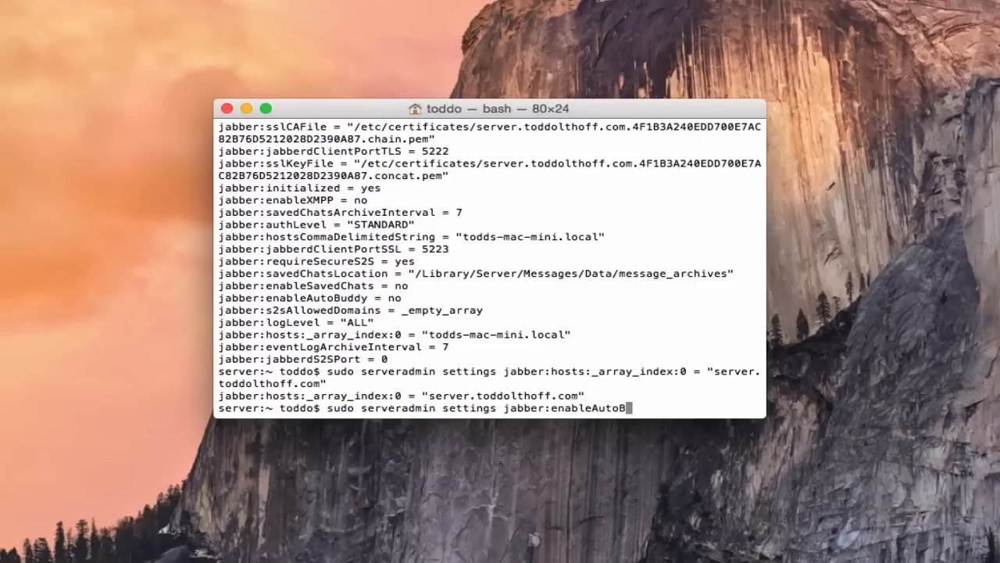
pyautogui.write('uddy')
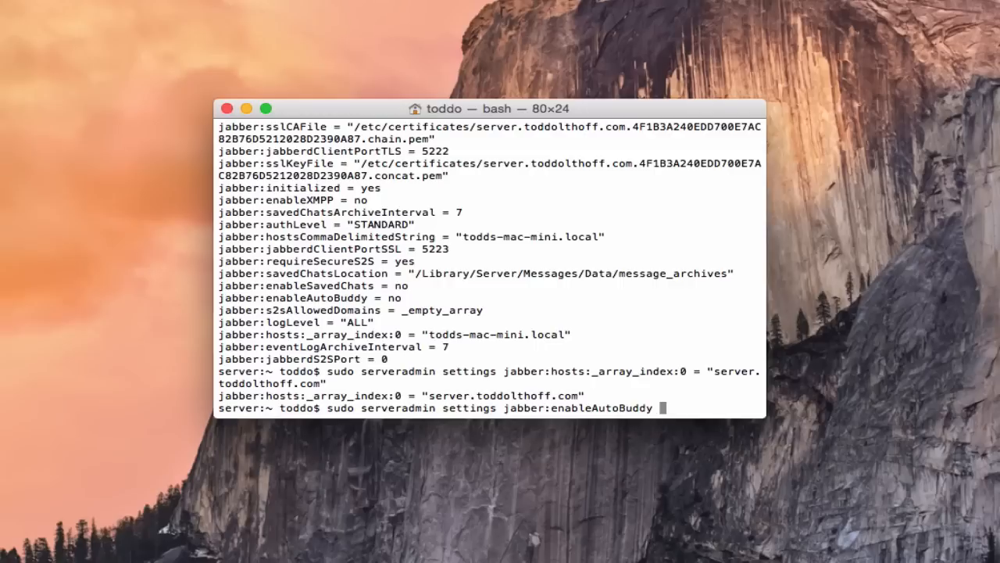
pyautogui.write('+')
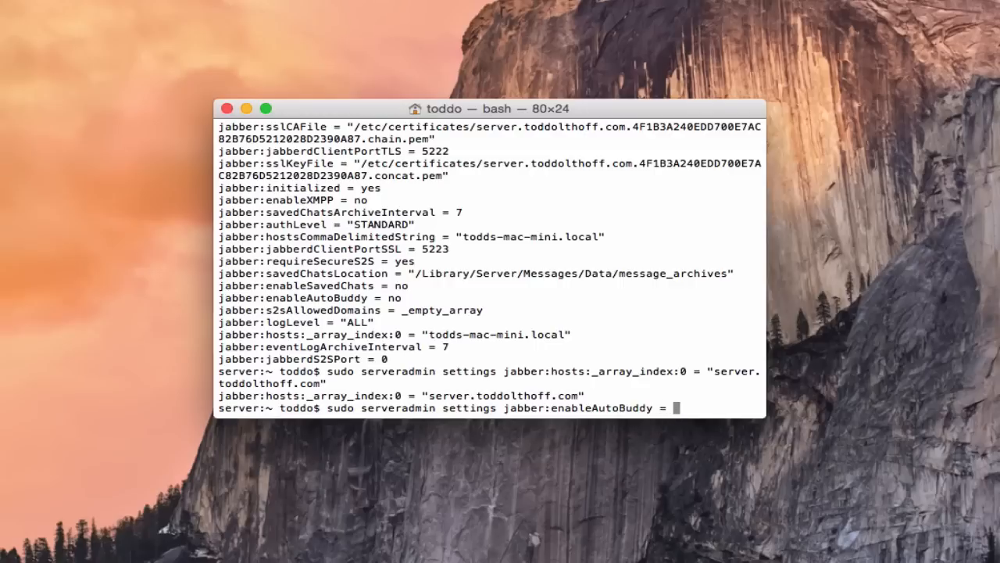
pyautogui.write('yes')
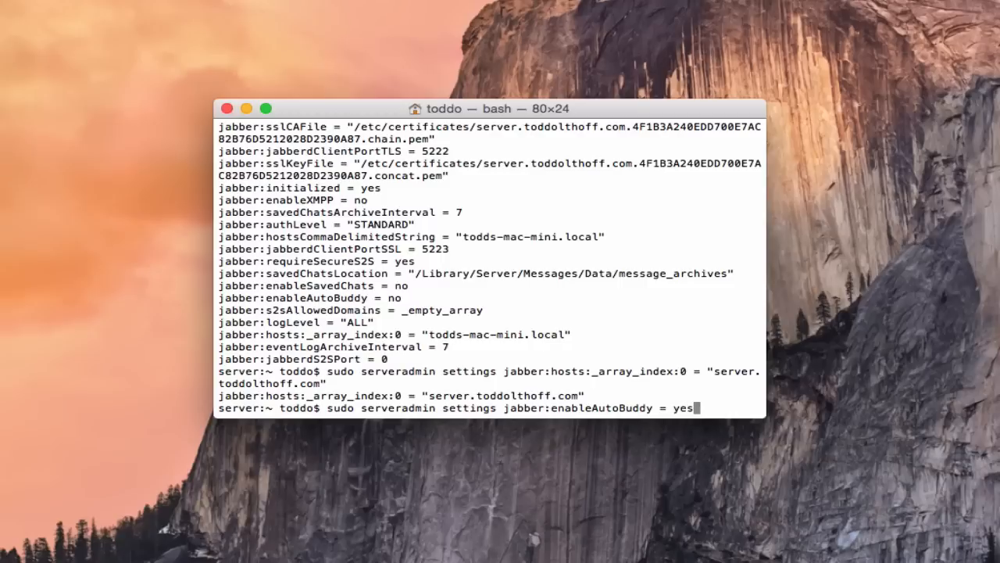
pyautogui.press('Return')
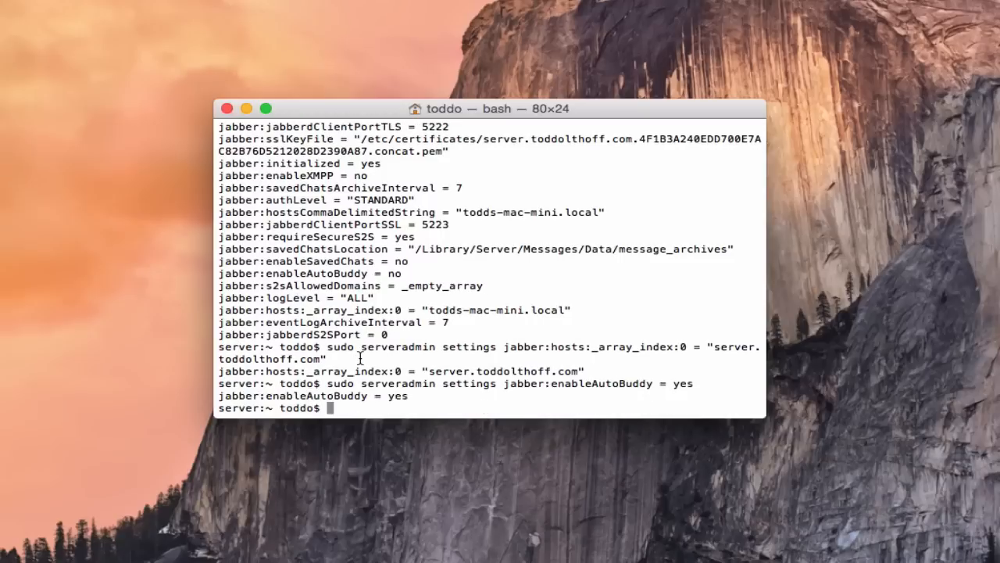
pyautogui.write('sudo serveradmin se')
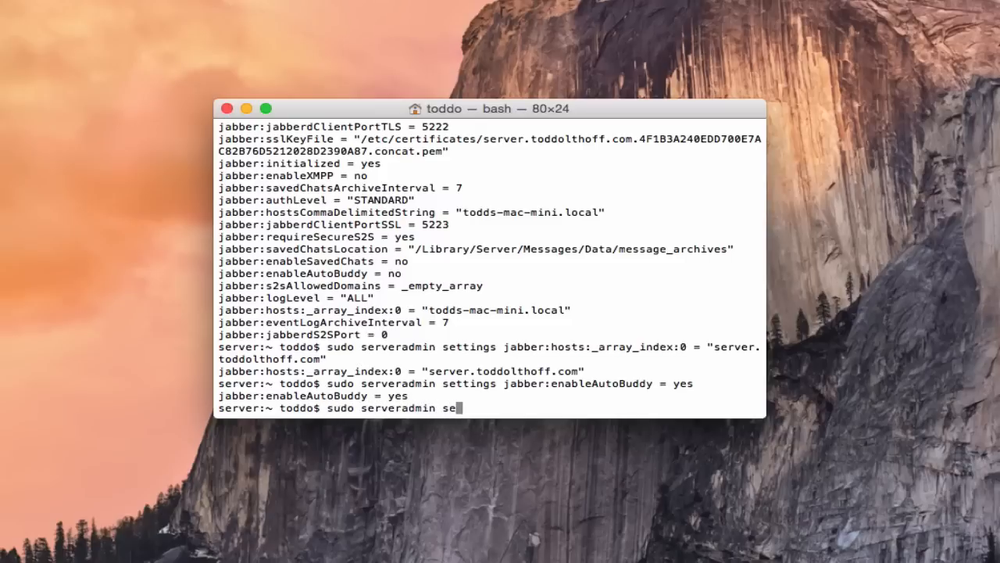
# - Run 'sudo serveradmin settings jabber' to confirm host server.toddolthoff.com and enableAutoBuddy yes
pyautogui.write('ttings jabber')
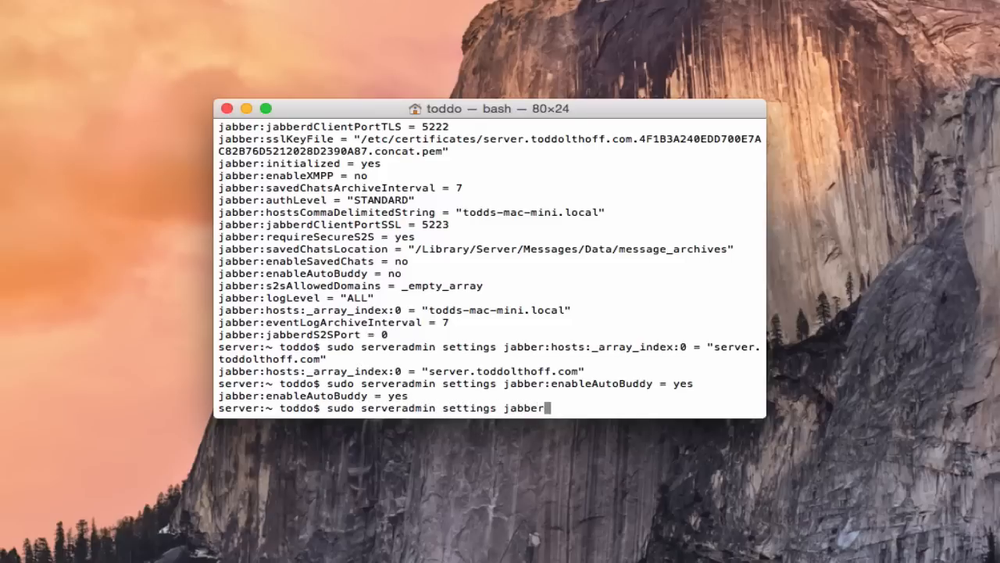
pyautogui.press('Return')
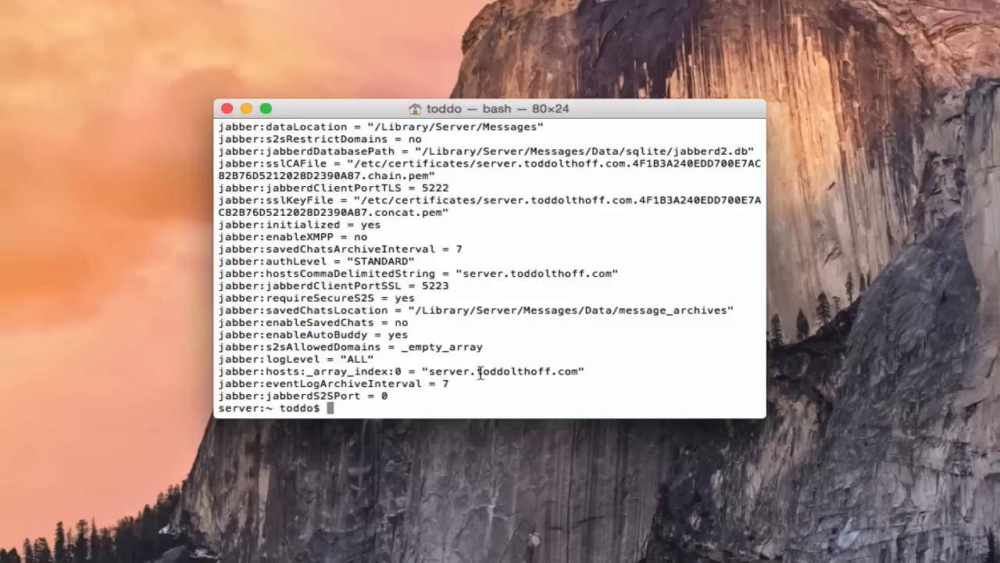
pyautogui.moveTo(378, 346)
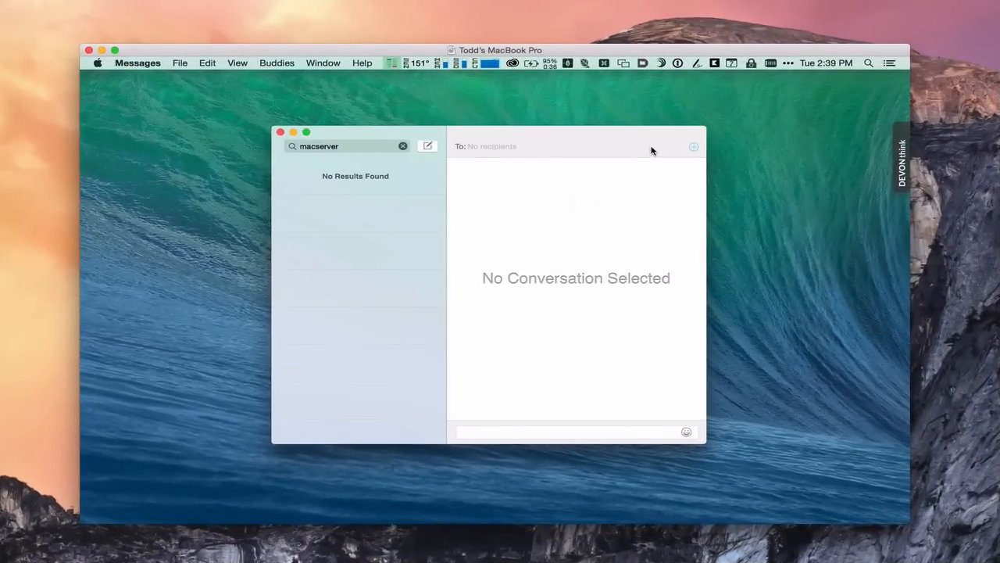
pyautogui.moveTo(611, 141)
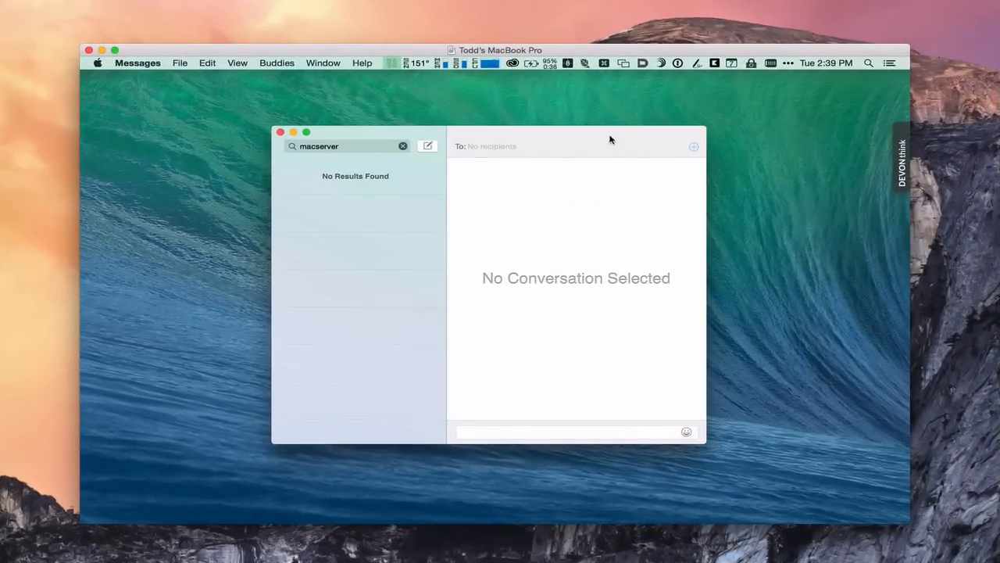
pyautogui.moveTo(585, 141)
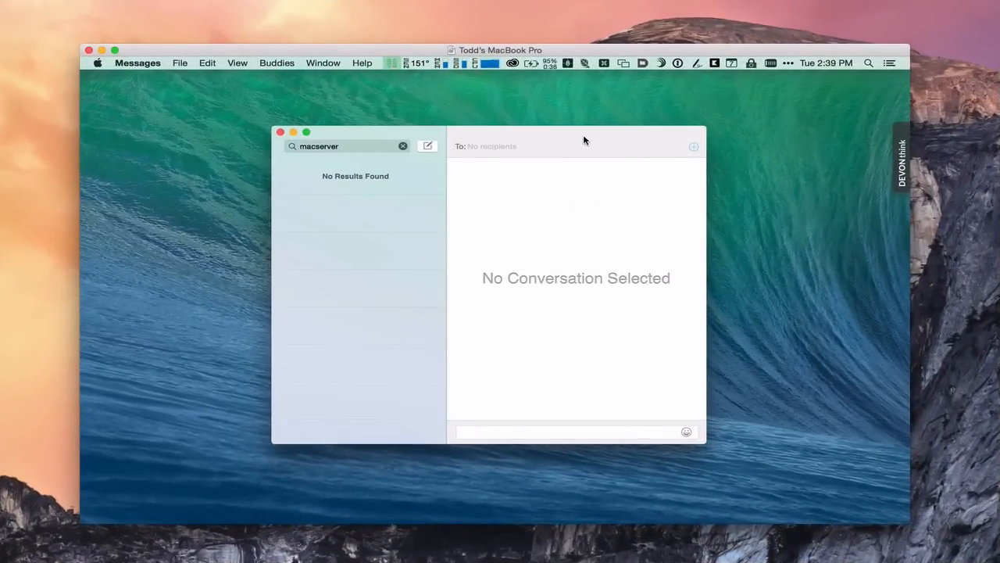
pyautogui.moveTo(162, 99)
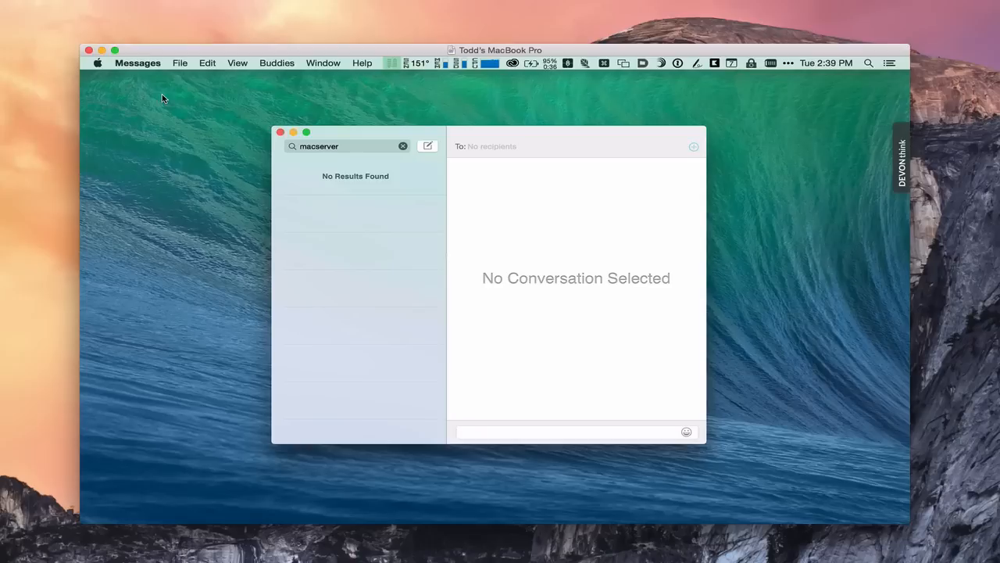
# - Start adding an 'Other messages account' in Messages and continue to the details form
pyautogui.click(138, 63)
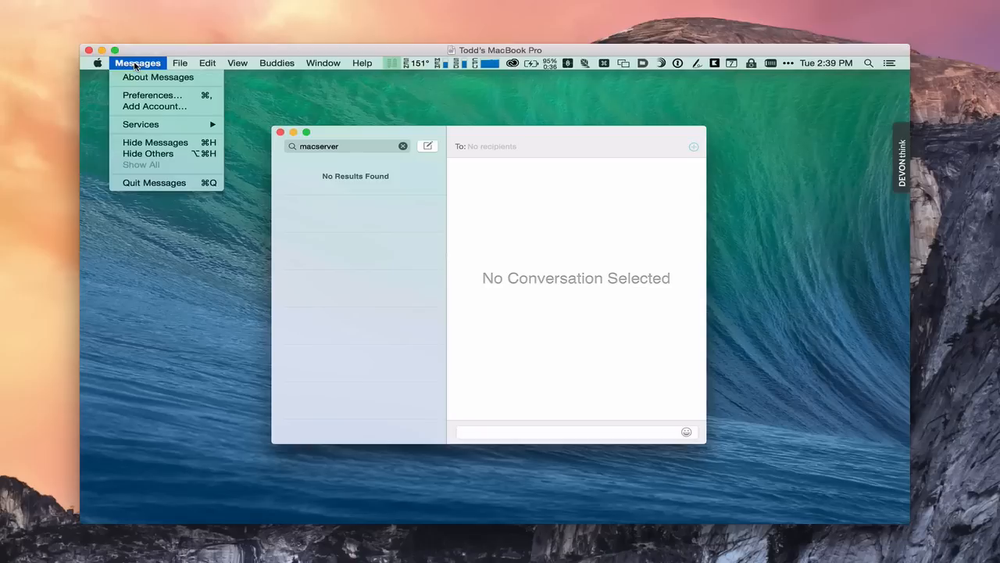
pyautogui.moveTo(153, 106)
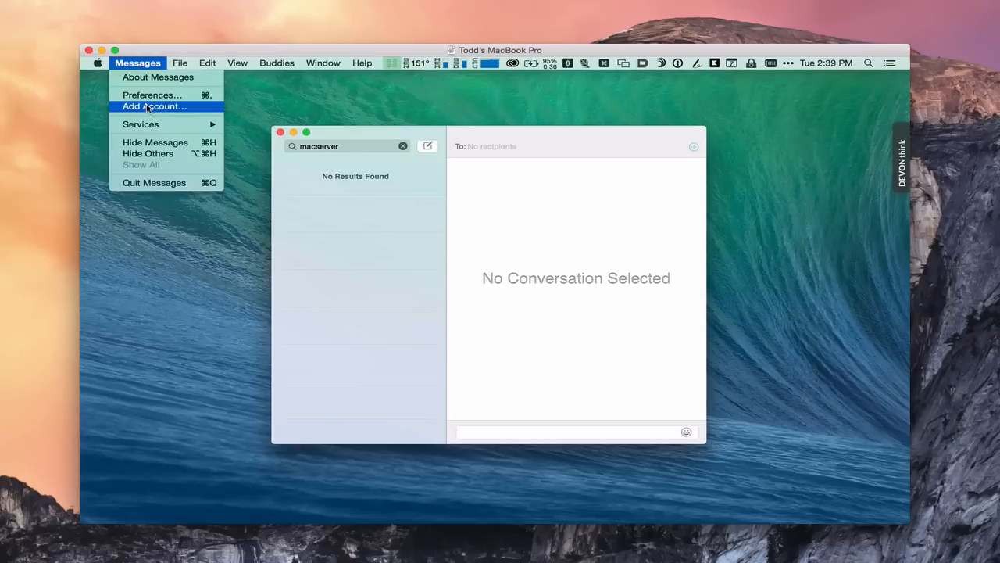
pyautogui.click(153, 107)
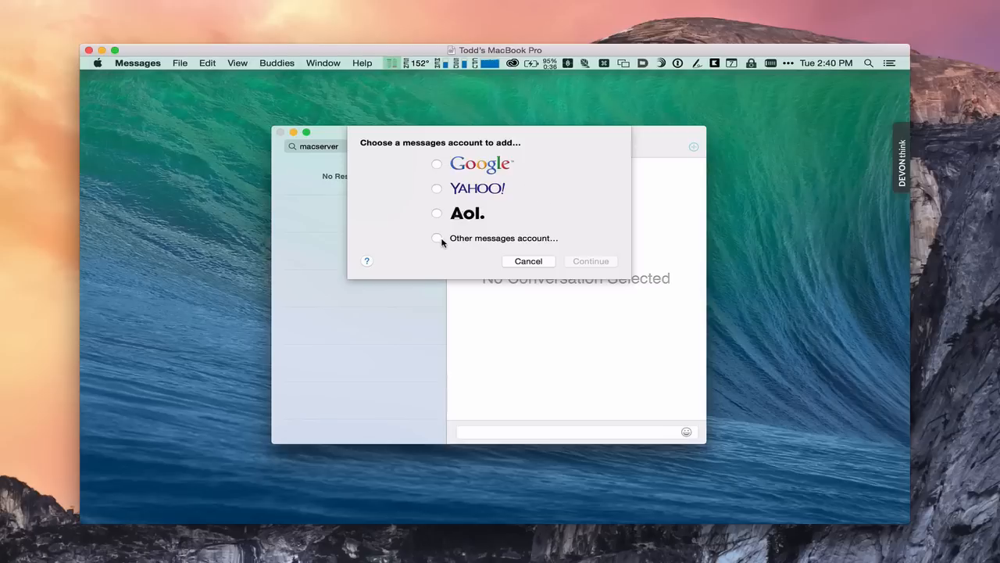
pyautogui.click(437, 238)
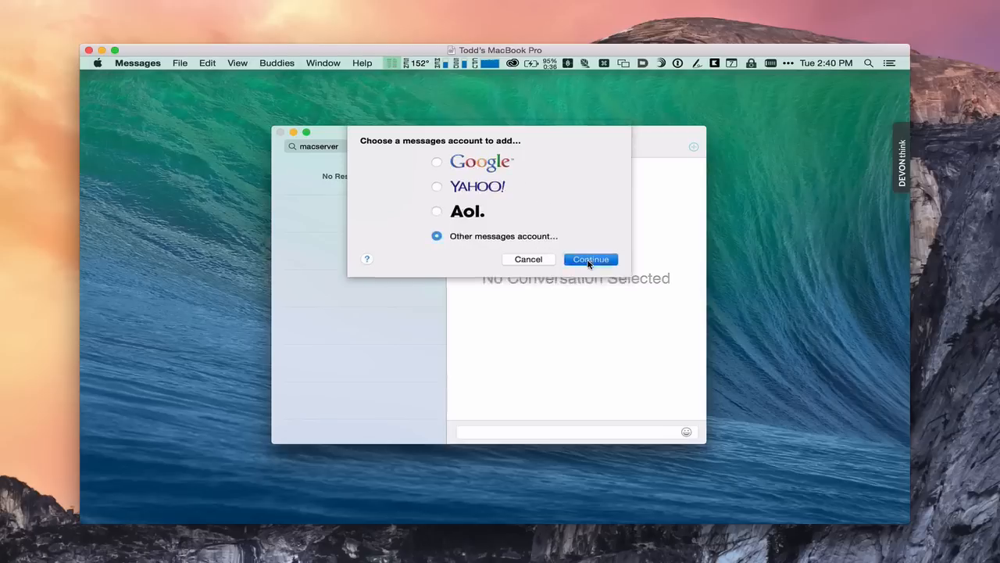
pyautogui.click(591, 260)
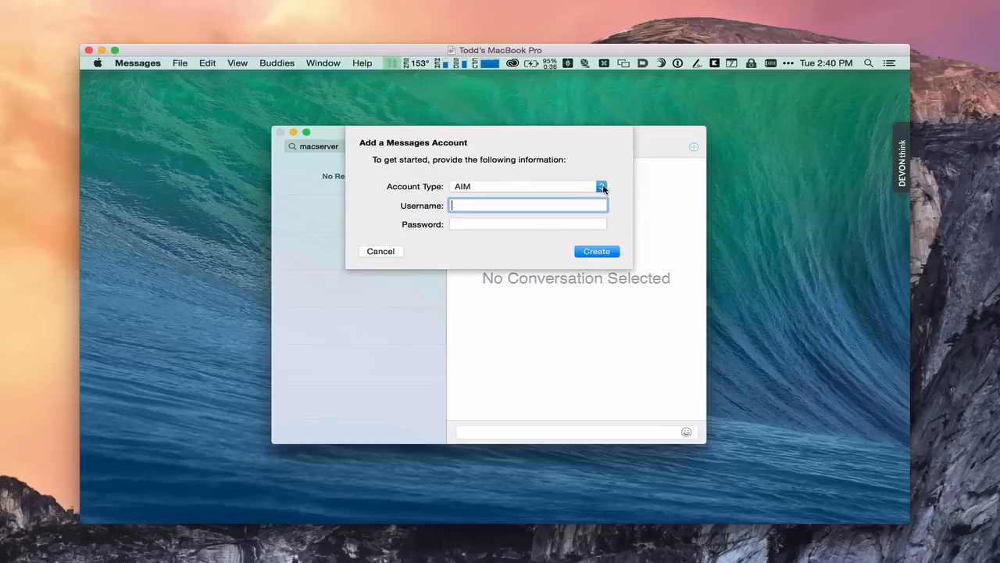
# - Choose Jabber as the account type and enter the account name and password
pyautogui.click(601, 186)
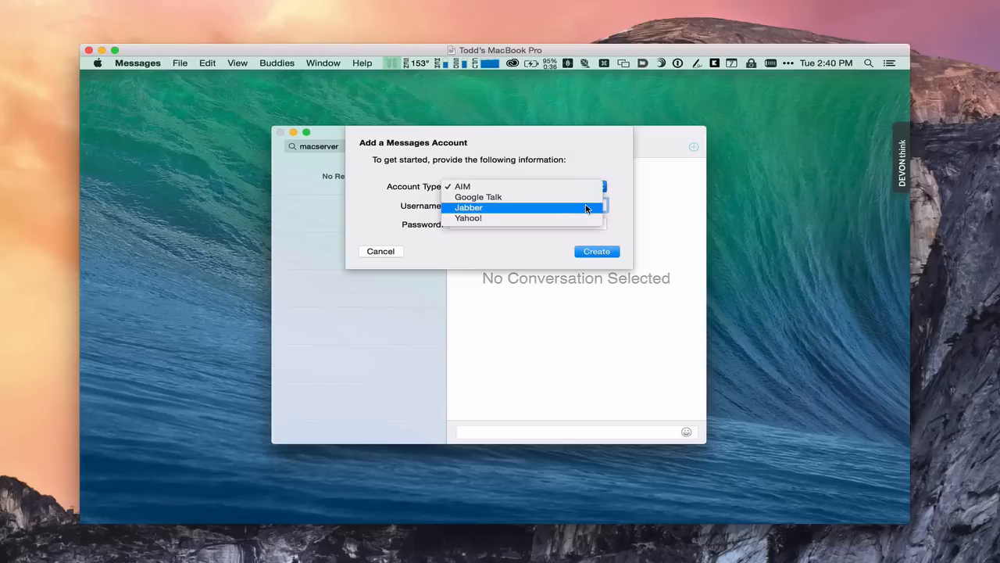
pyautogui.click(469, 206)
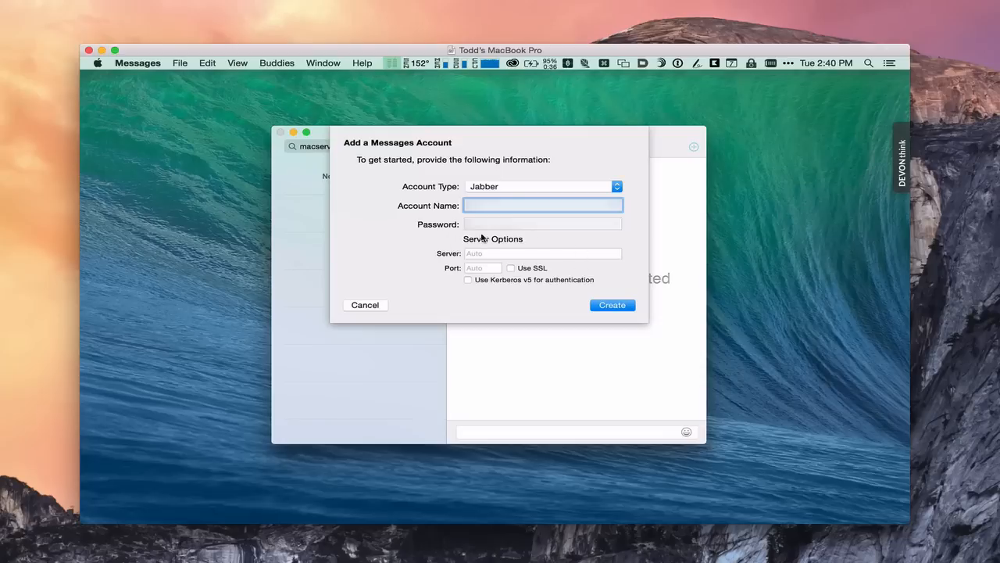
pyautogui.moveTo(513, 255)
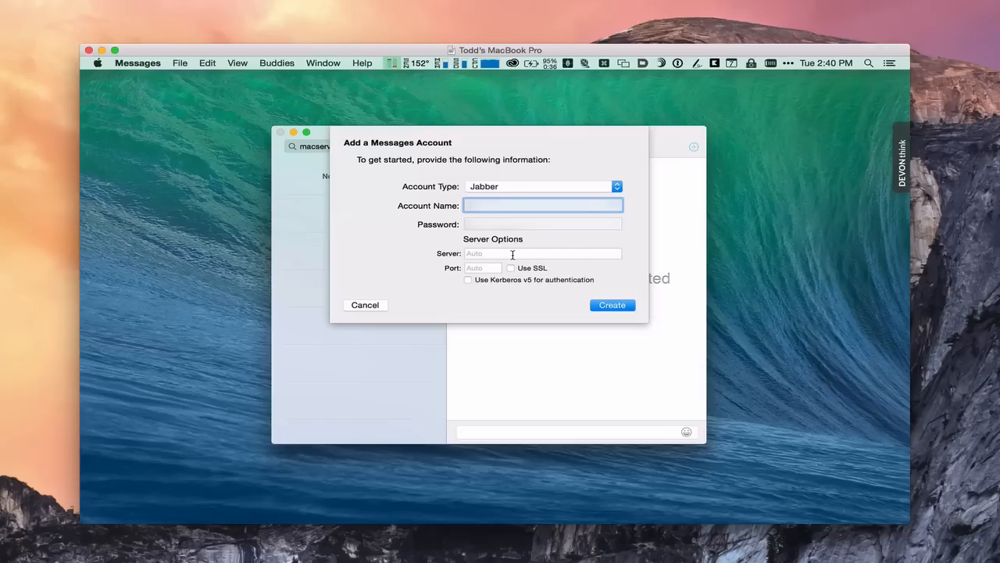
pyautogui.moveTo(456, 222)
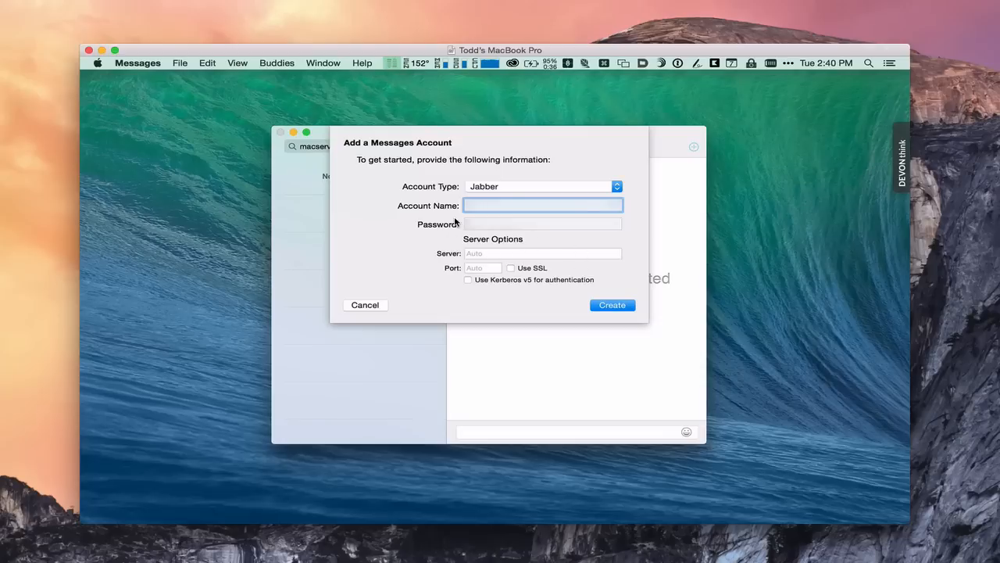
pyautogui.moveTo(408, 219)
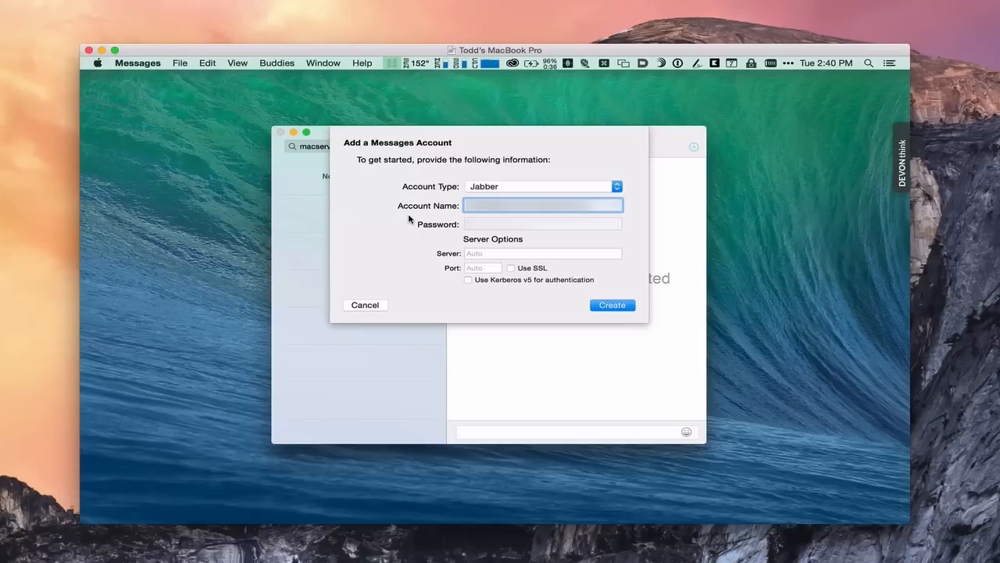
pyautogui.click(542, 225)
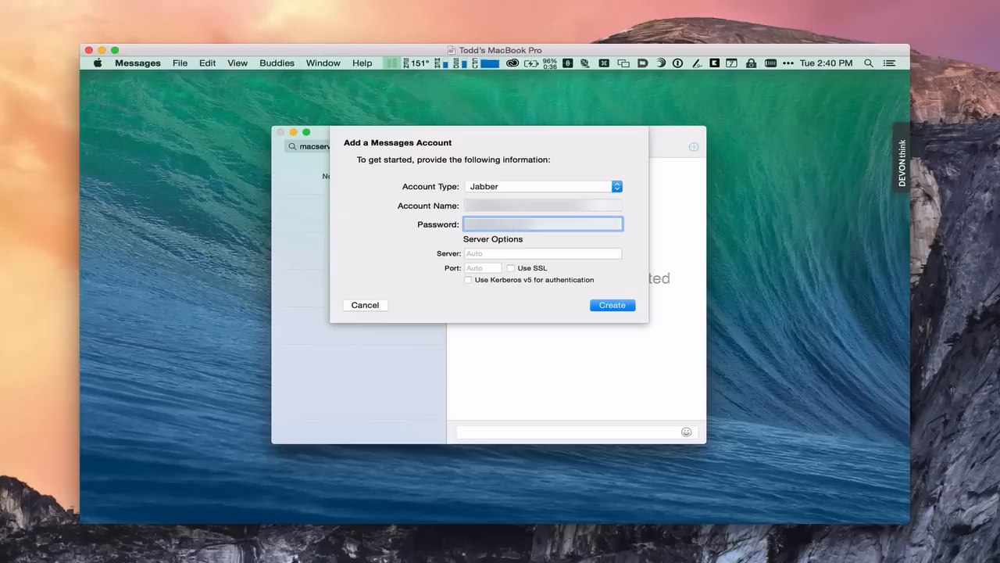
pyautogui.moveTo(612, 305)
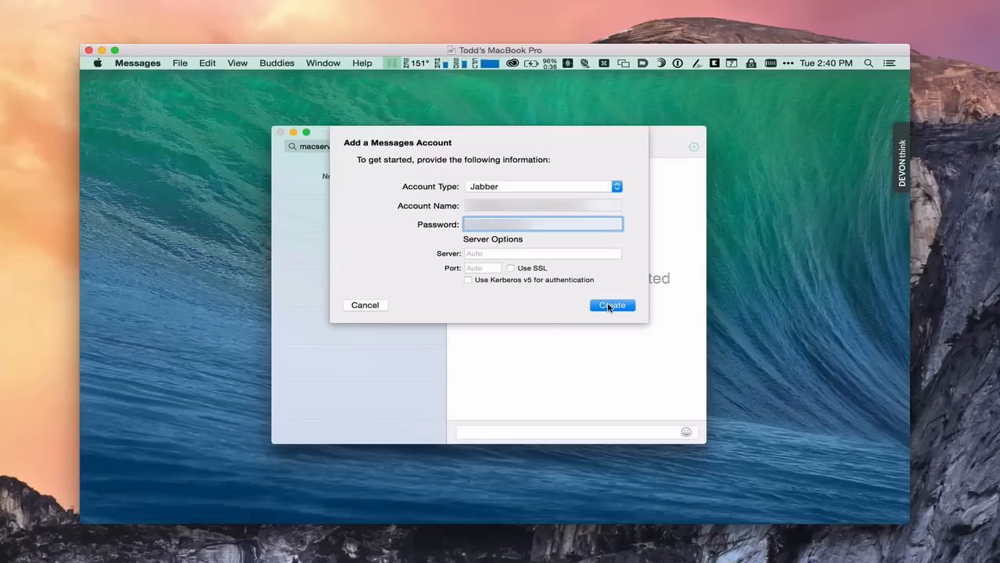
# - Create the Jabber account so it connects, then move the buddy list window aside
pyautogui.click(613, 305)
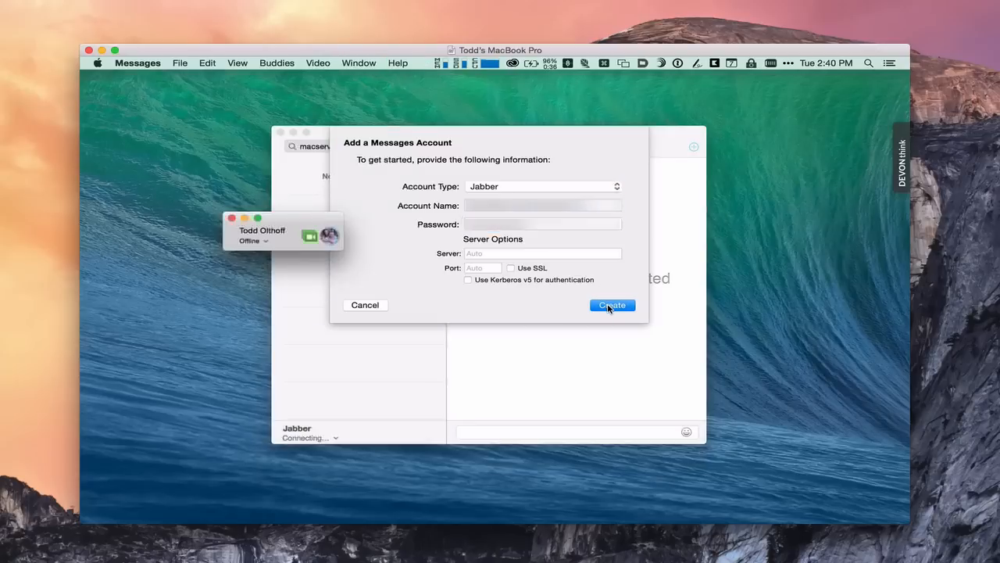
pyautogui.click(613, 305)
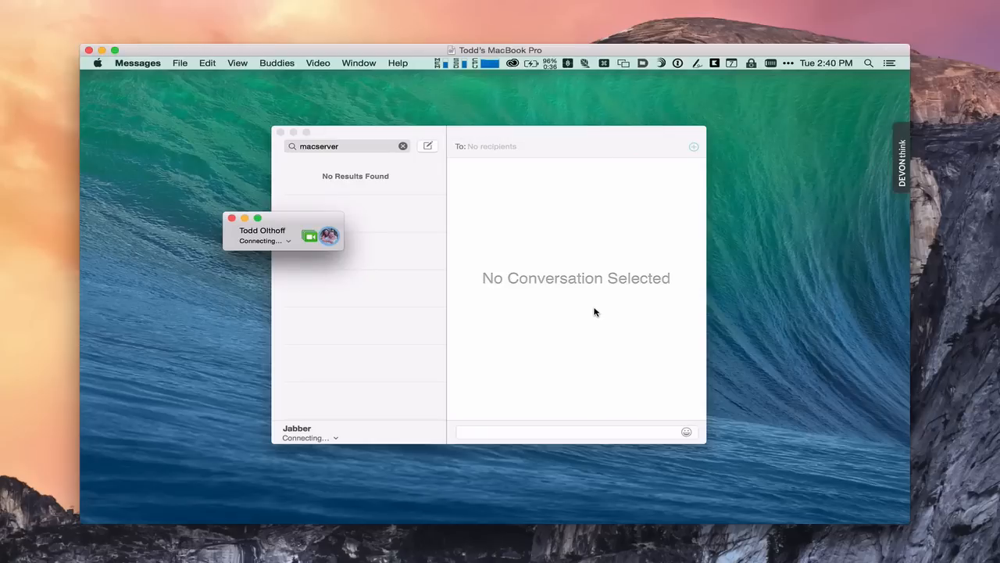
pyautogui.moveTo(575, 310)
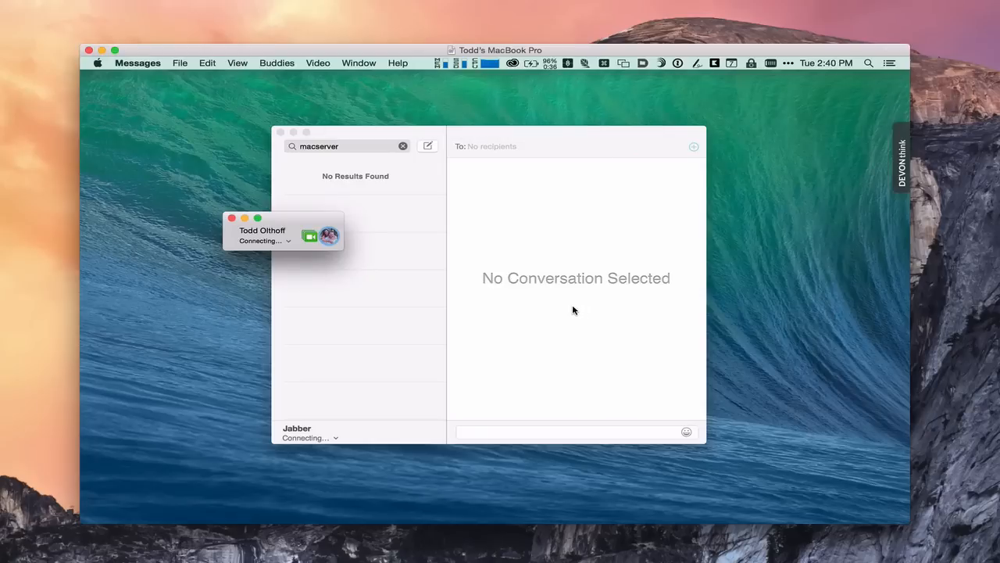
pyautogui.moveTo(291, 222)
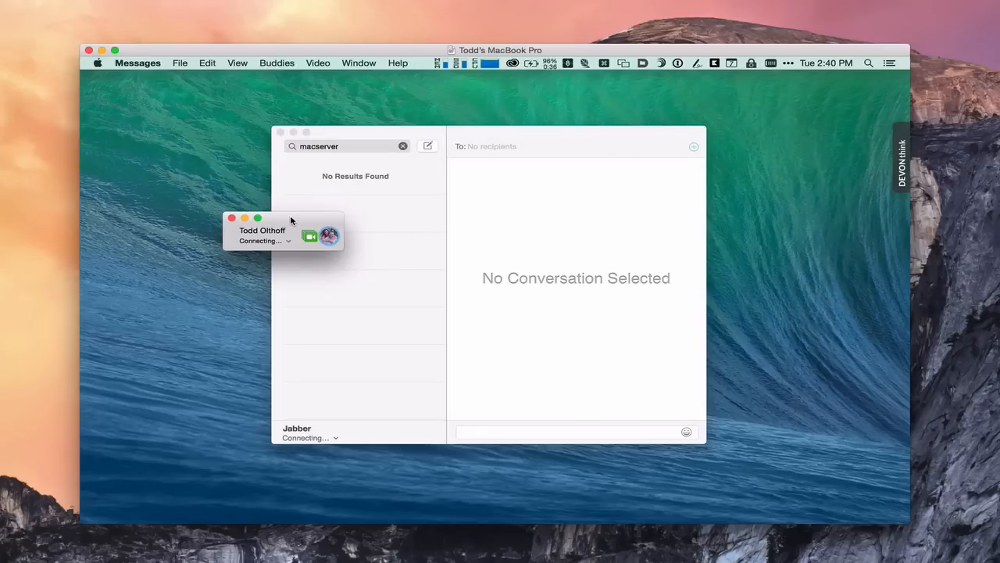
pyautogui.moveTo(284, 219); pyautogui.dragTo(201, 133)
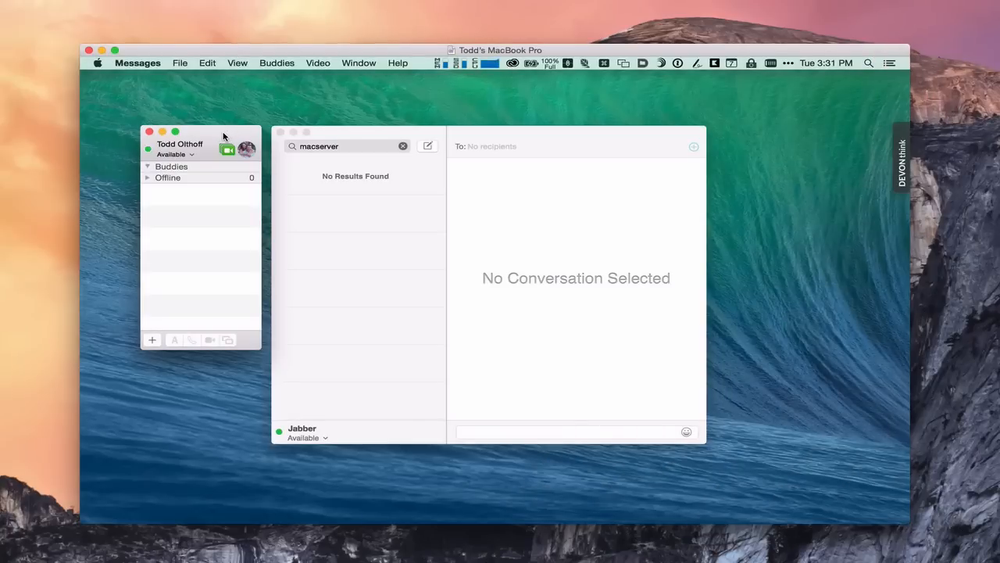
pyautogui.moveTo(161, 185)
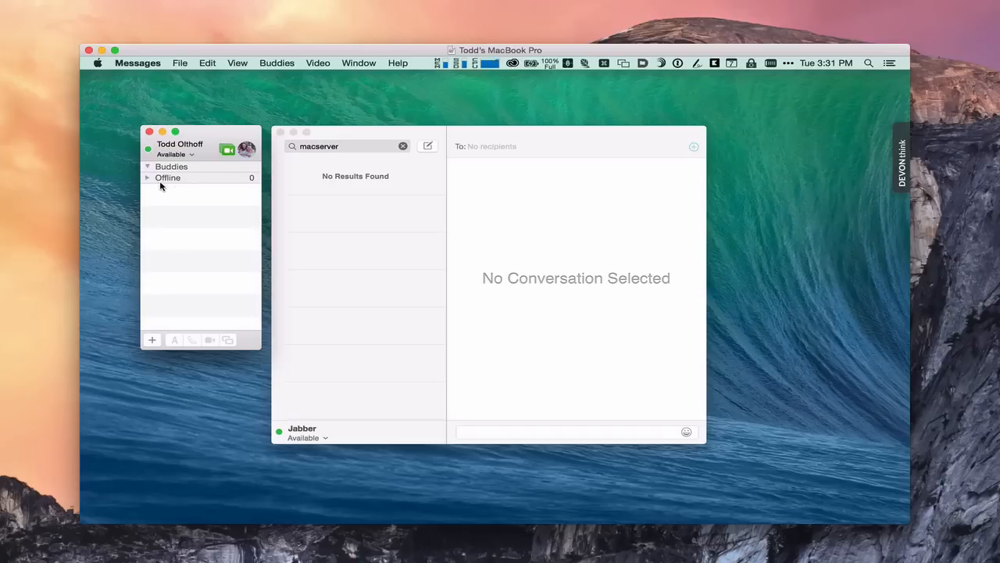